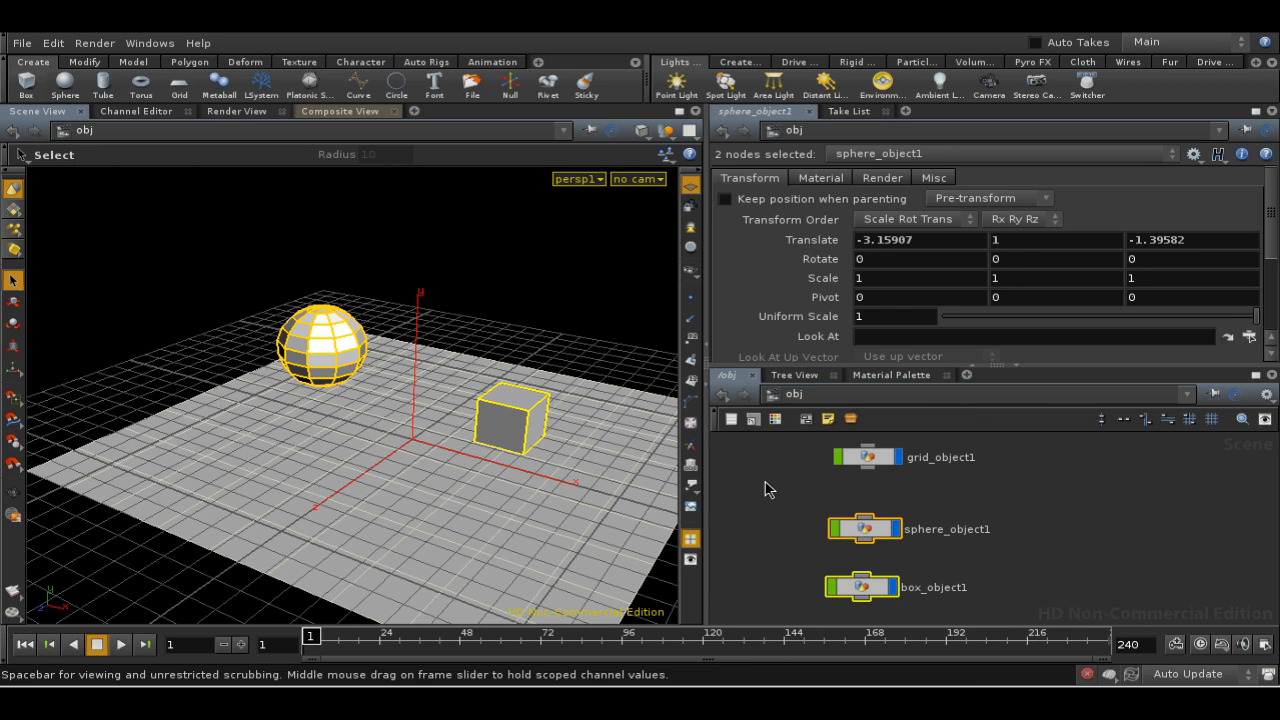
# Step: Dismiss the network editor menu and start adding a new pane tab beside the parameters
pyautogui.rightClick(780, 440)
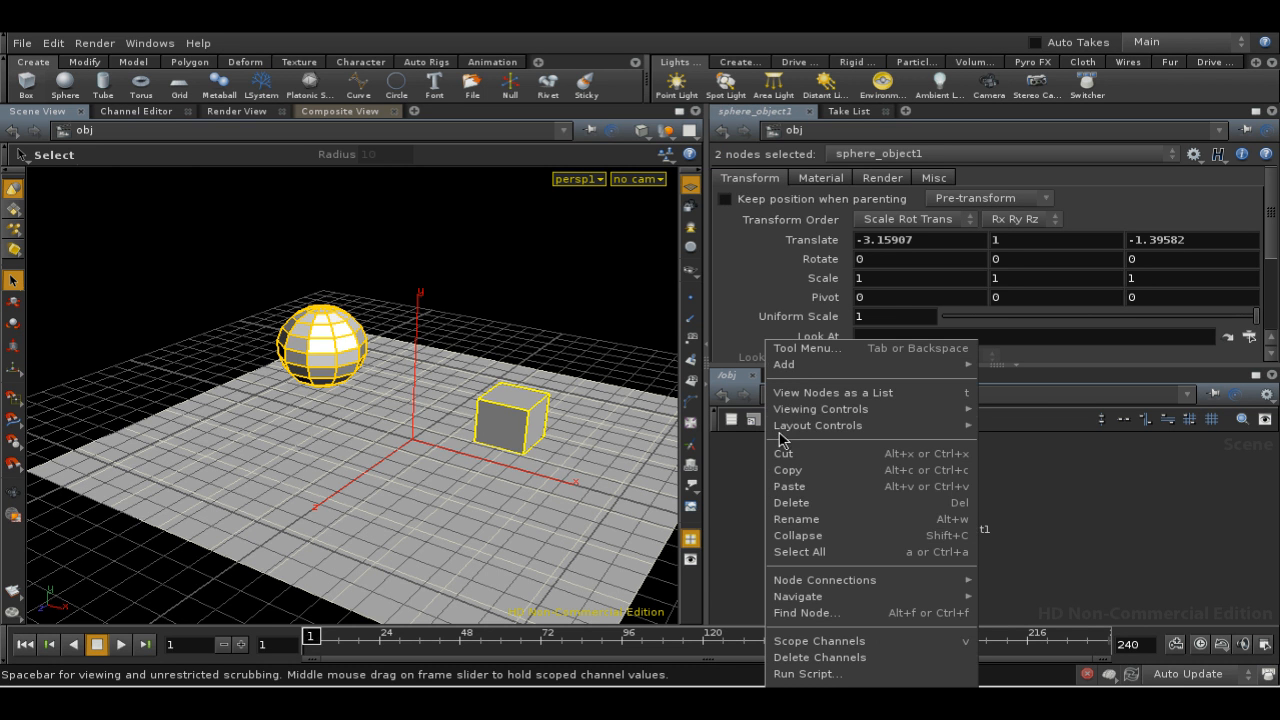
pyautogui.moveTo(784, 364)
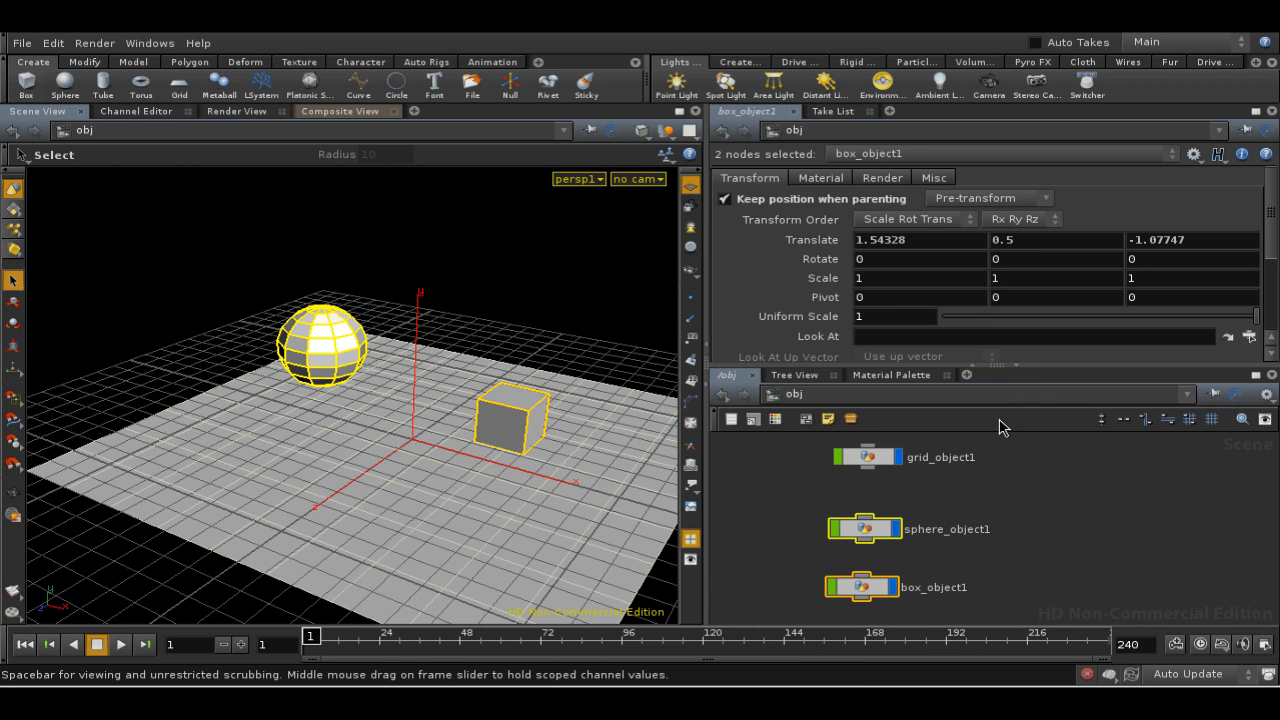
pyautogui.moveTo(991, 228)
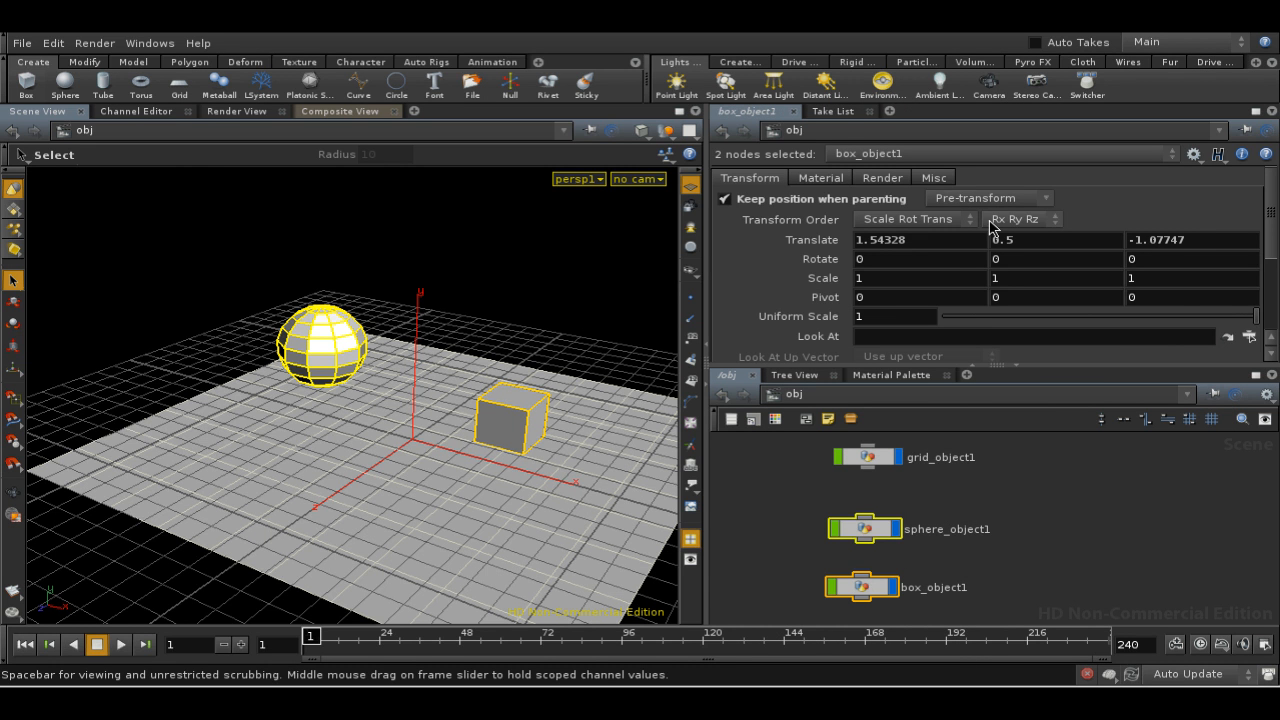
pyautogui.click(889, 111)
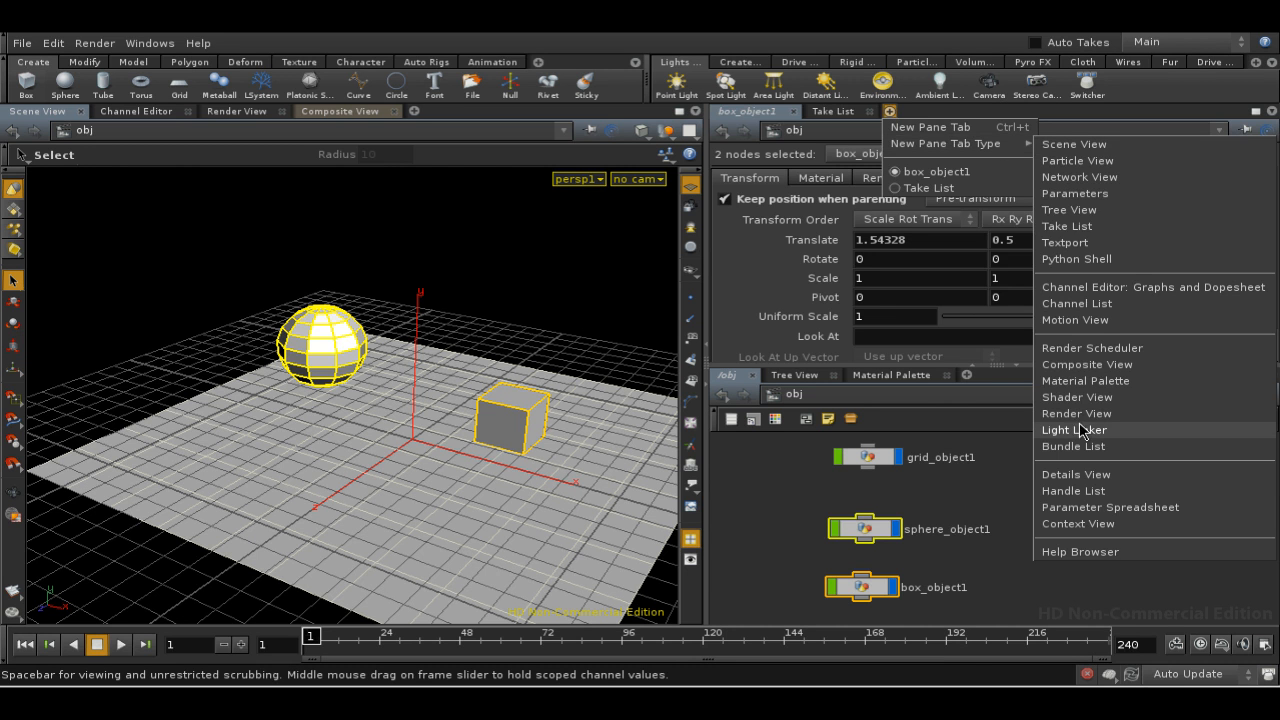
# Step: Add a Bundle List pane and rename bundle1 to mybundle
pyautogui.click(1073, 446)
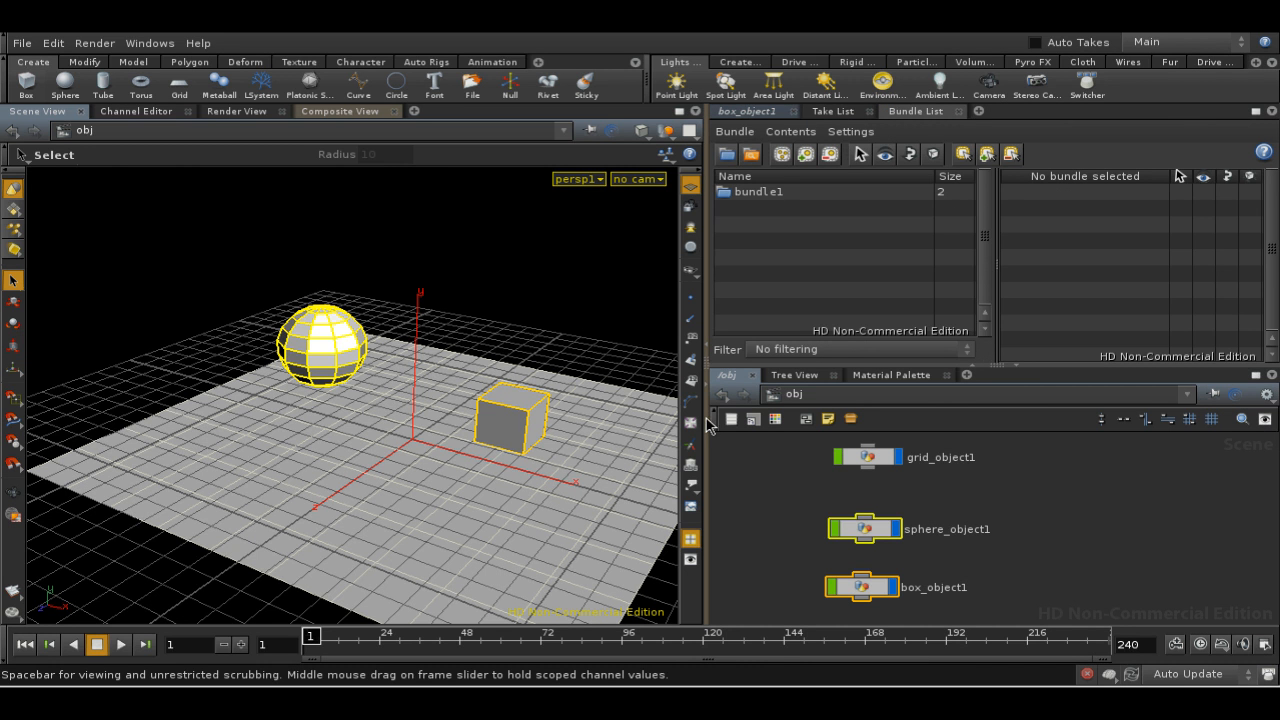
pyautogui.moveTo(707, 370)
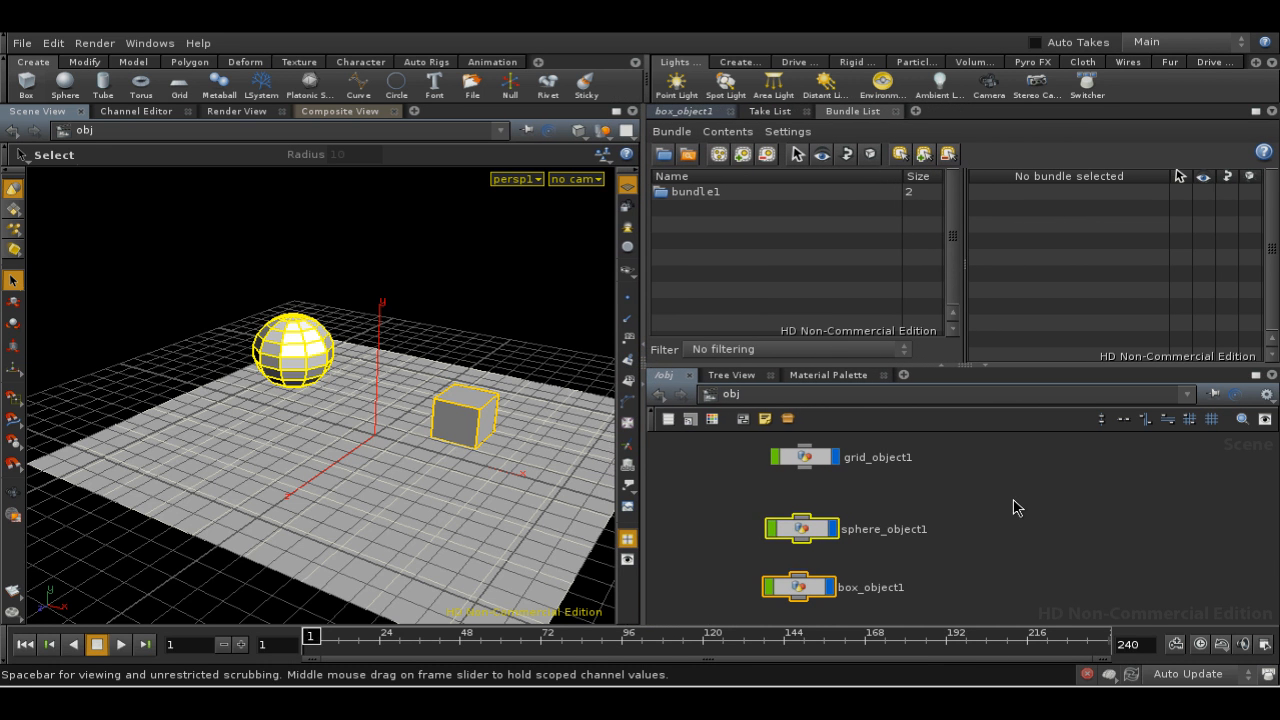
pyautogui.click(696, 191)
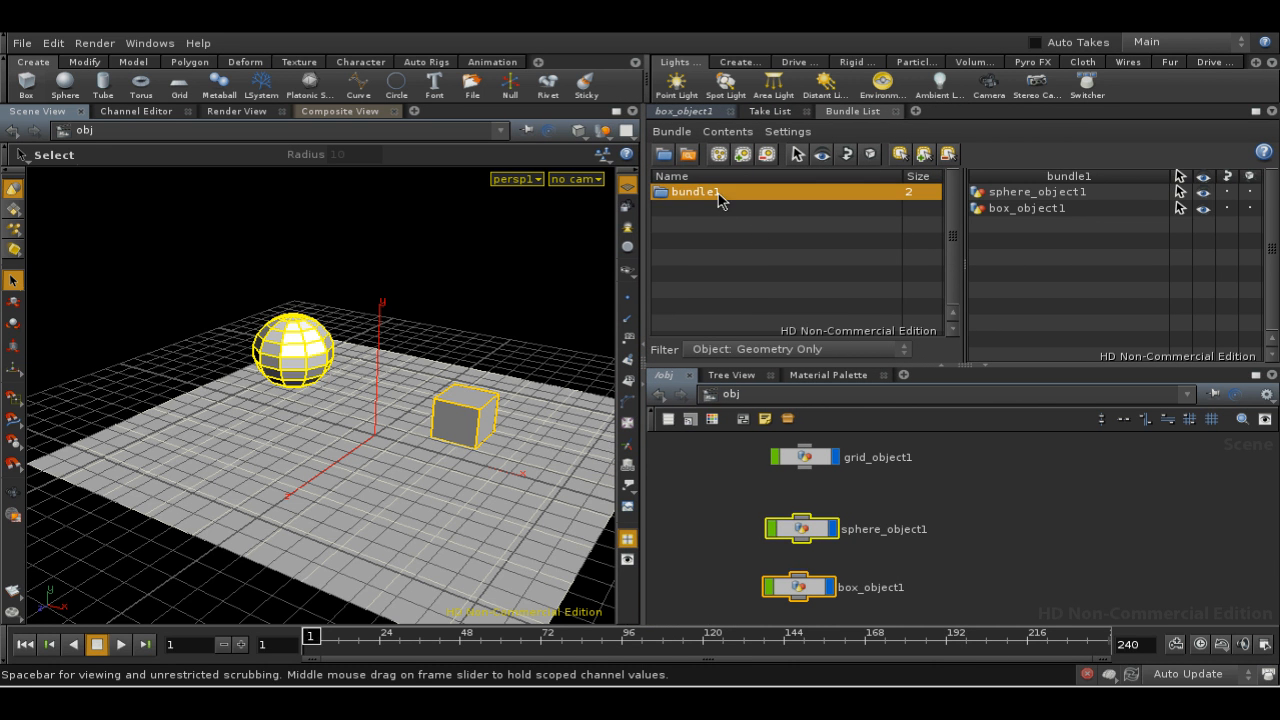
pyautogui.doubleClick(697, 191)
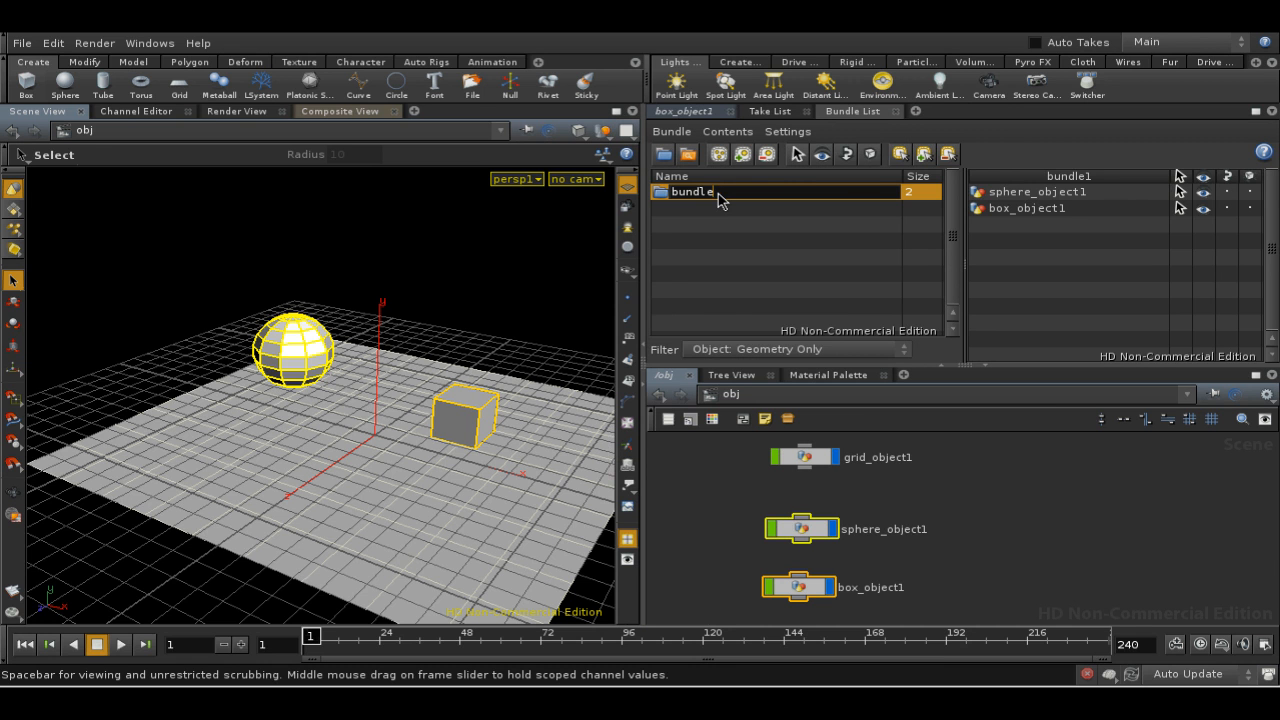
pyautogui.write('my')
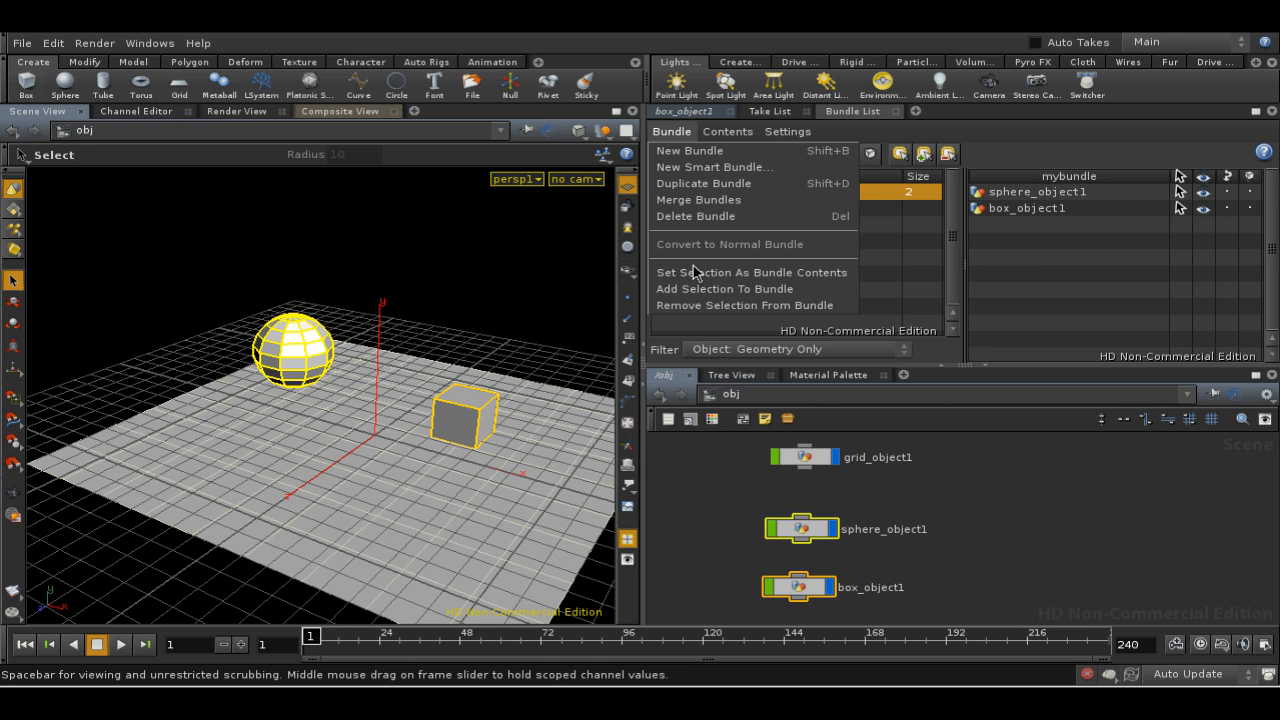
pyautogui.moveTo(697, 167)
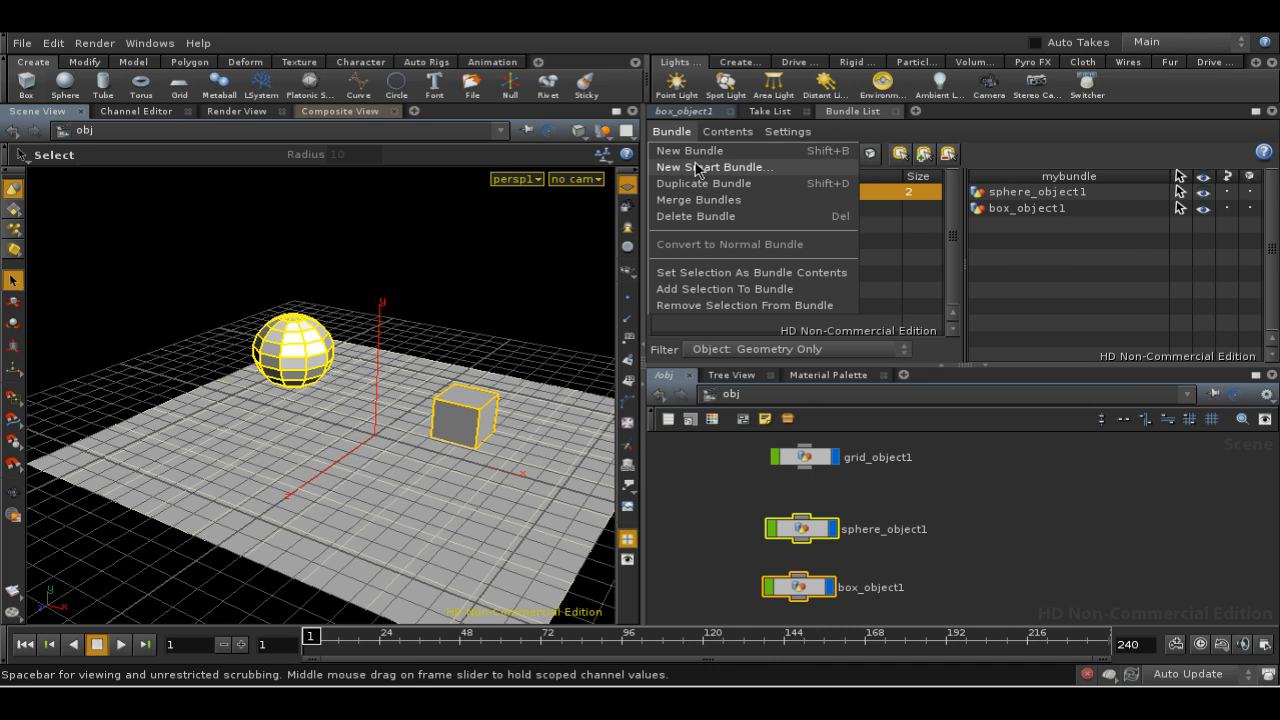
pyautogui.moveTo(710, 310)
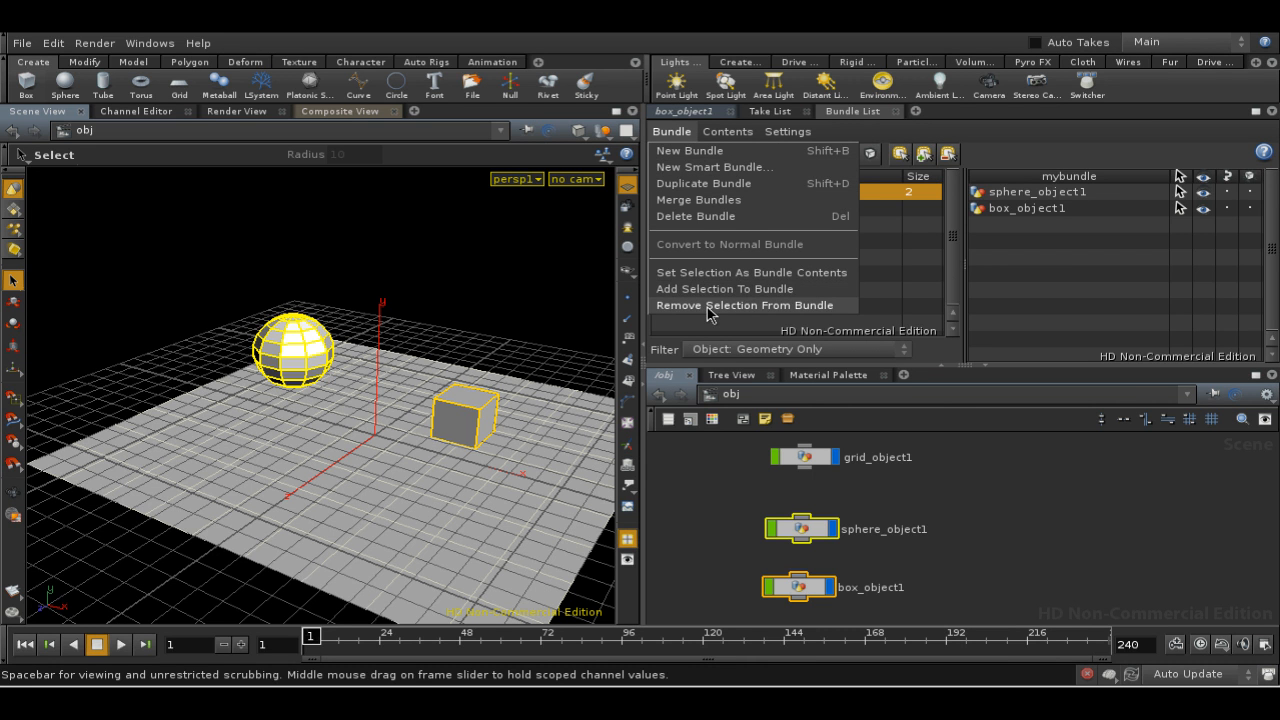
pyautogui.moveTo(705, 290)
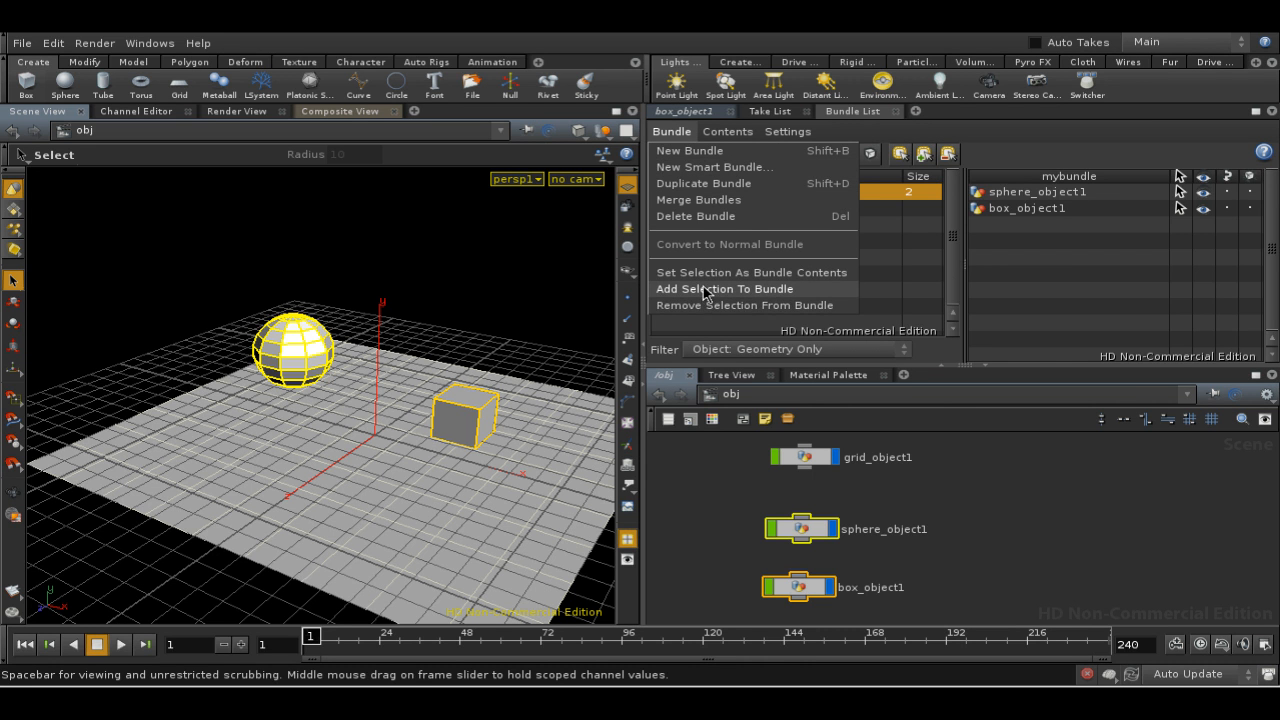
pyautogui.click(727, 131)
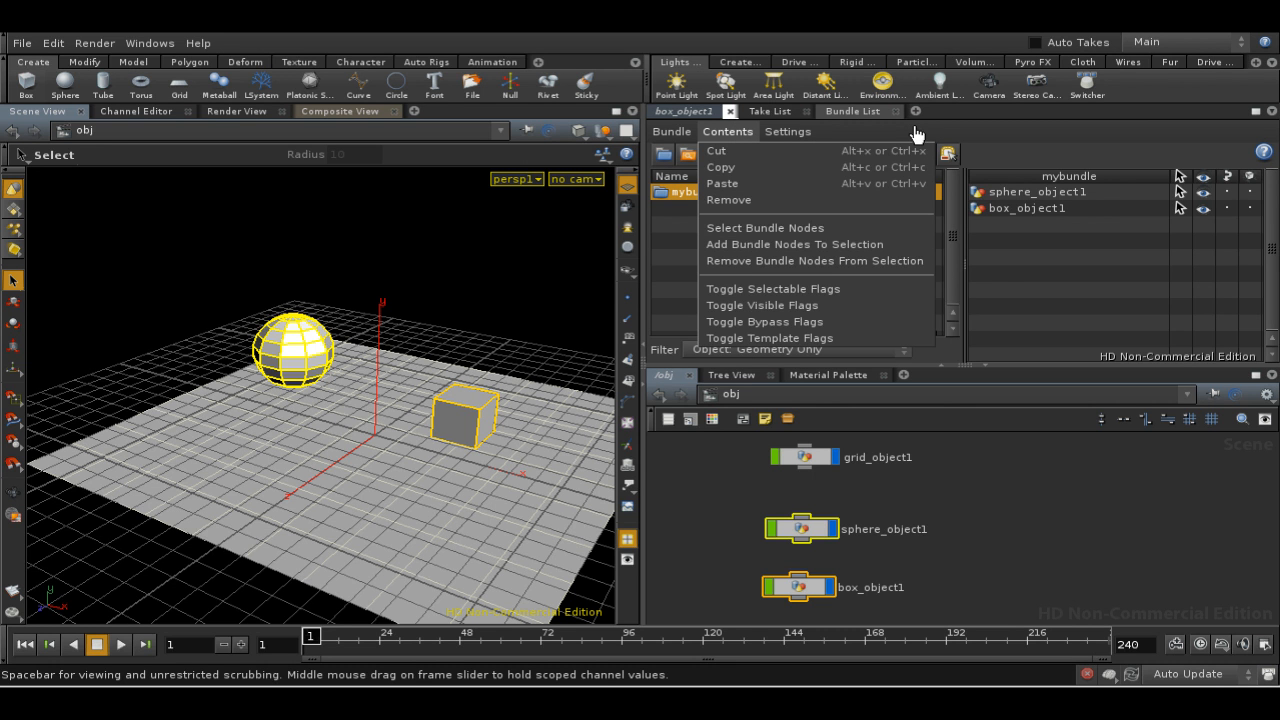
pyautogui.click(670, 182)
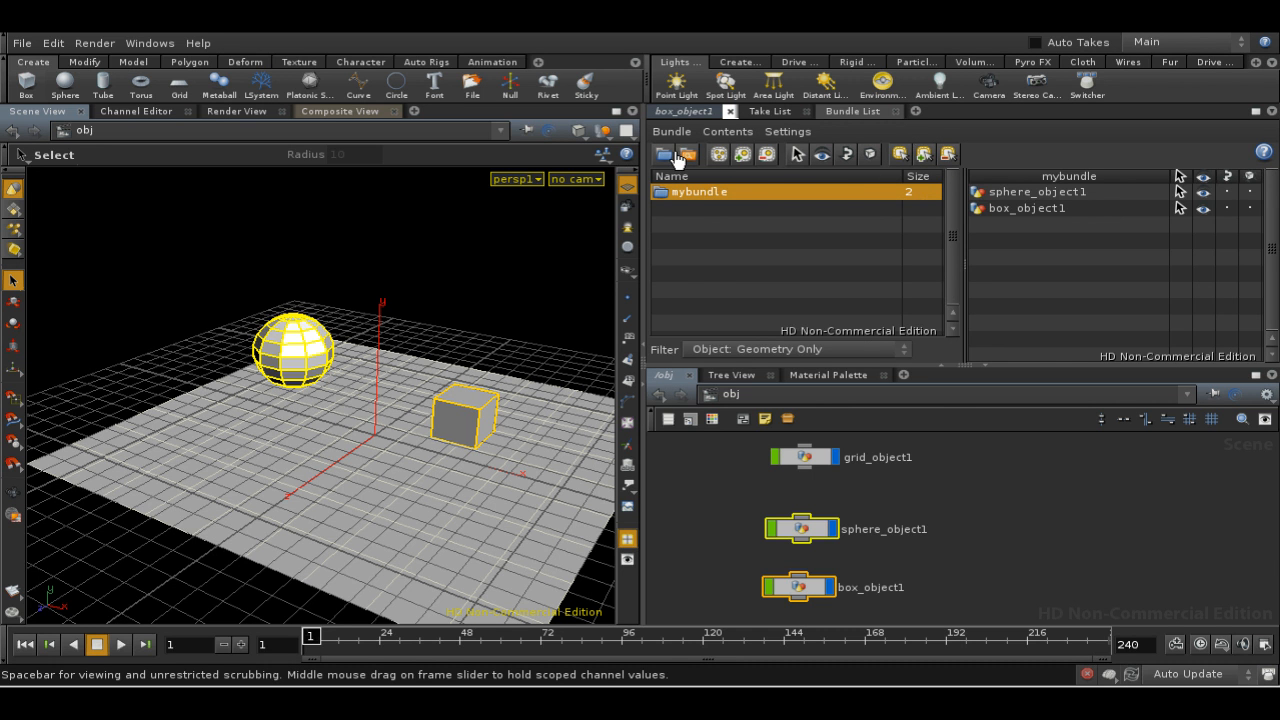
pyautogui.moveTo(684, 155)
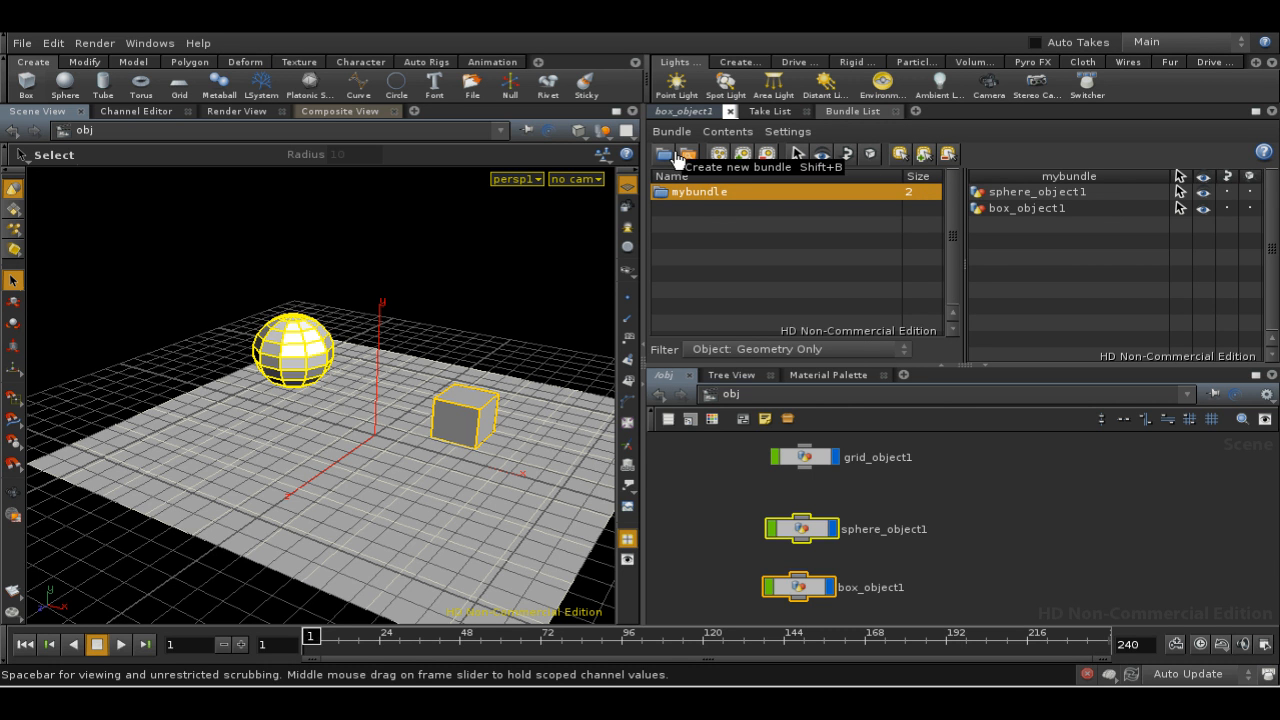
pyautogui.moveTo(724, 219)
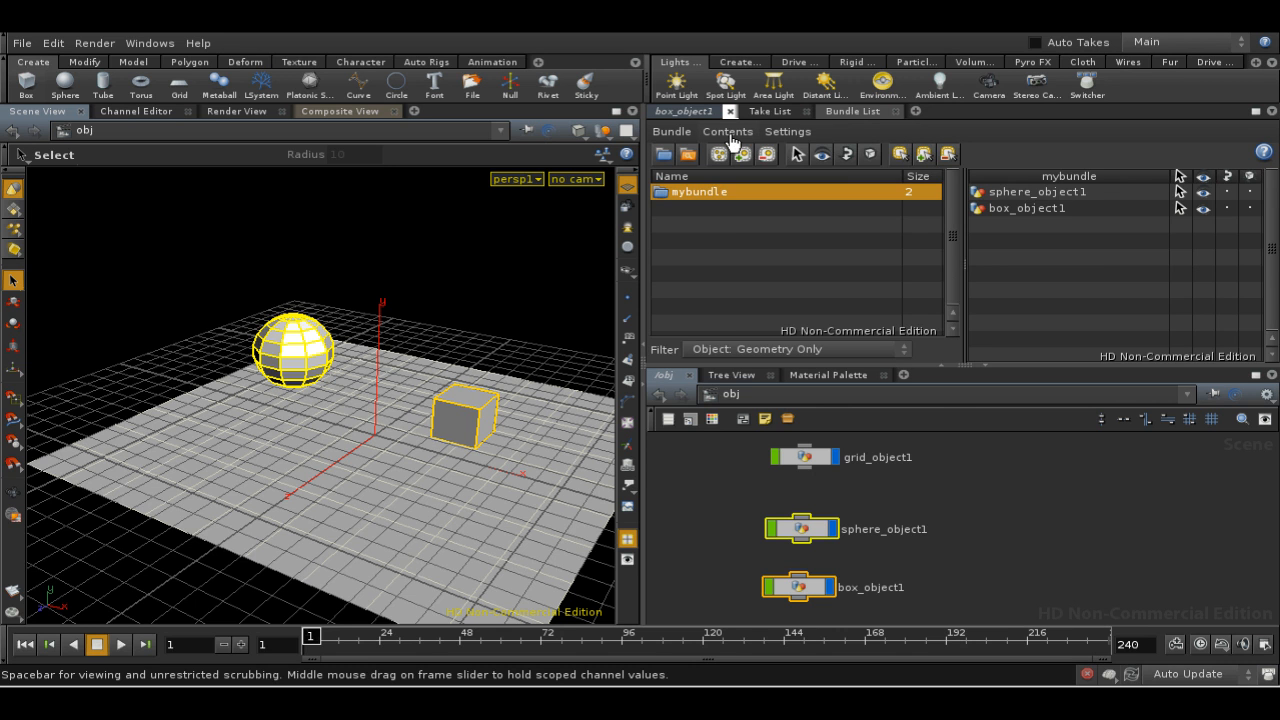
pyautogui.click(727, 131)
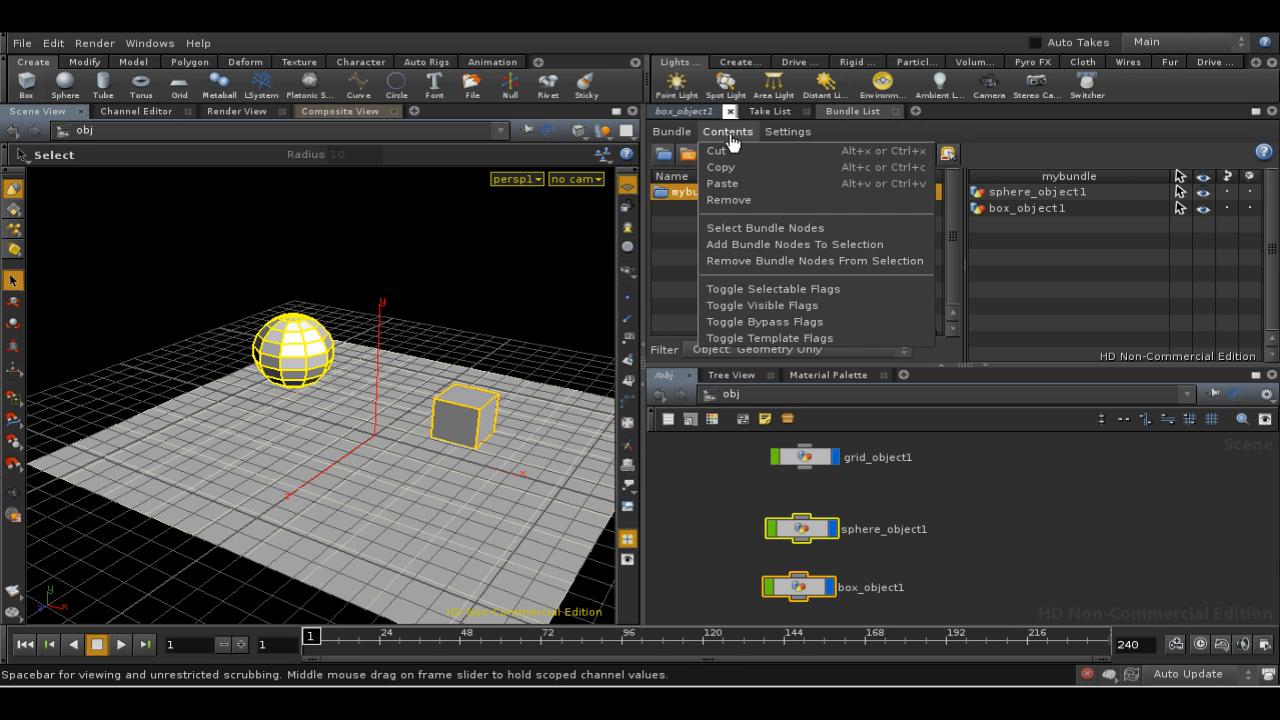
pyautogui.moveTo(765, 305)
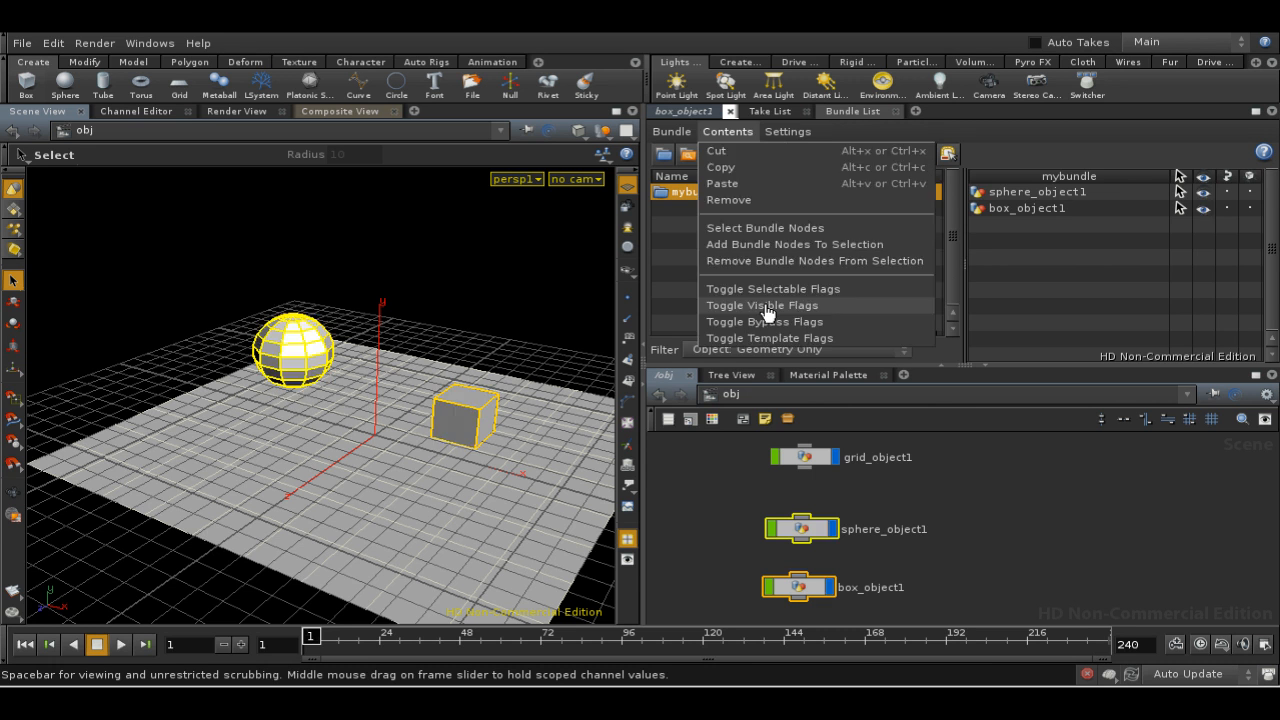
pyautogui.click(762, 305)
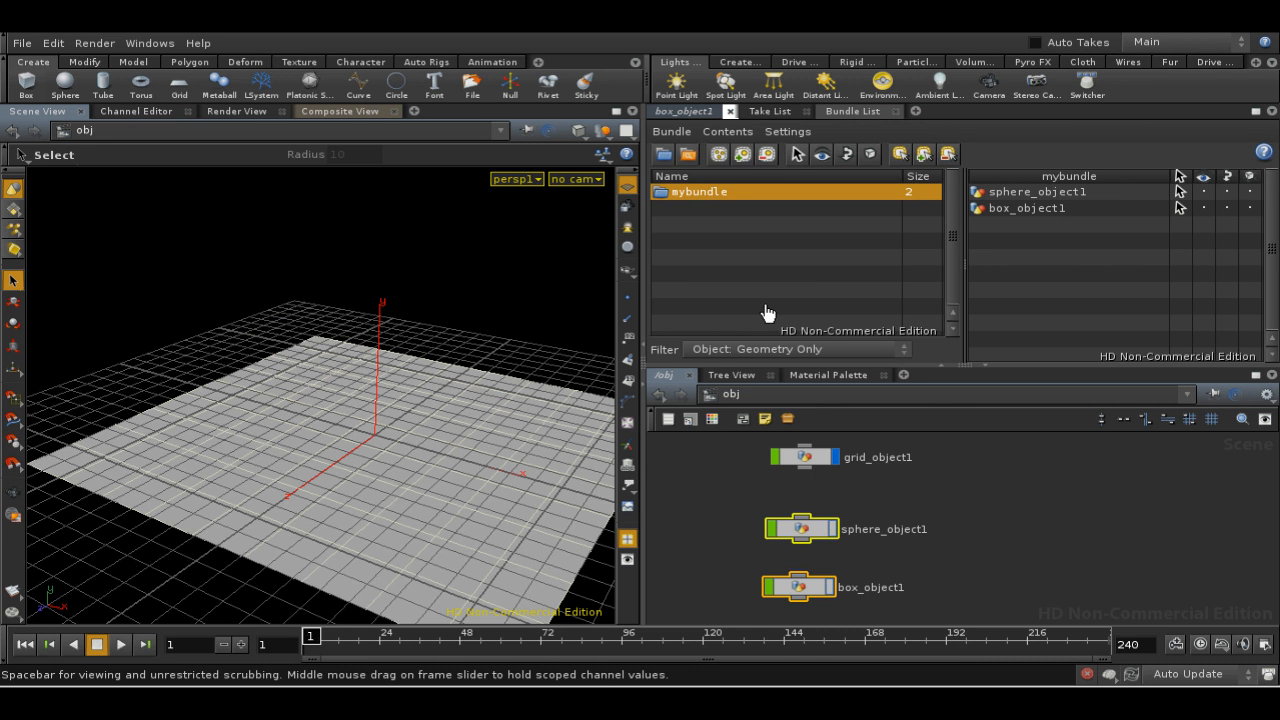
pyautogui.click(727, 131)
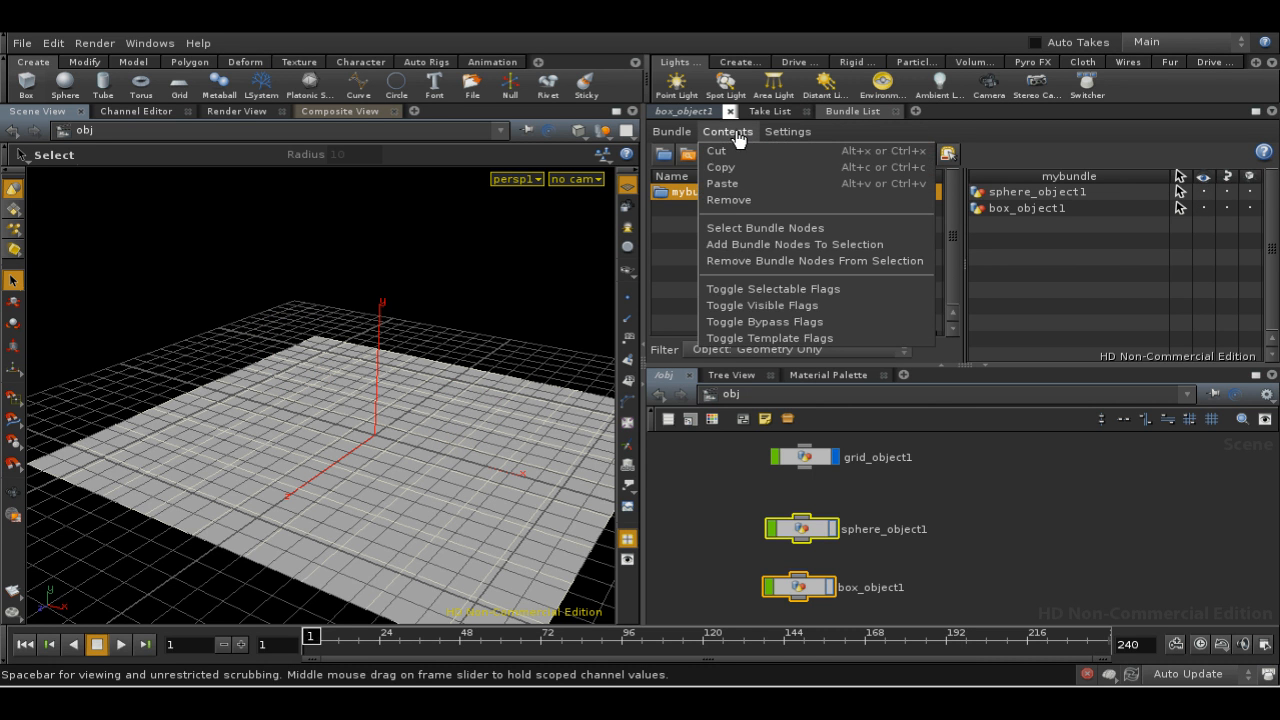
pyautogui.click(764, 227)
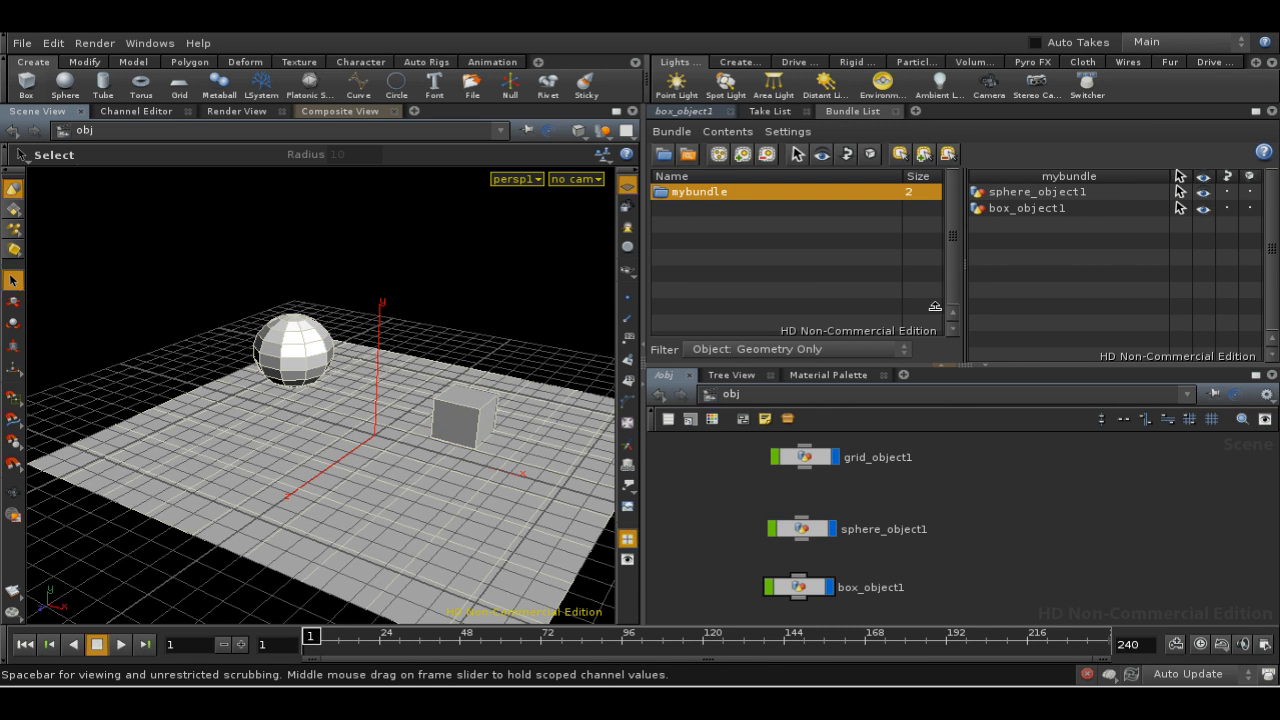
pyautogui.moveTo(800, 534)
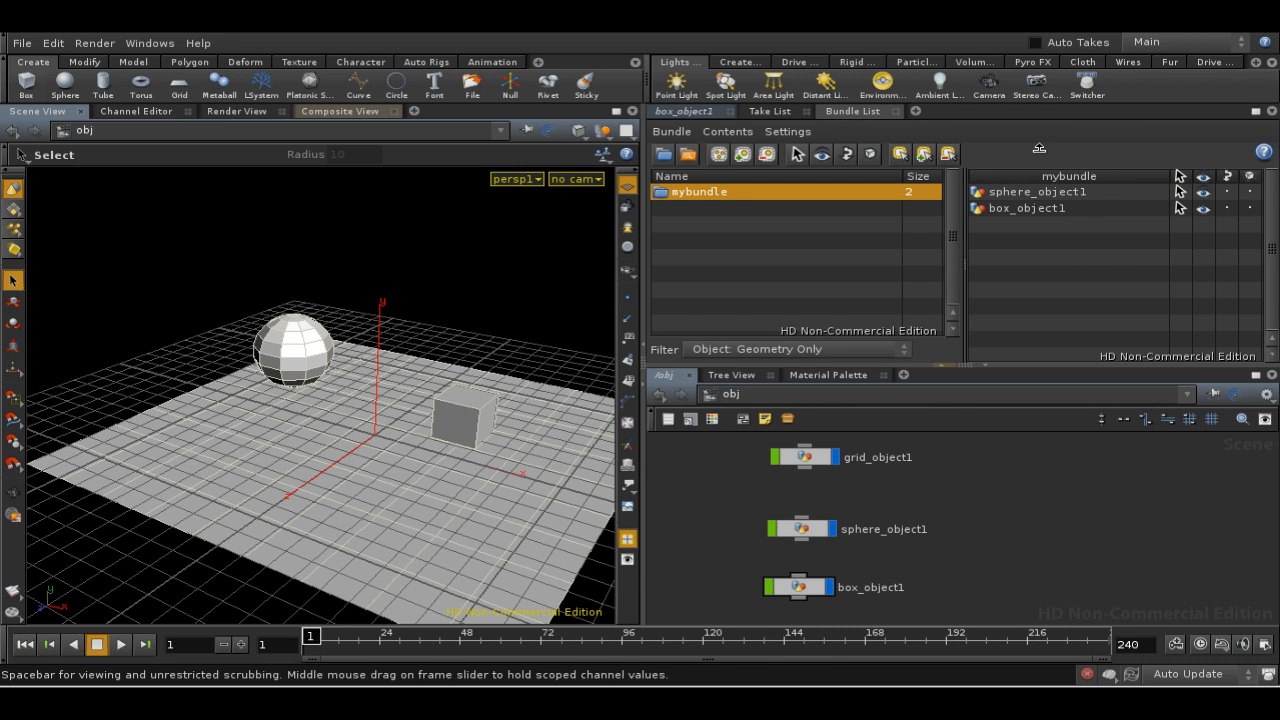
pyautogui.moveTo(950, 434)
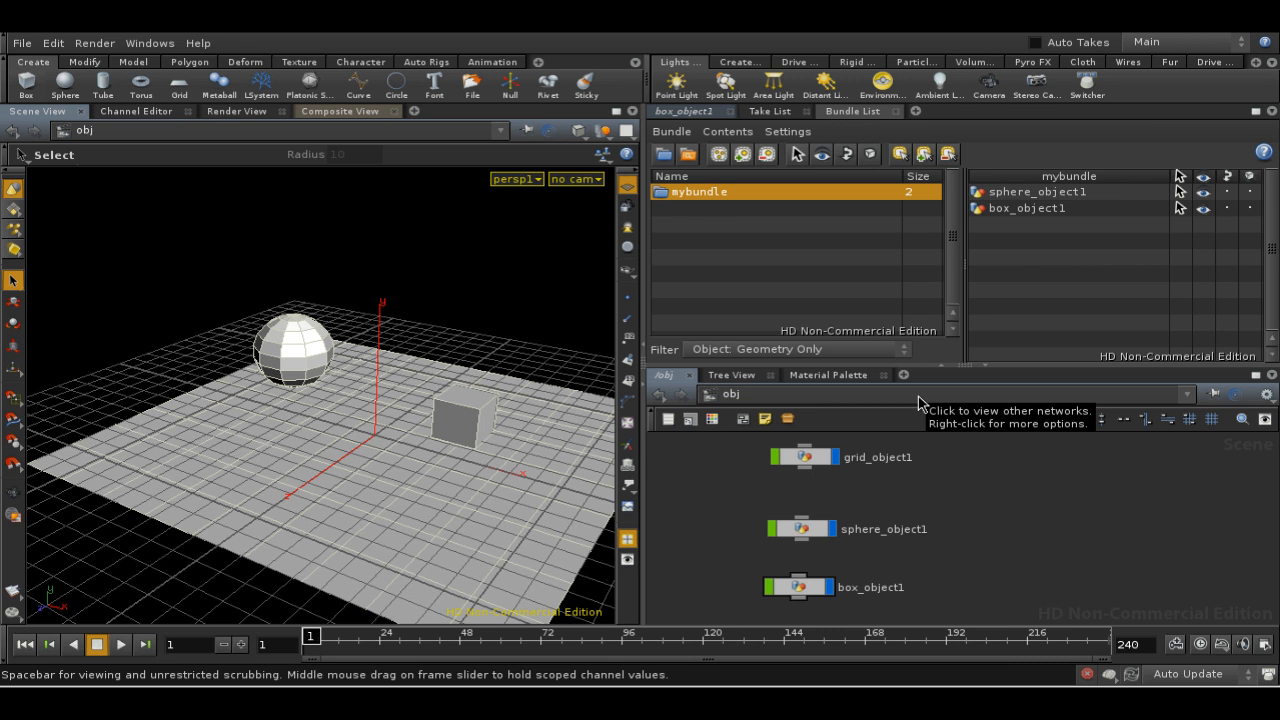
# Step: Load the Clay material into /shop from the Material Palette, then go back to obj
pyautogui.click(903, 374)
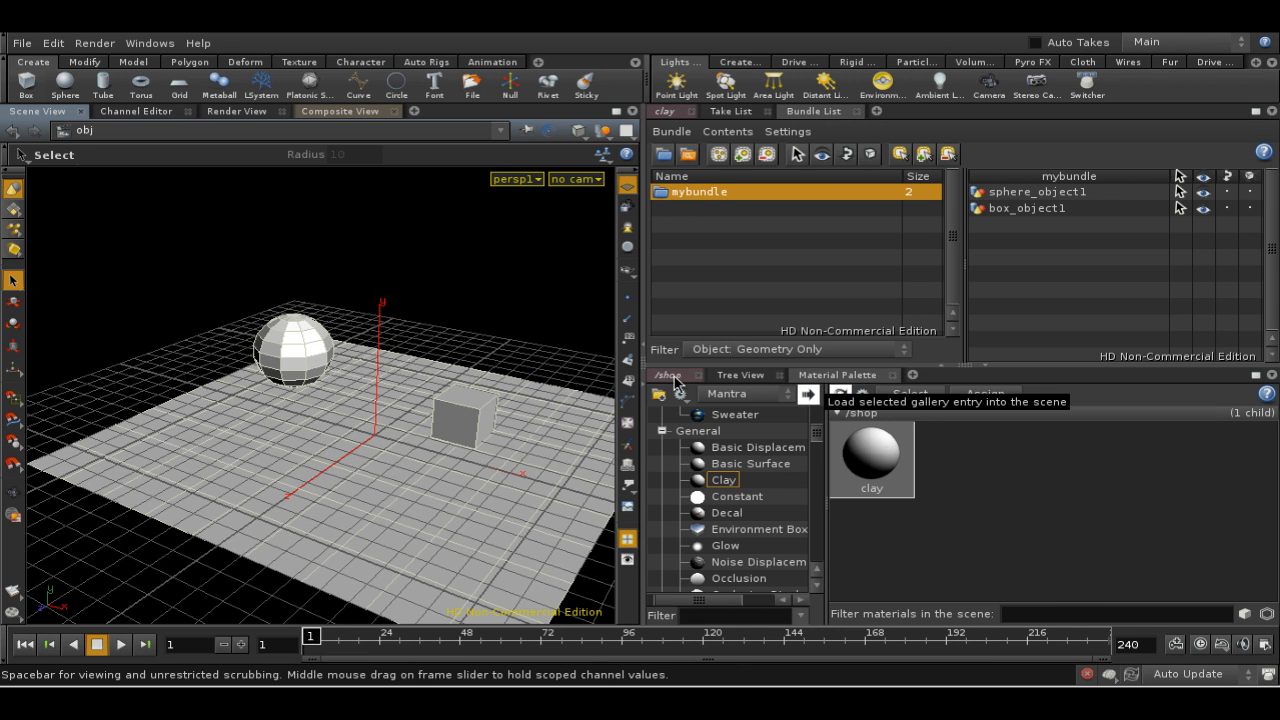
pyautogui.click(735, 393)
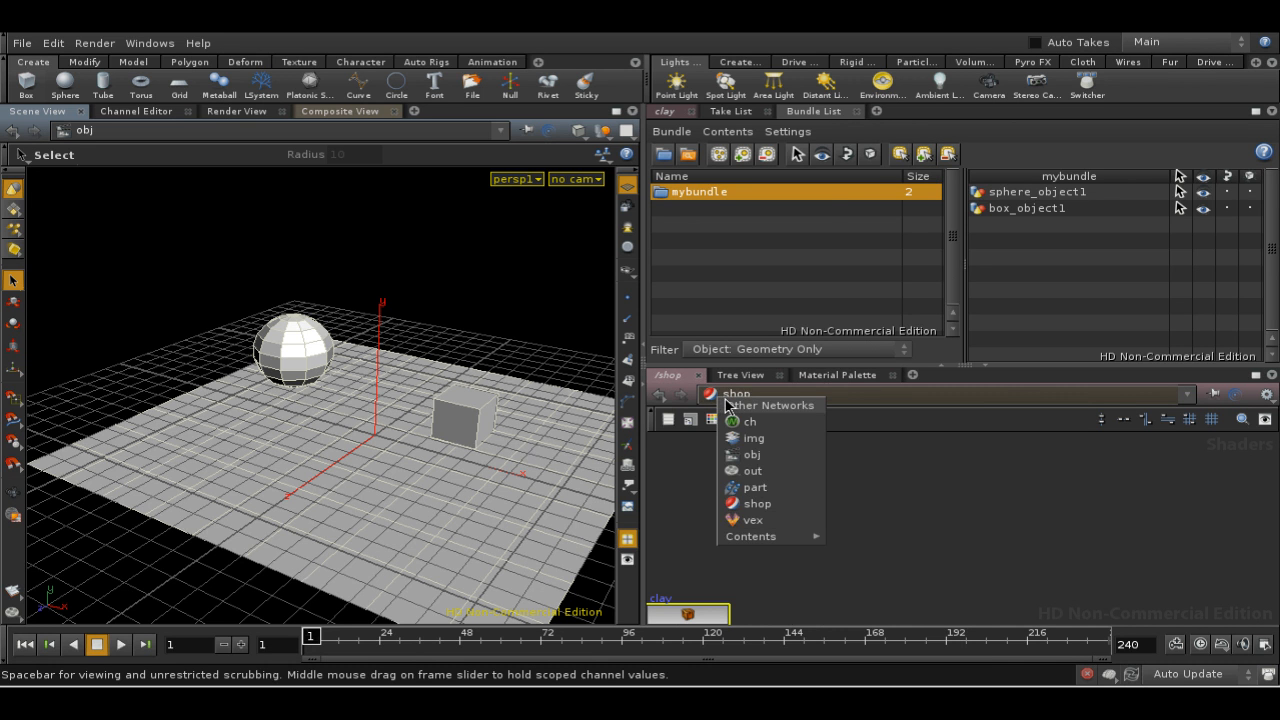
pyautogui.click(757, 503)
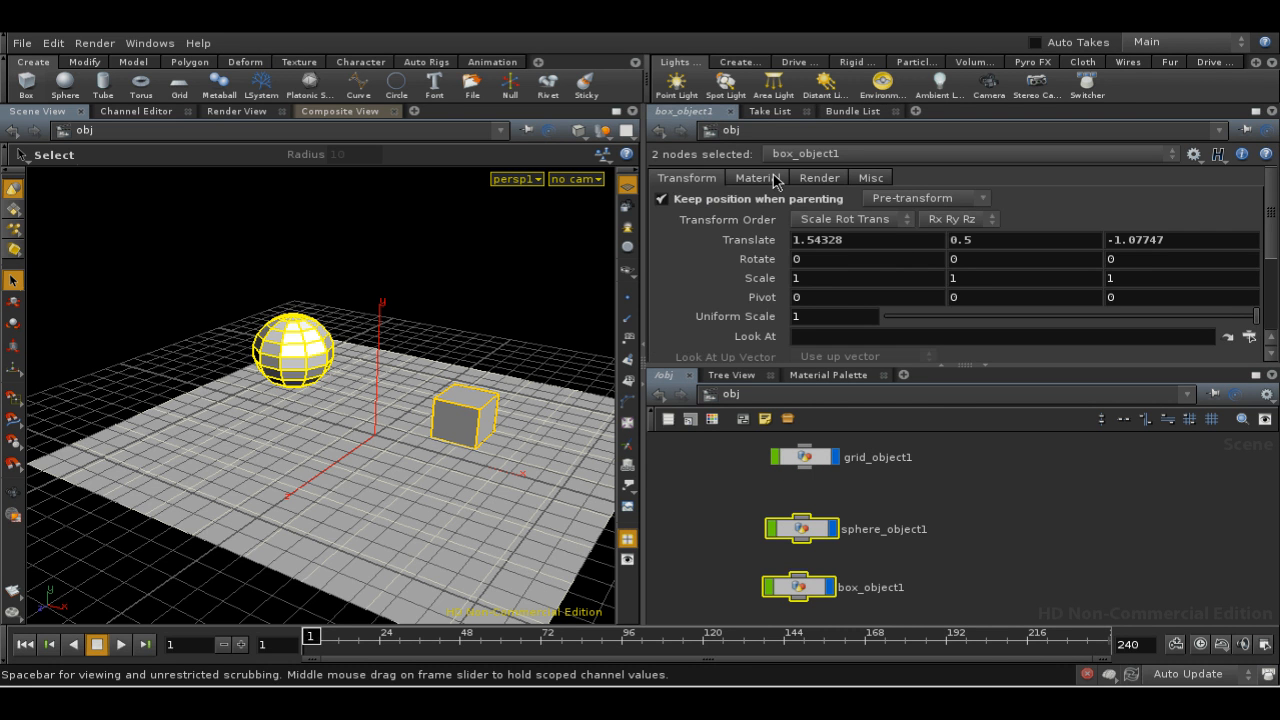
# Step: View box_object1's Material tab to confirm it uses /shop/clay
pyautogui.click(757, 177)
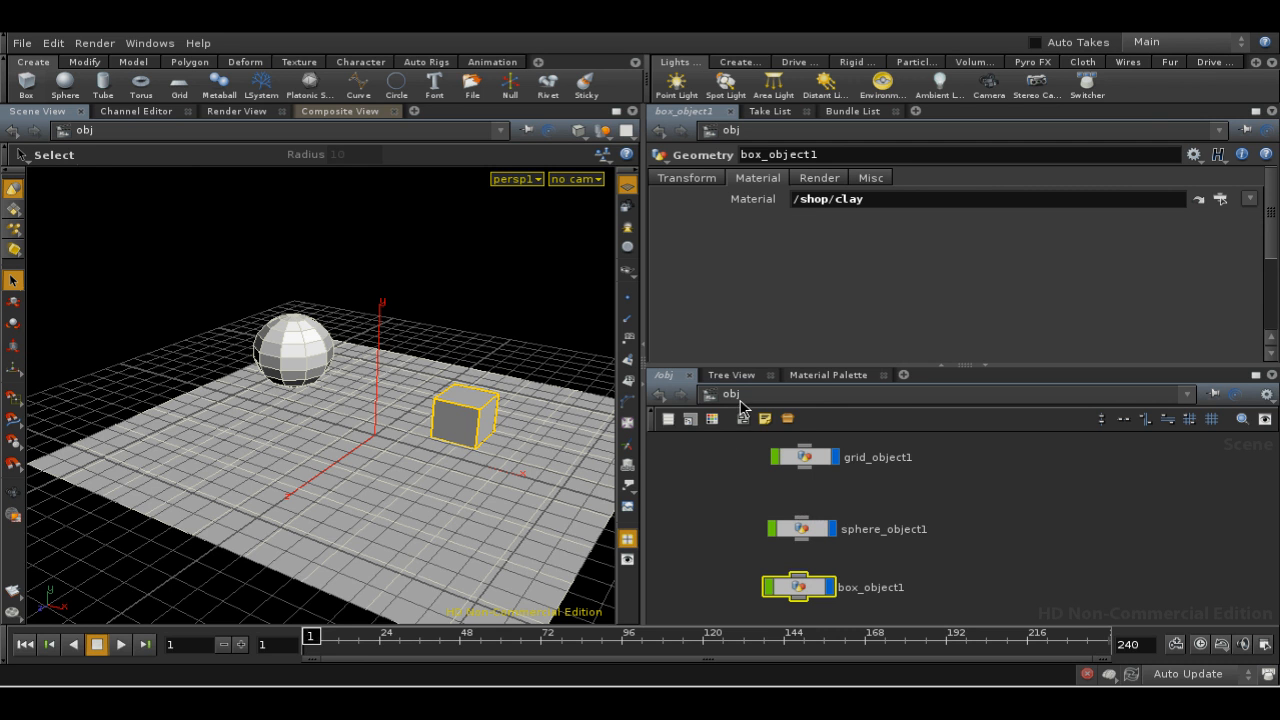
pyautogui.moveTo(735, 398)
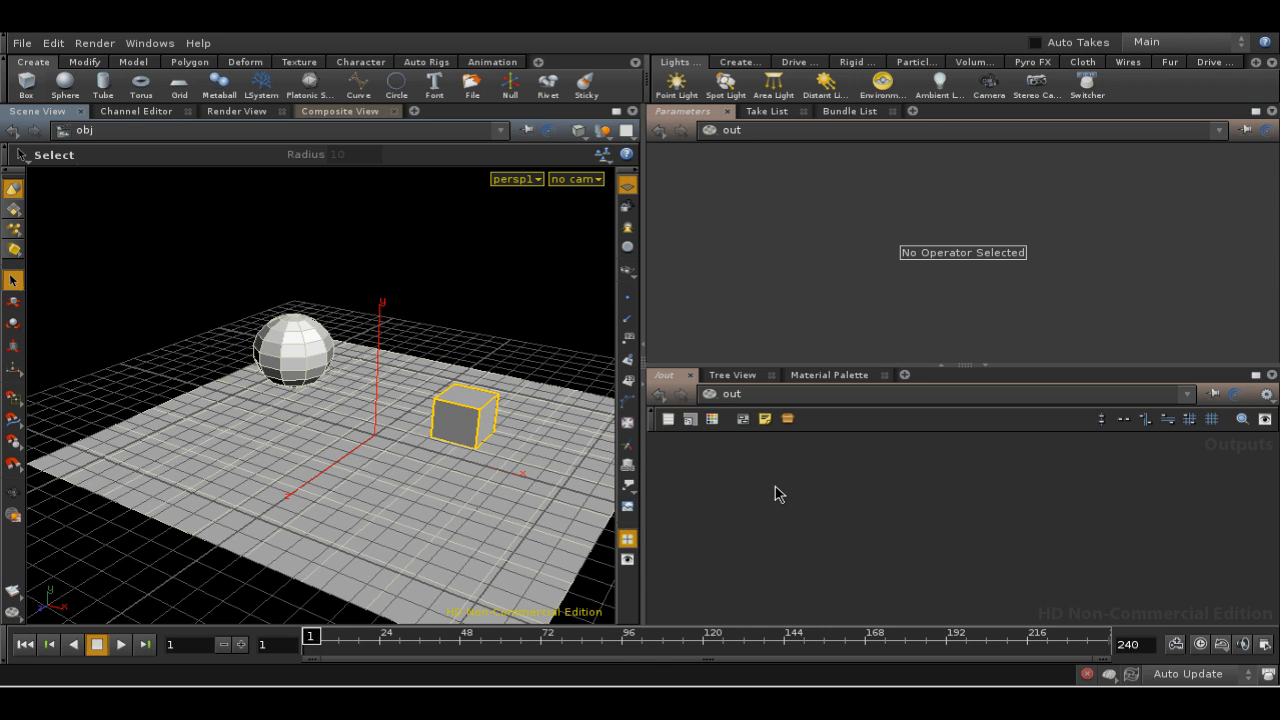
pyautogui.moveTo(882, 505)
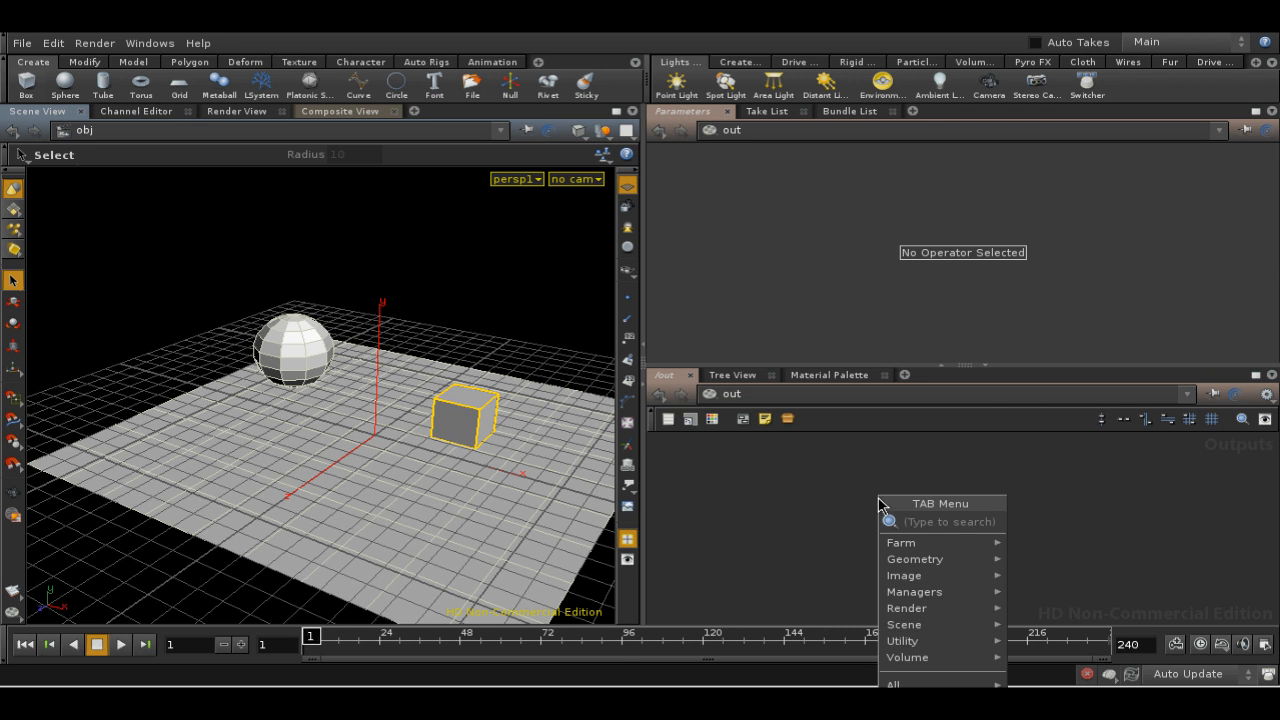
# Step: Create a Mantra render node in the out network and show its Objects settings
pyautogui.write('Mantra')
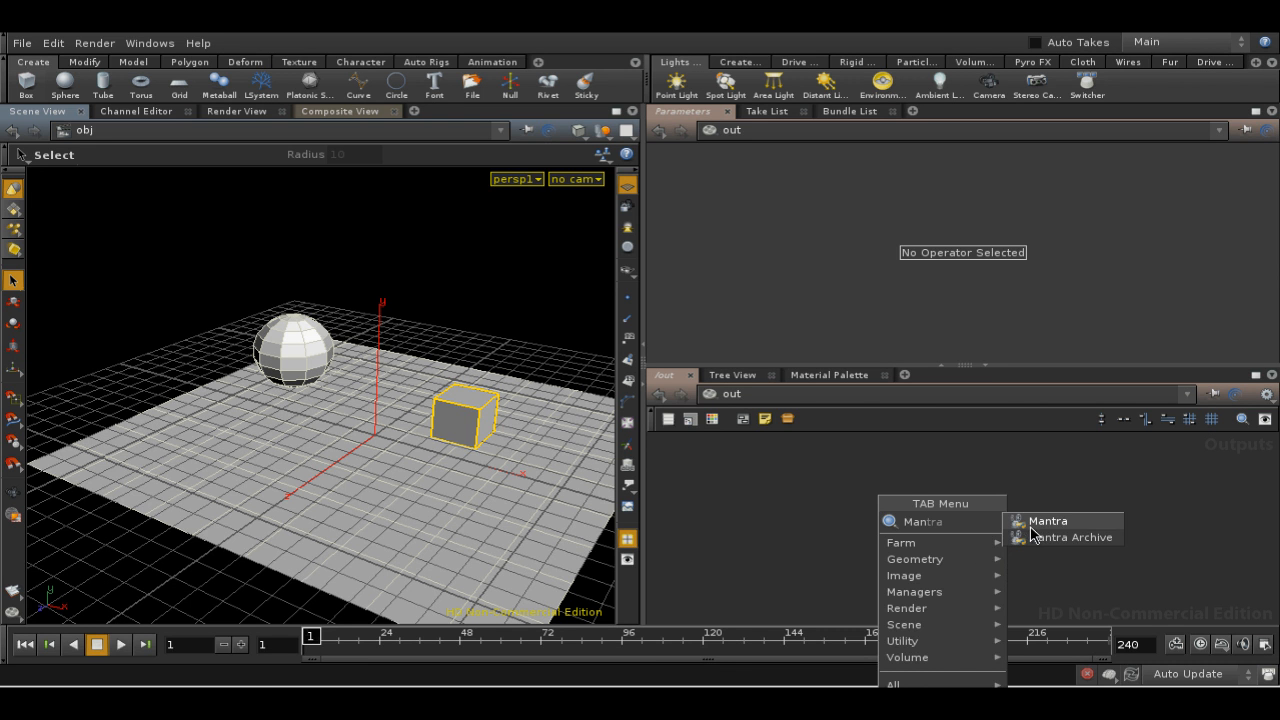
pyautogui.click(1047, 521)
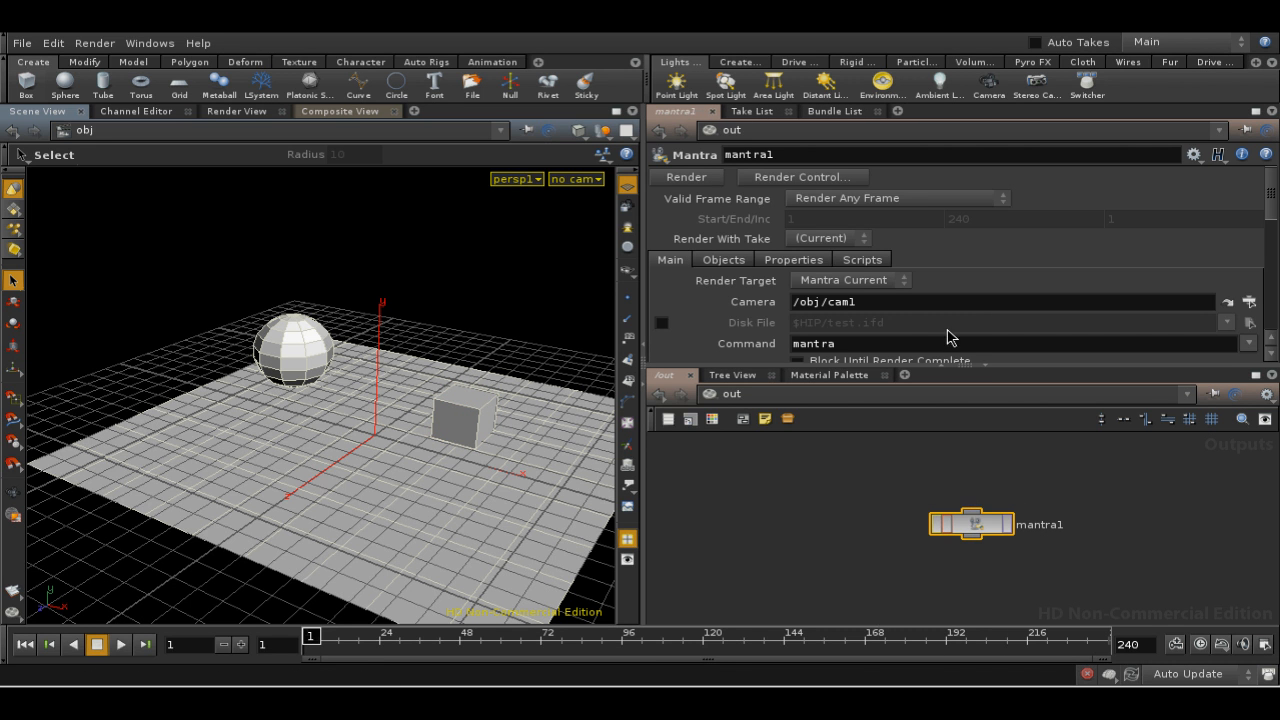
pyautogui.click(723, 259)
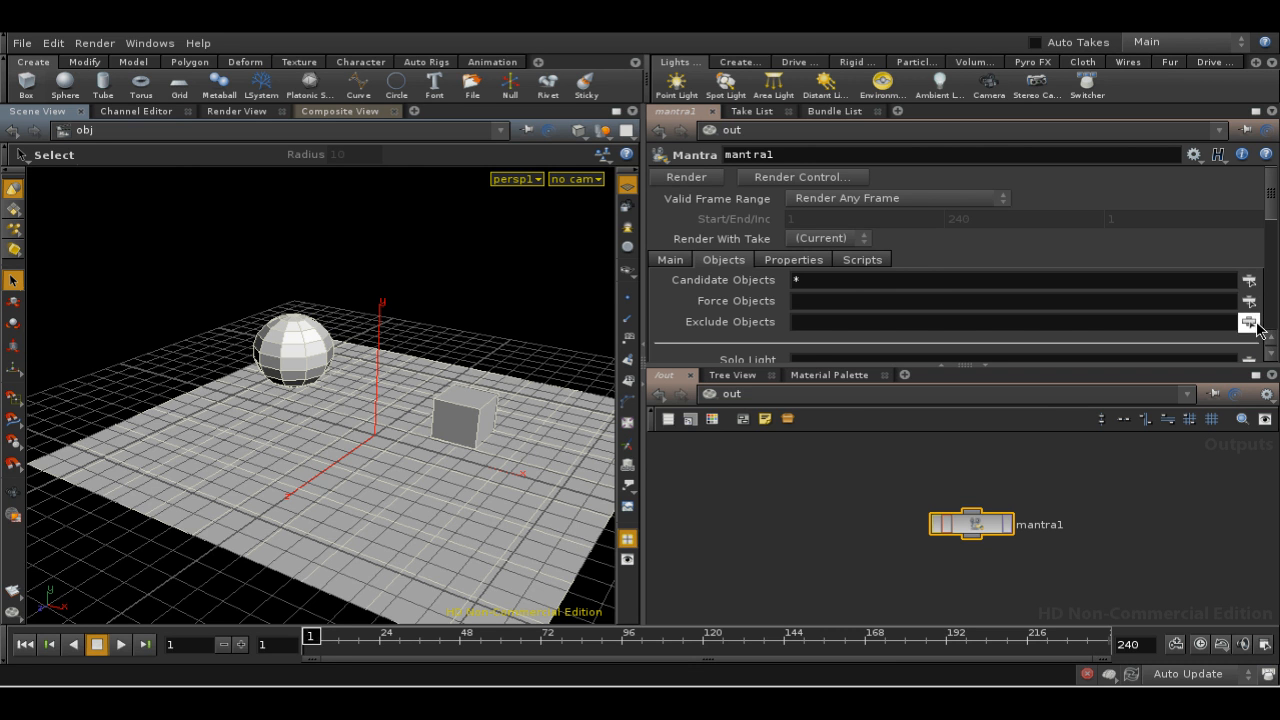
pyautogui.moveTo(1249, 322)
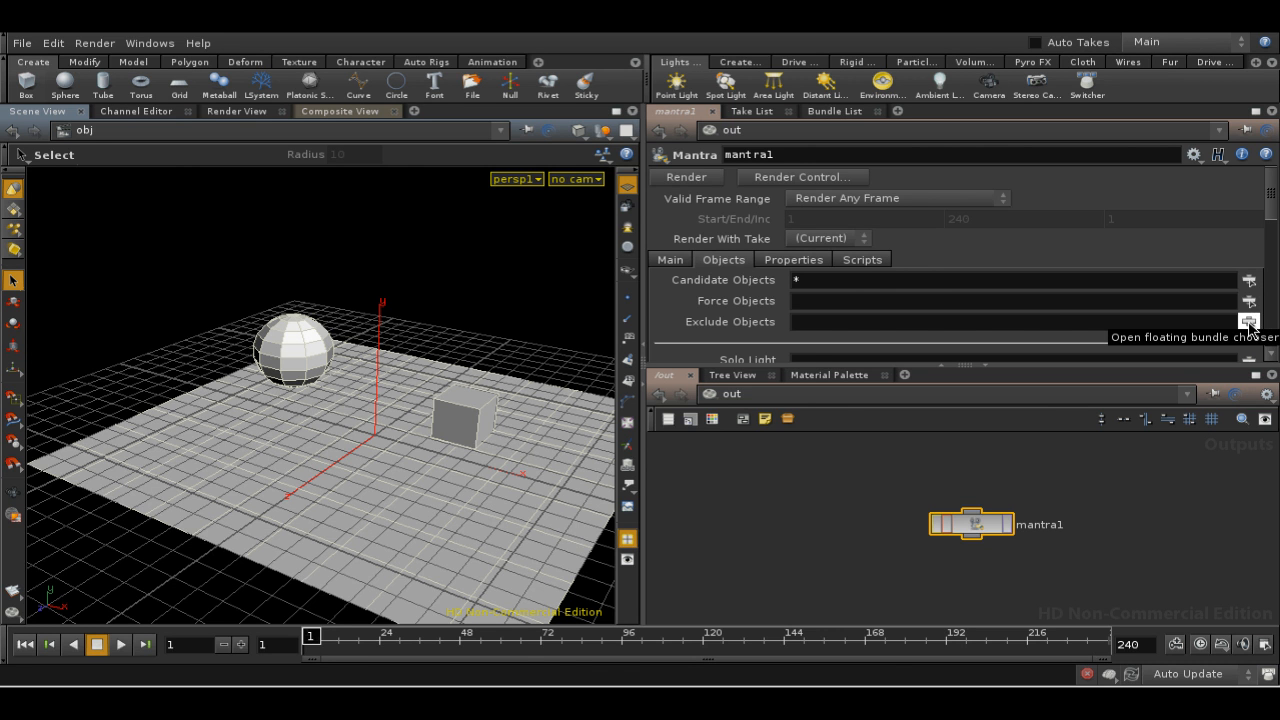
pyautogui.click(1249, 321)
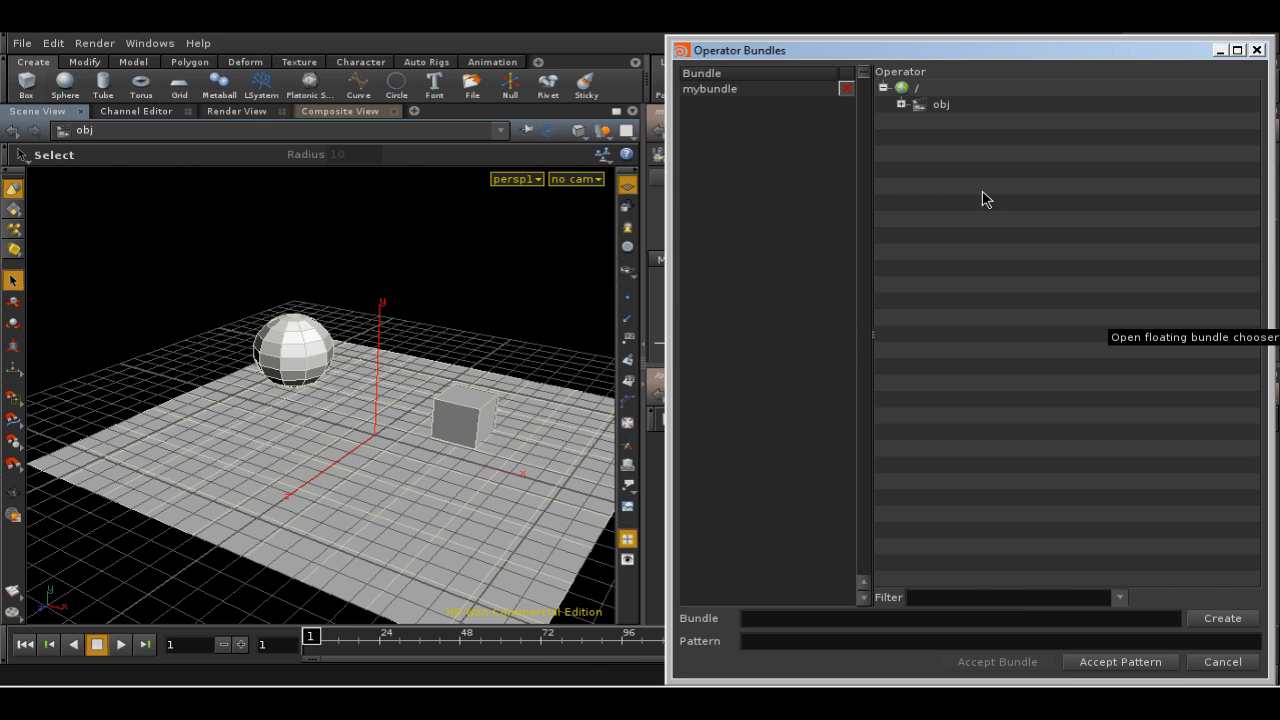
pyautogui.click(710, 88)
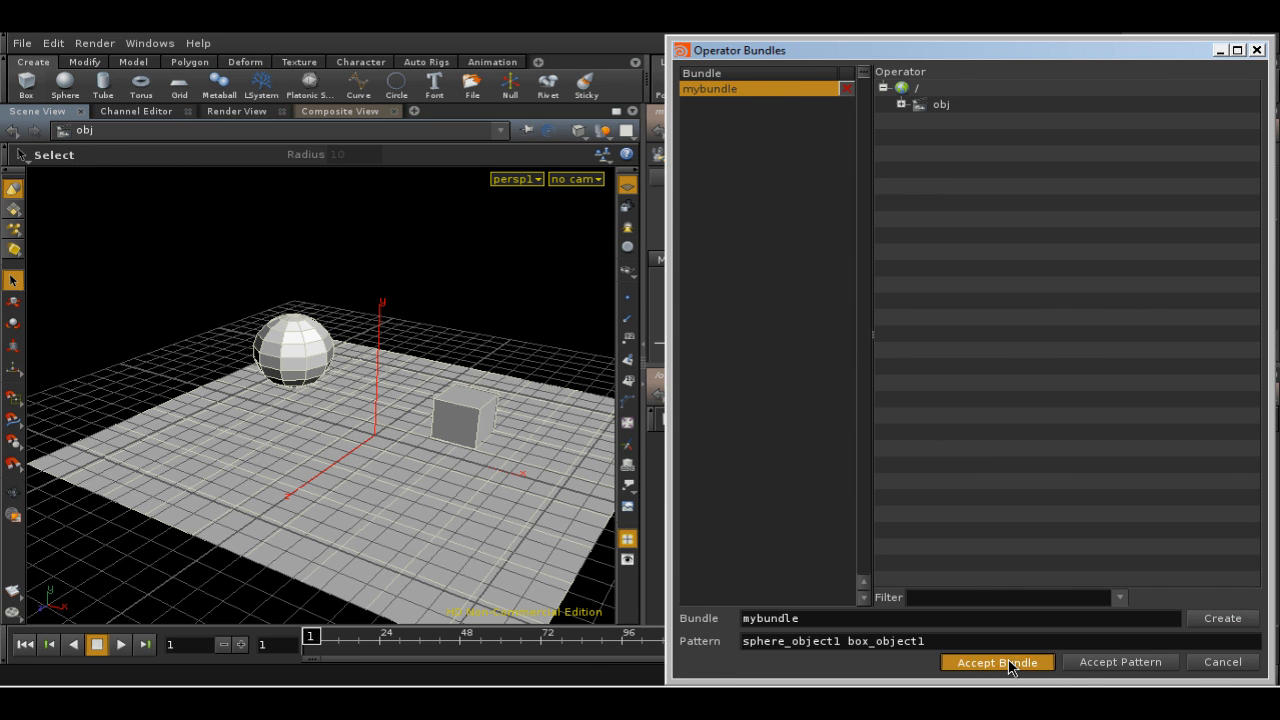
pyautogui.click(996, 662)
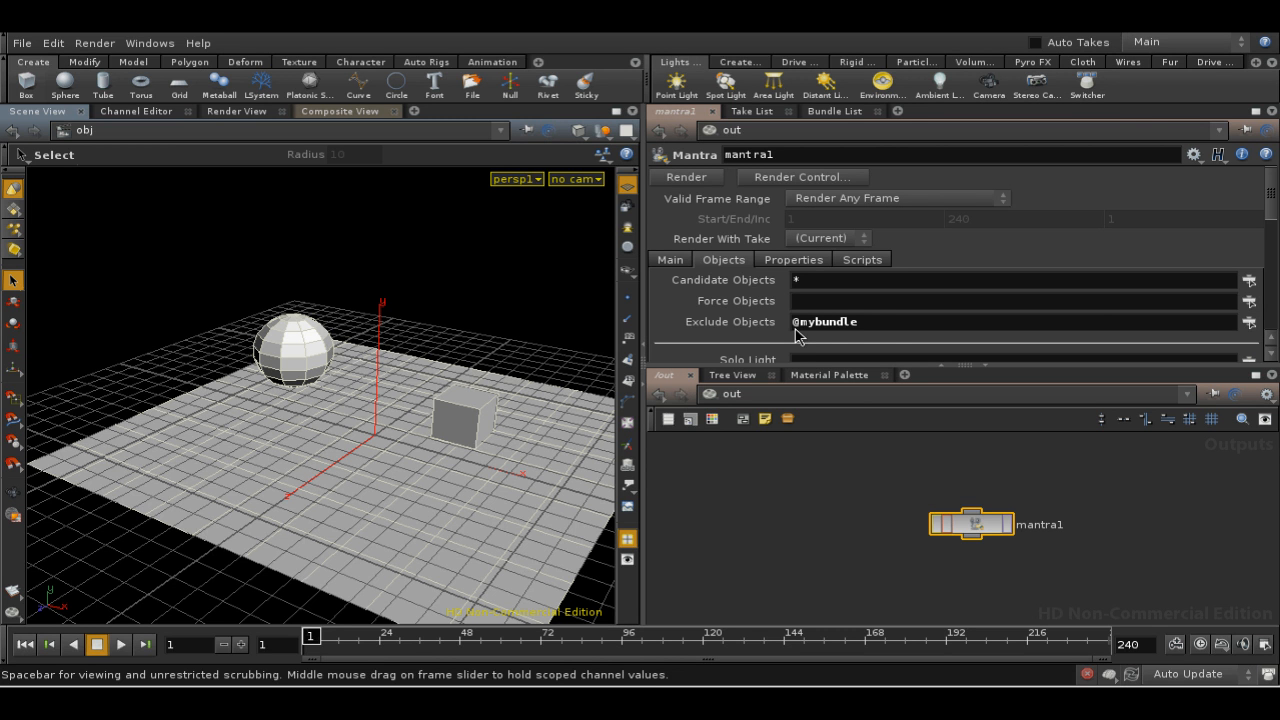
pyautogui.moveTo(675, 463)
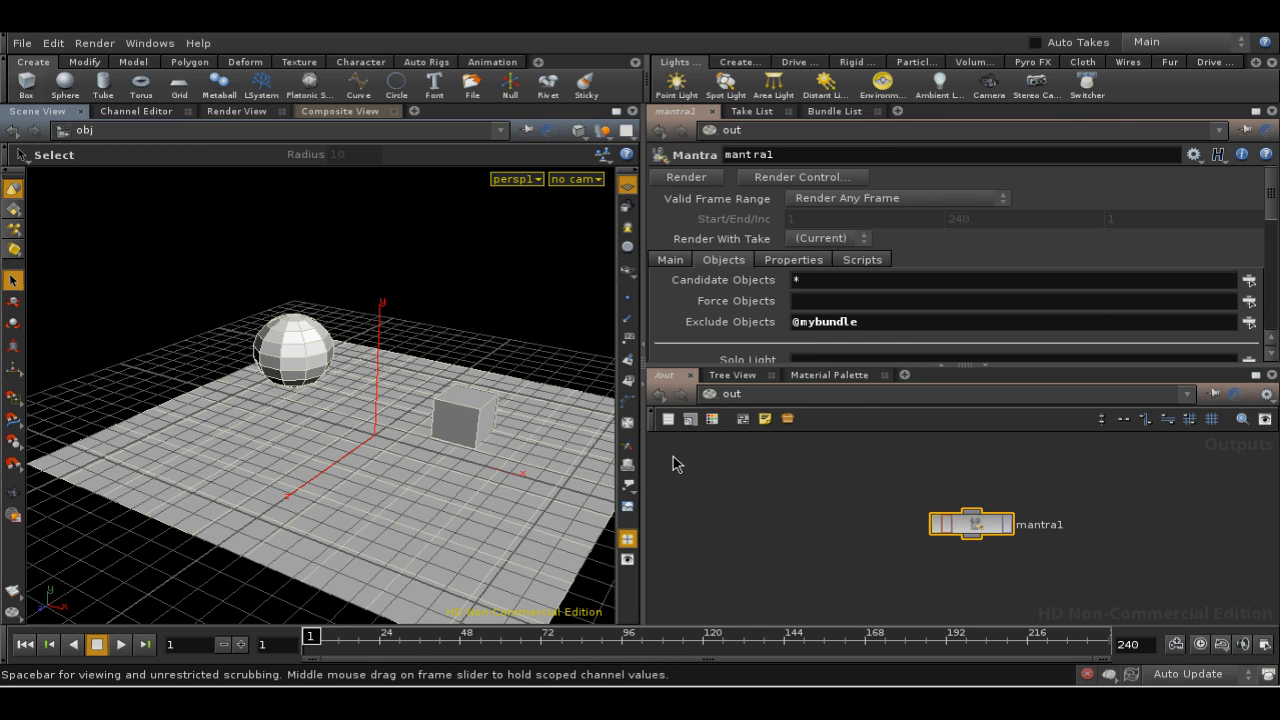
pyautogui.moveTo(718, 105)
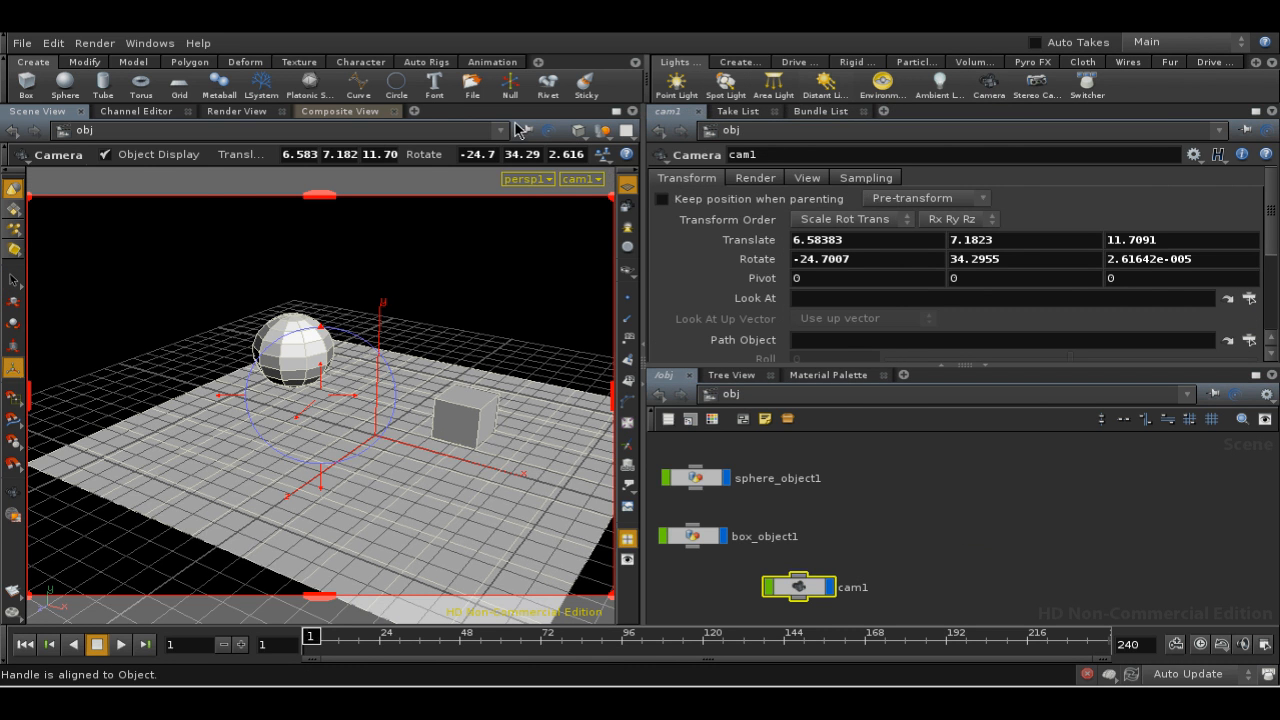
# Step: Render from cam1 to confirm only the grid shows, then create a new bundle
pyautogui.click(94, 42)
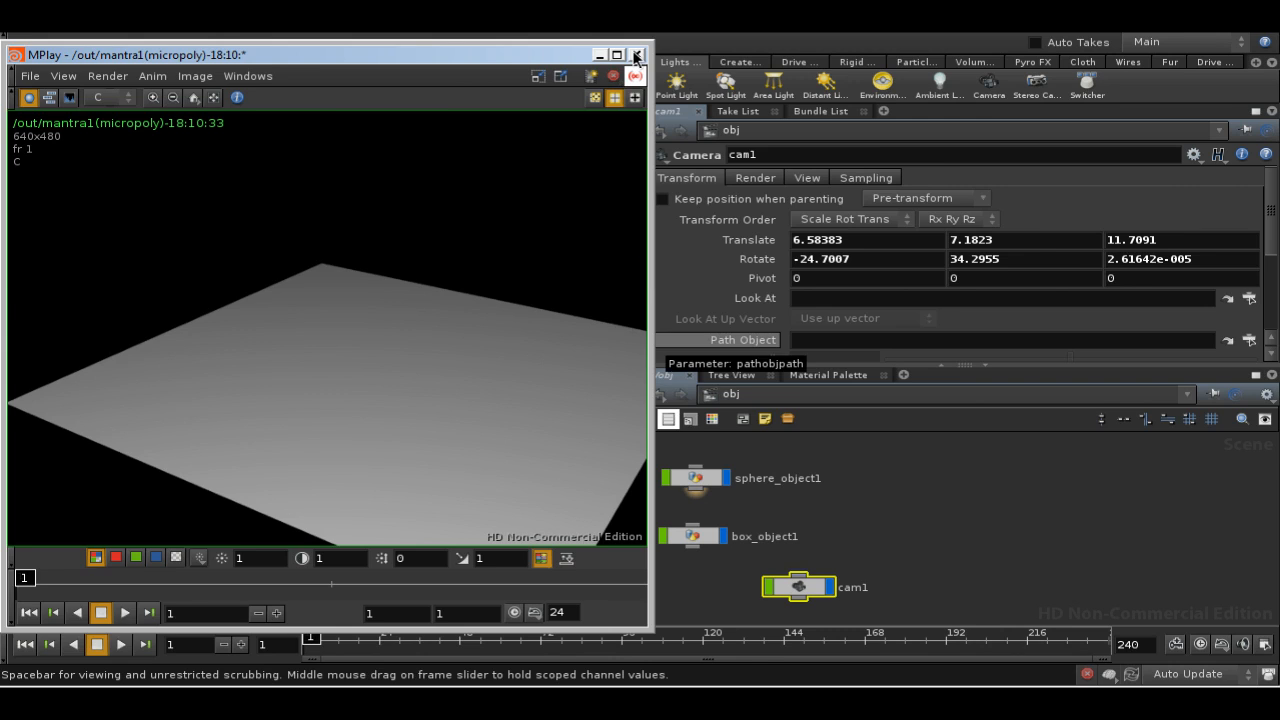
pyautogui.click(636, 54)
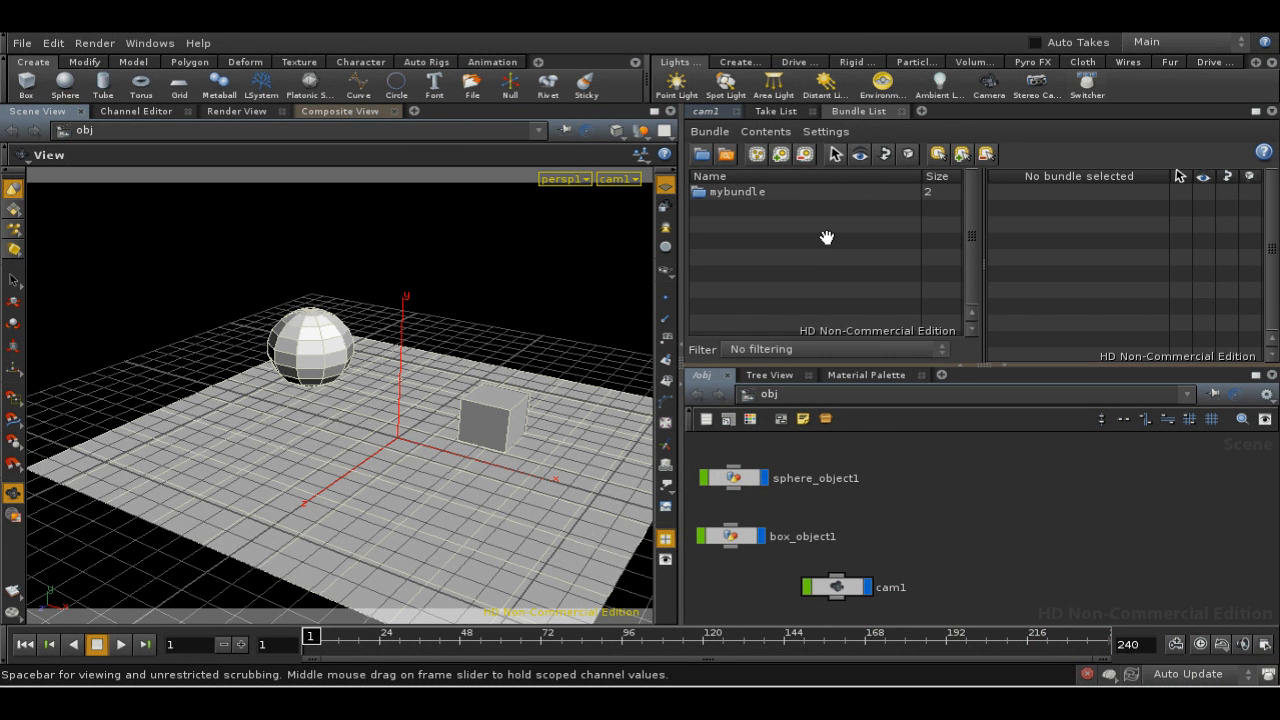
pyautogui.click(709, 131)
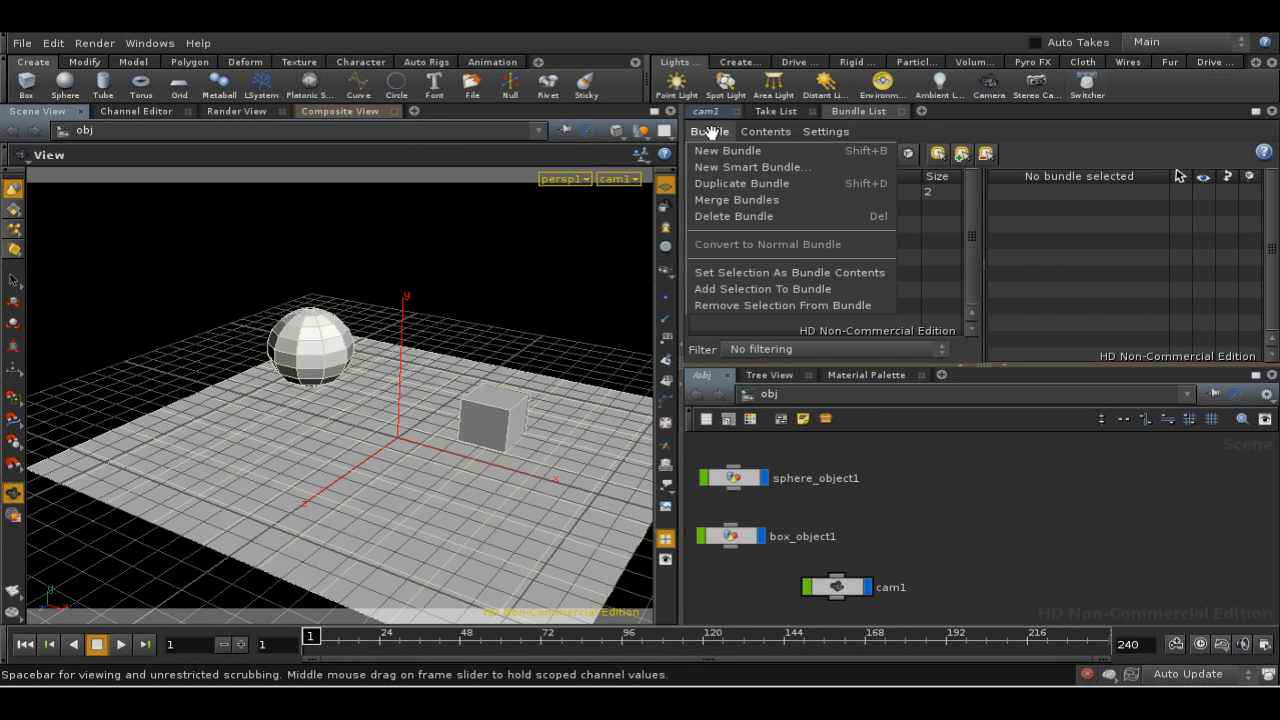
pyautogui.click(727, 150)
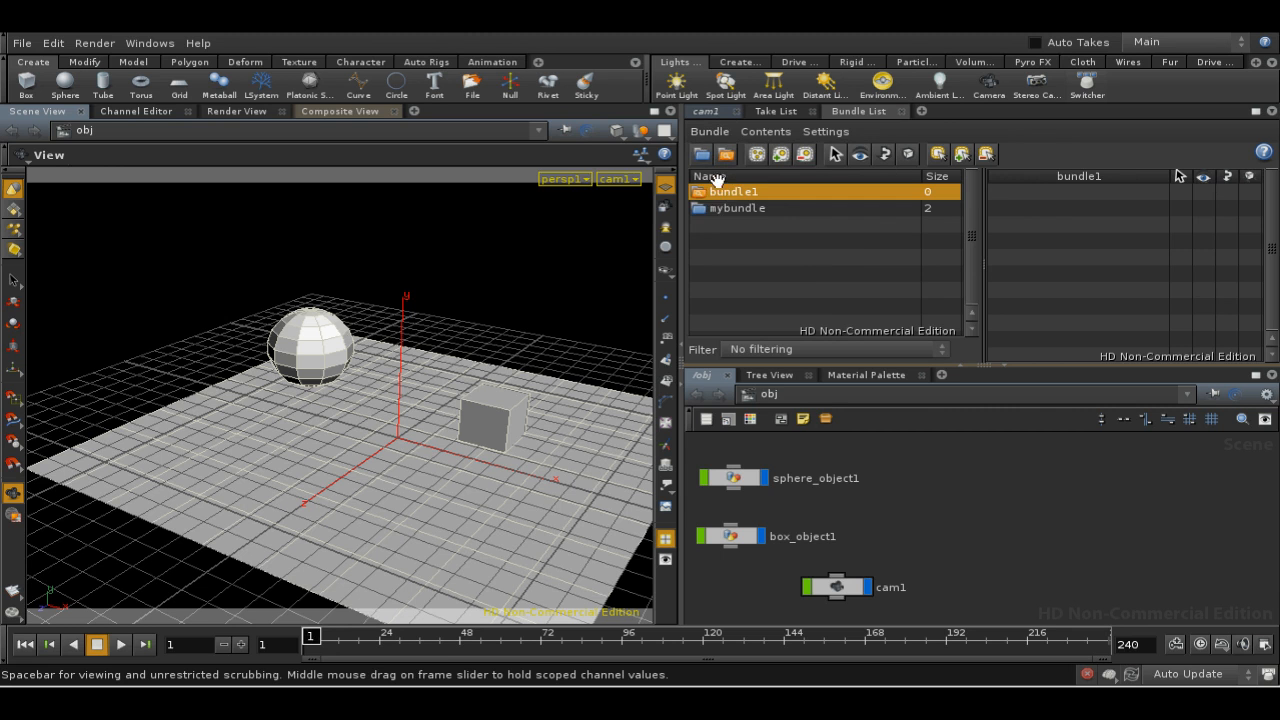
pyautogui.moveTo(705, 188)
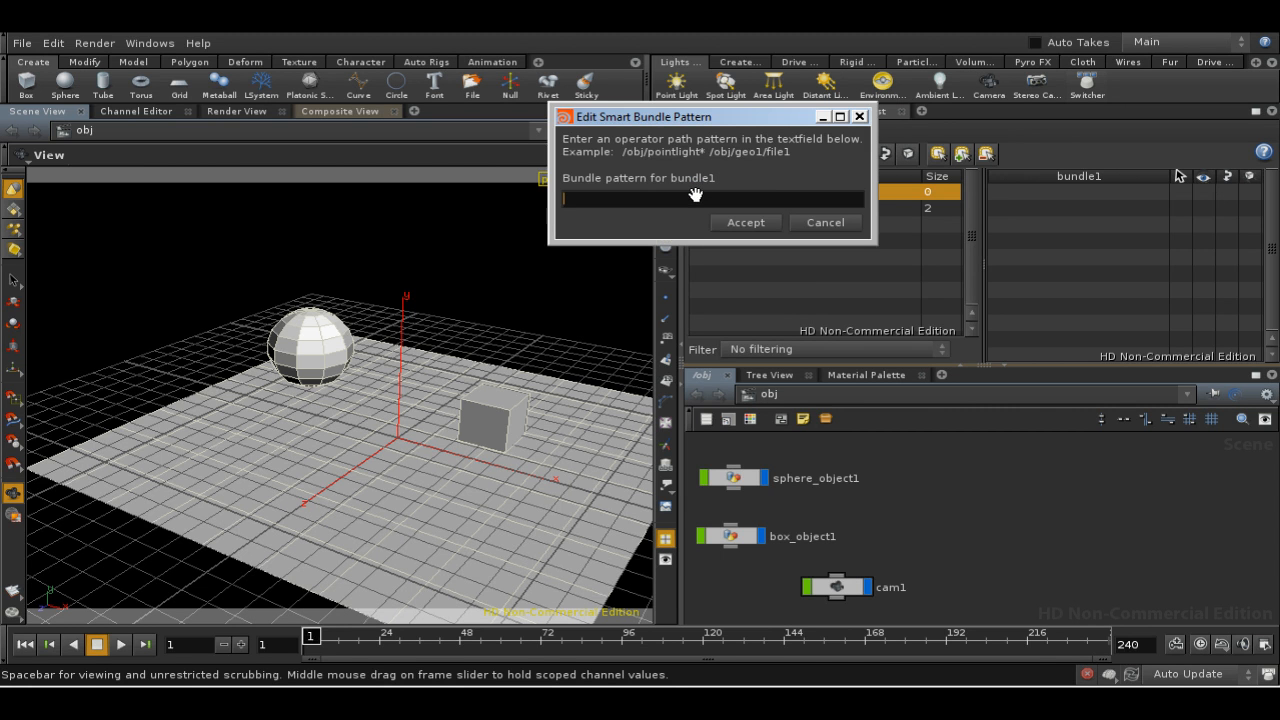
# Step: Set bundle1's smart bundle pattern to sphere* and accept
pyautogui.write('sph')
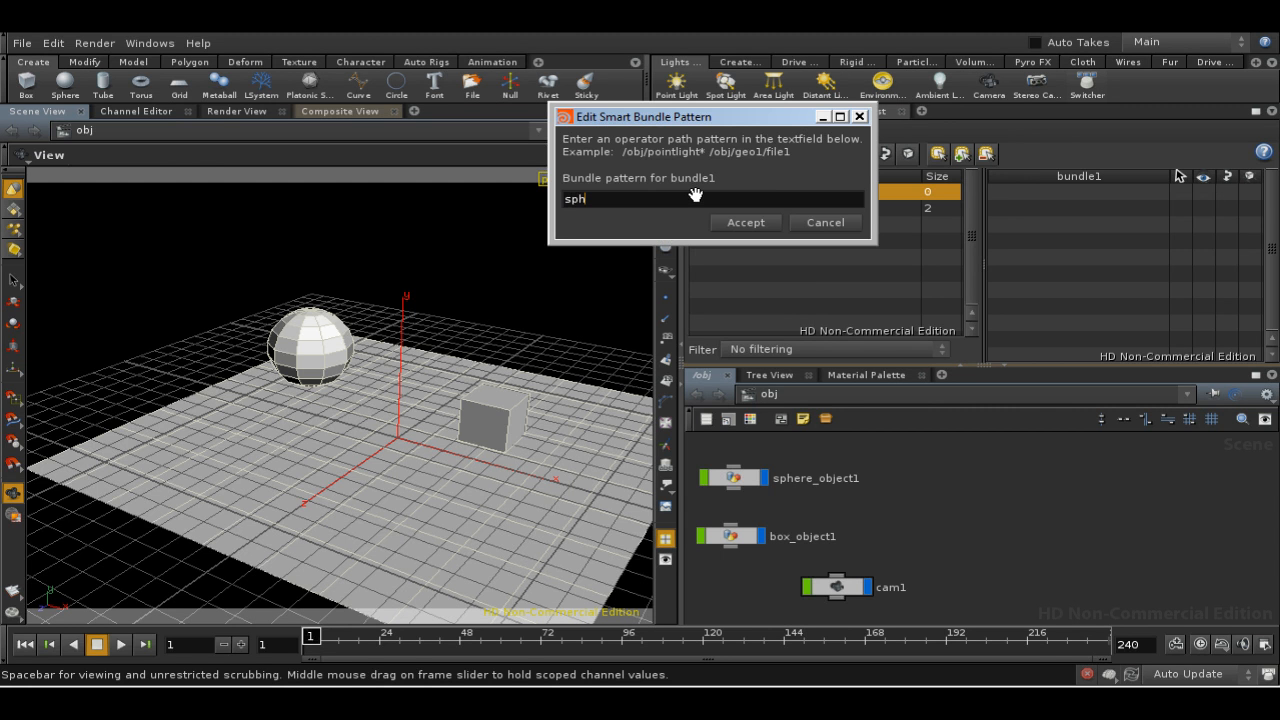
pyautogui.write('ere')
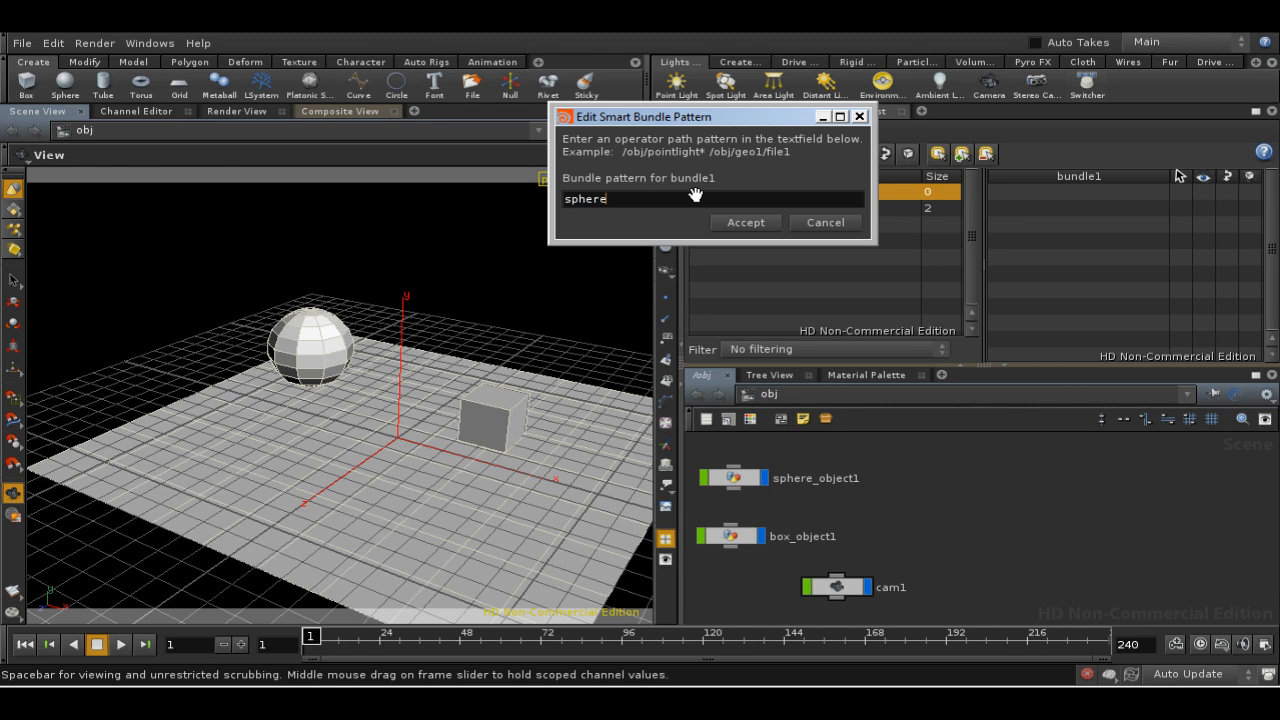
pyautogui.write('*')
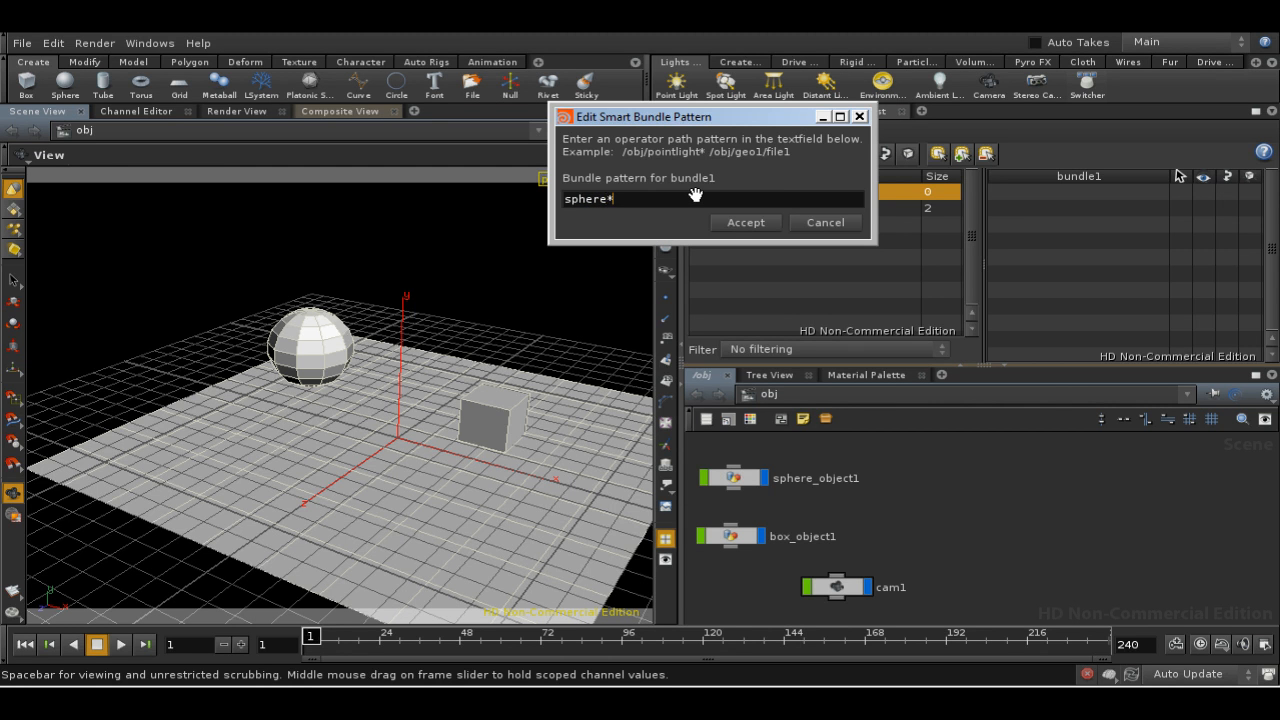
pyautogui.moveTo(735, 220)
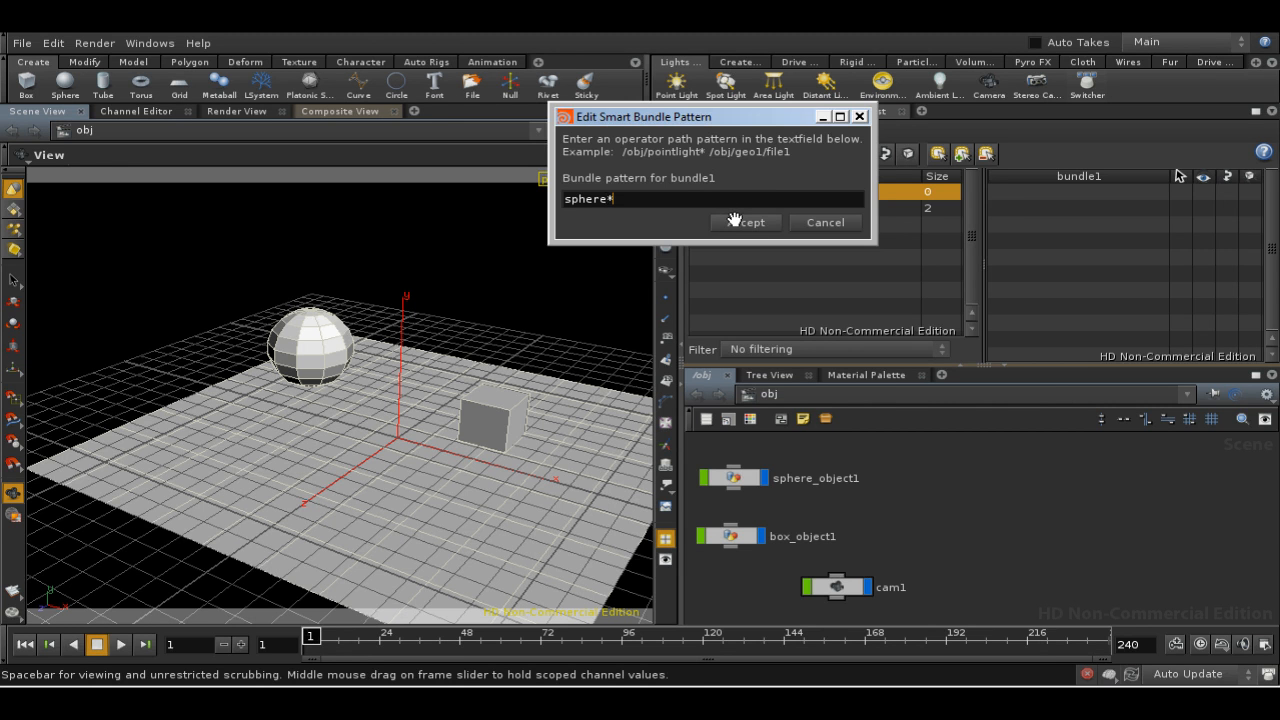
pyautogui.click(744, 222)
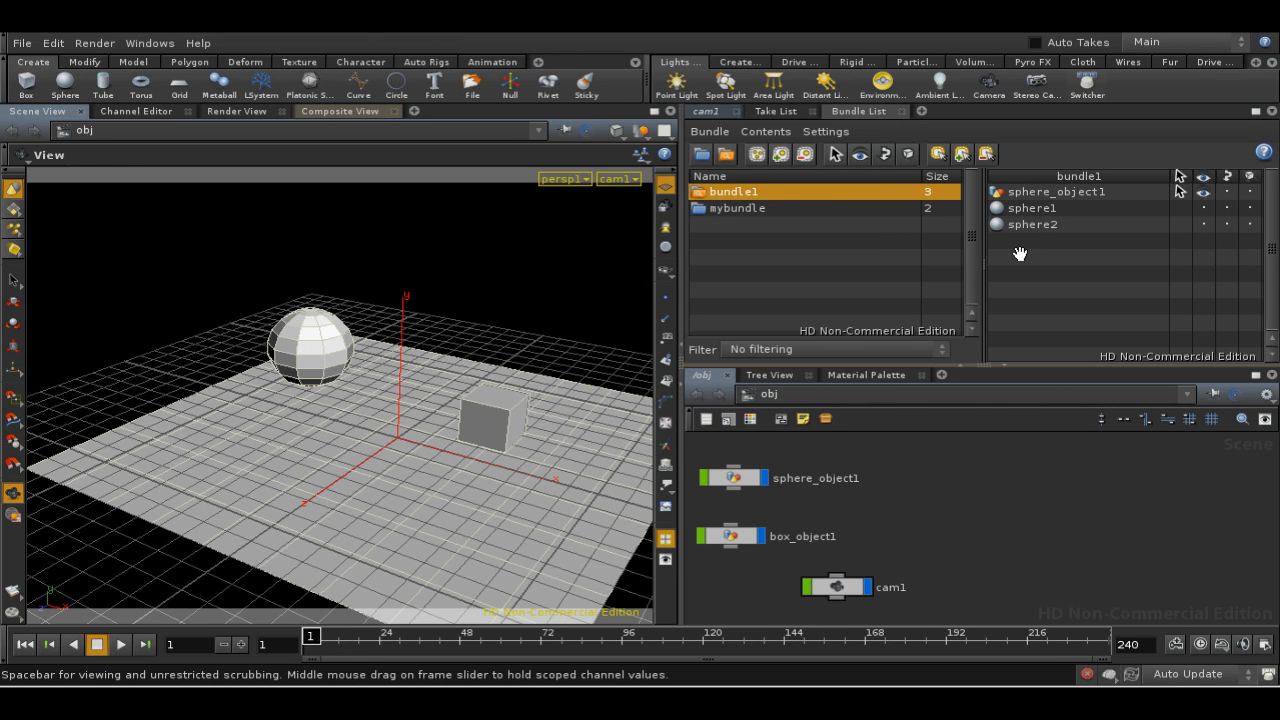
pyautogui.moveTo(1058, 208)
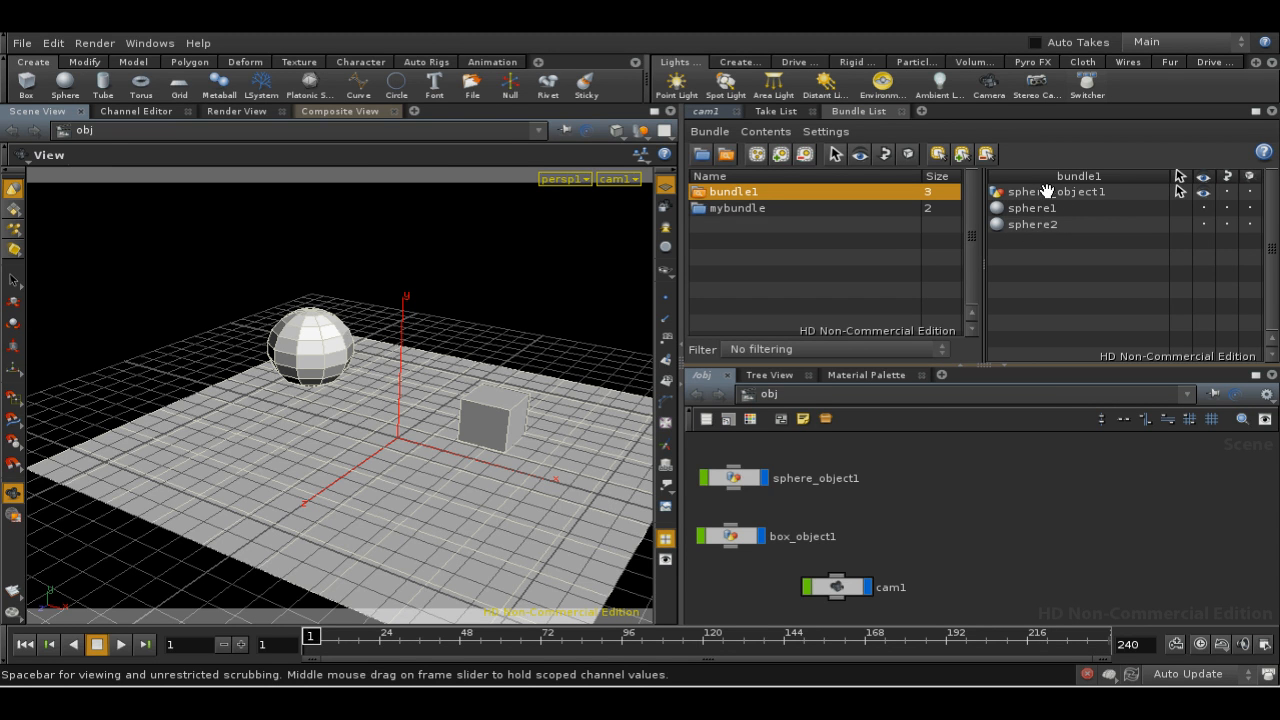
pyautogui.moveTo(984, 470)
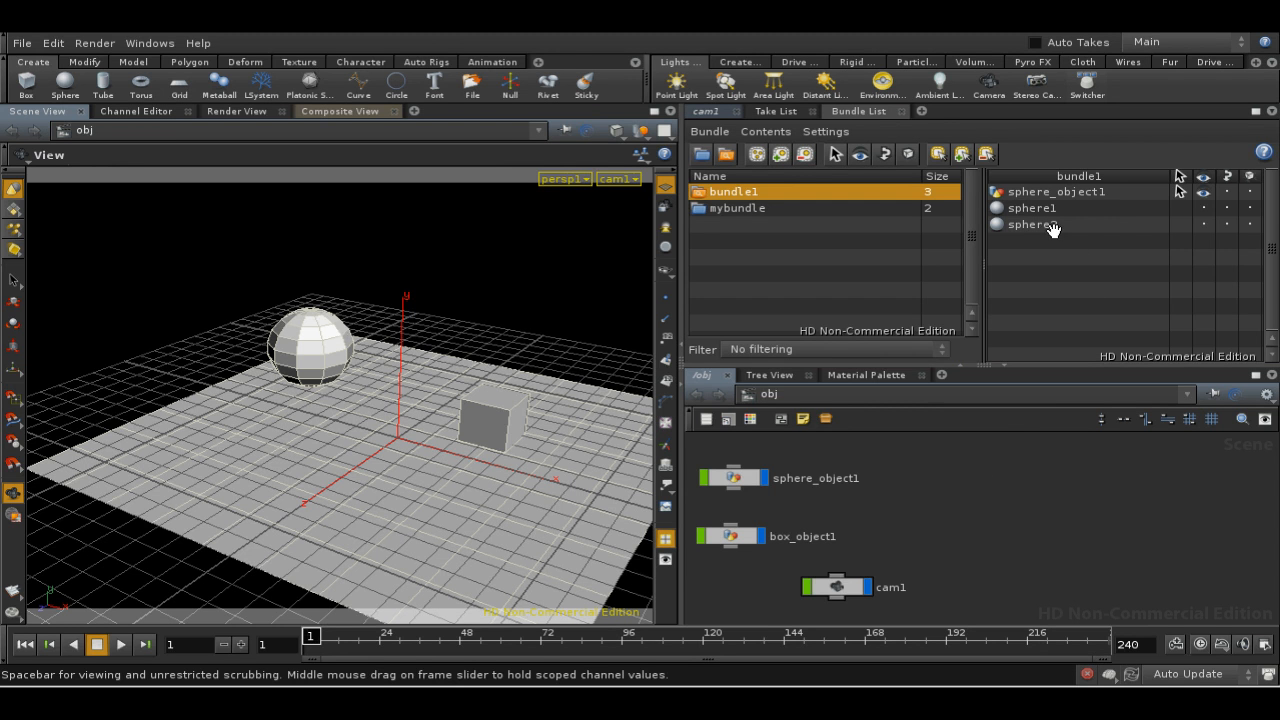
pyautogui.moveTo(1048, 224)
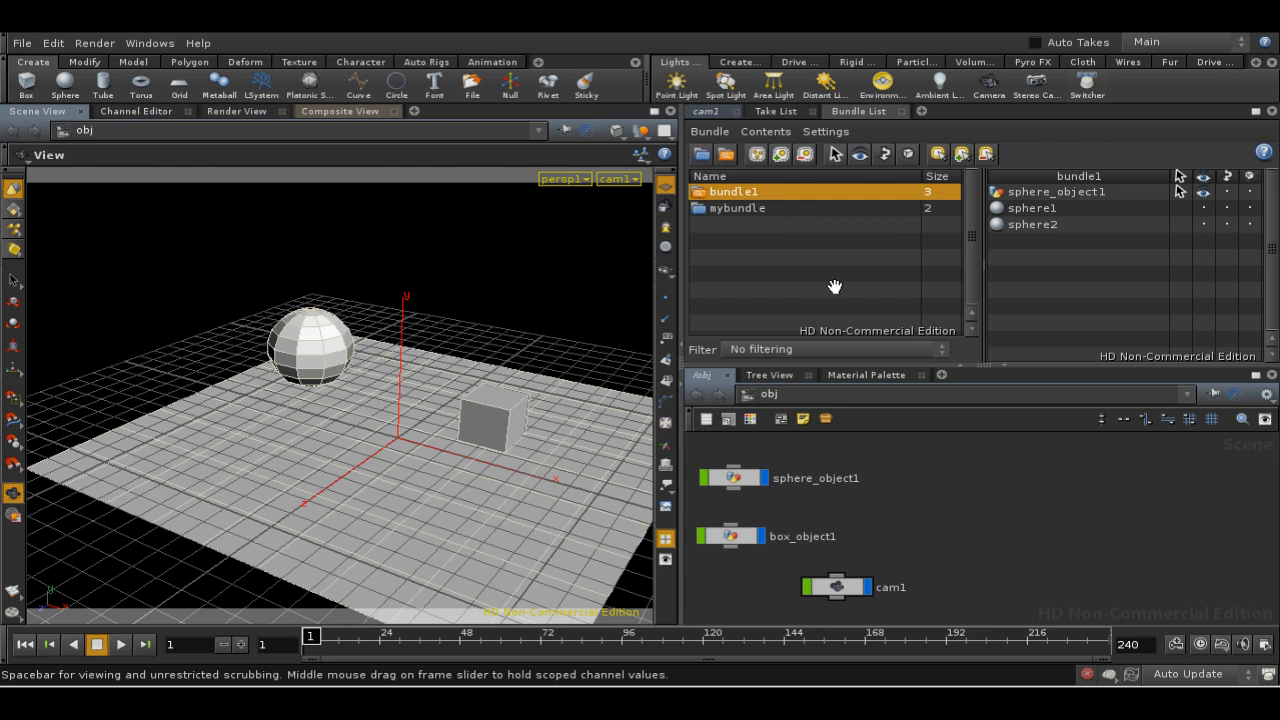
pyautogui.moveTo(763, 202)
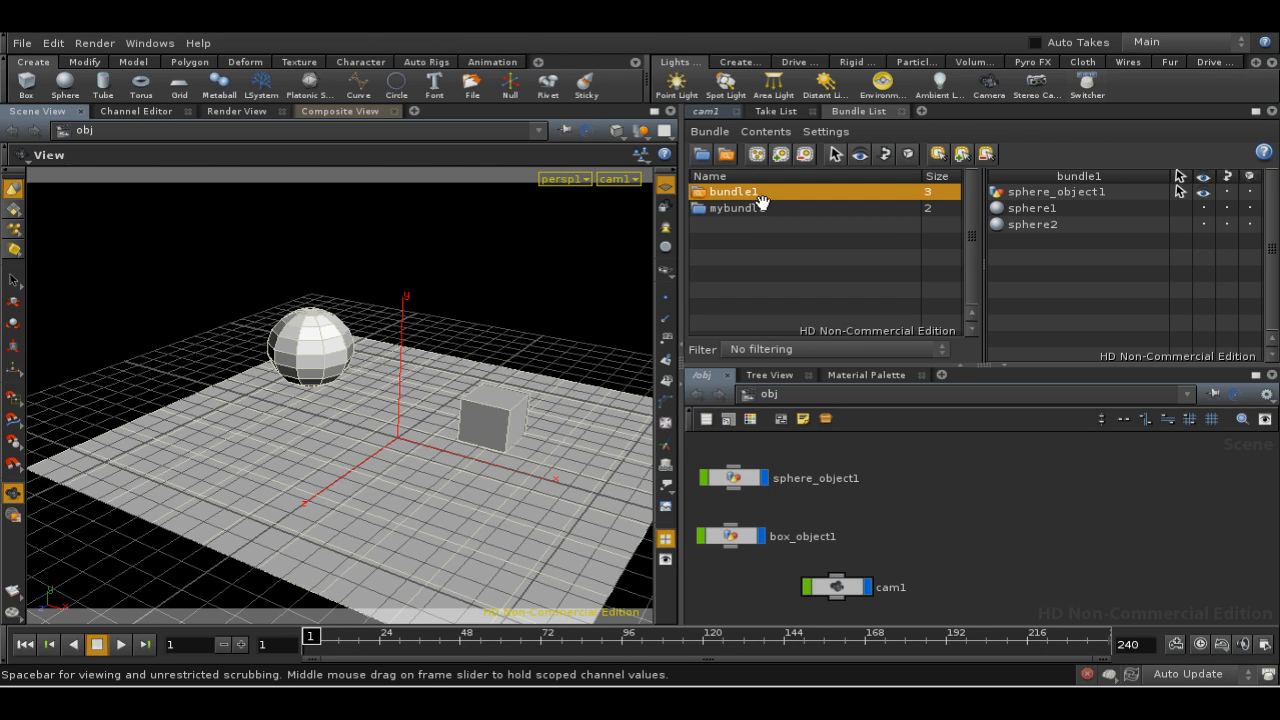
pyautogui.moveTo(1240, 170)
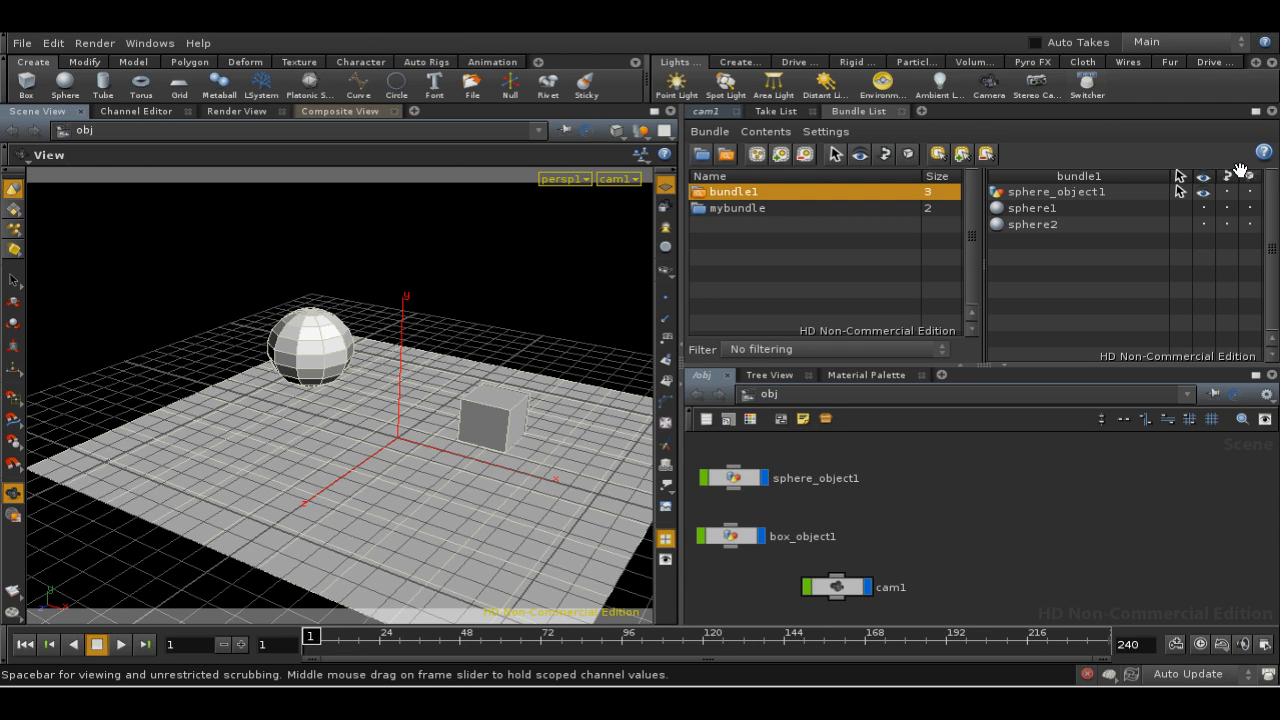
# Step: Select sphere_object1, sphere1 and sphere2 from bundle1's contents header
pyautogui.click(1056, 191)
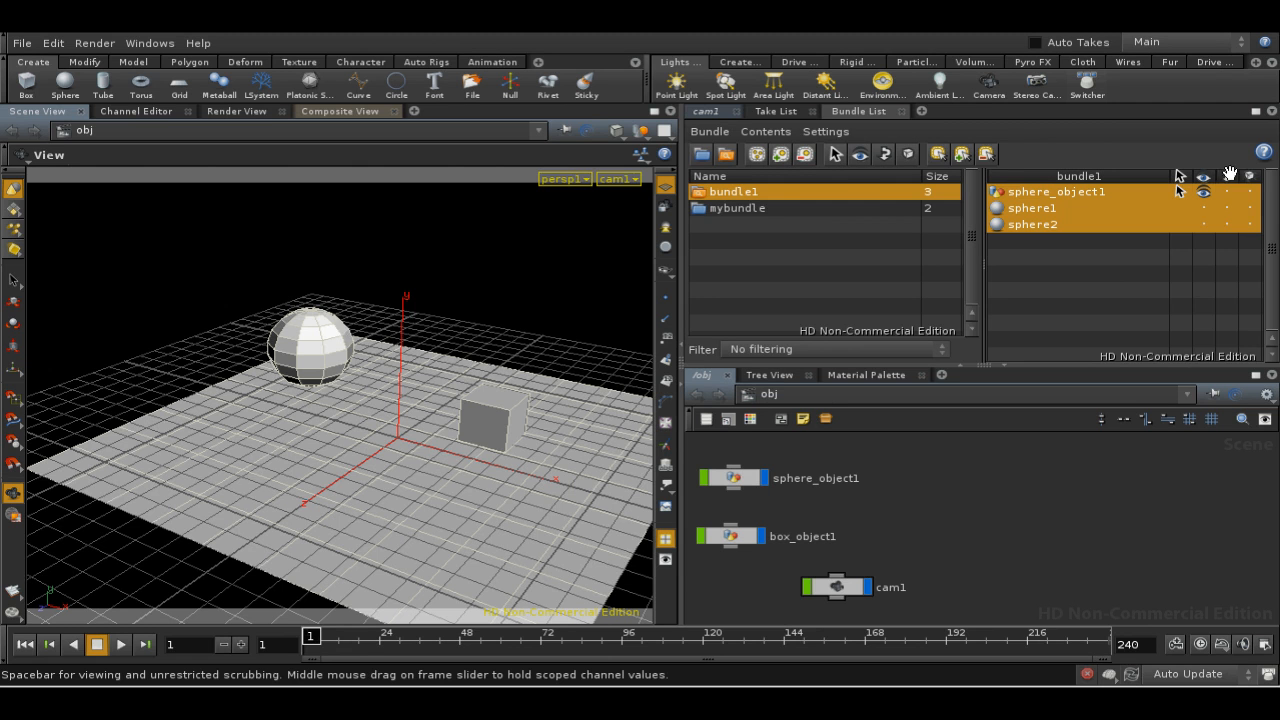
pyautogui.moveTo(778, 218)
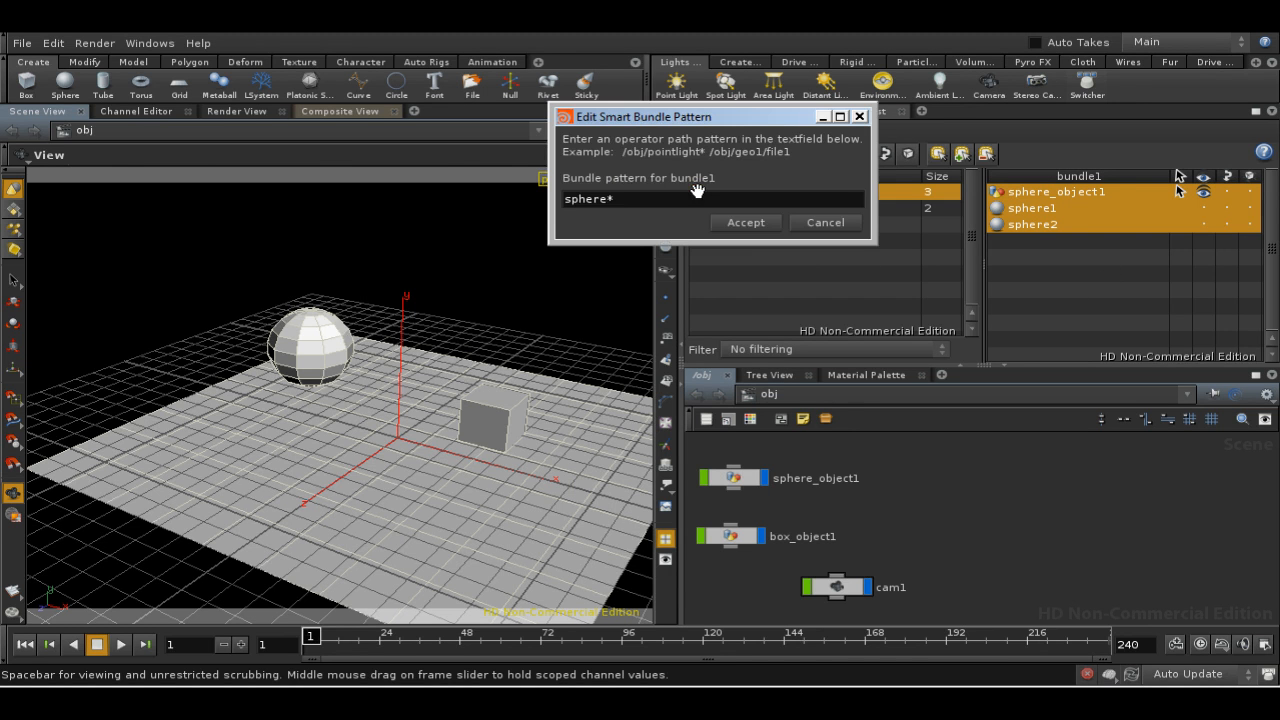
# Step: Change bundle1's pattern to sphere_obj* and accept
pyautogui.press('BackSpace')
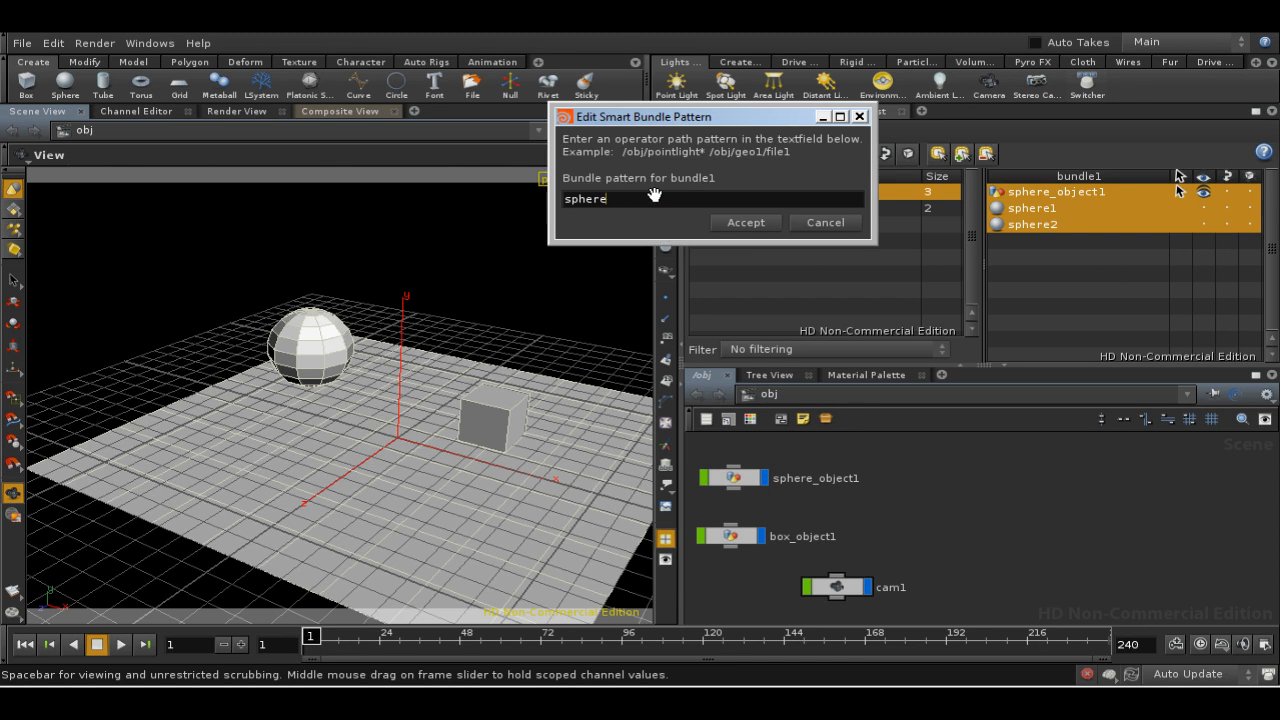
pyautogui.write('_obj*')
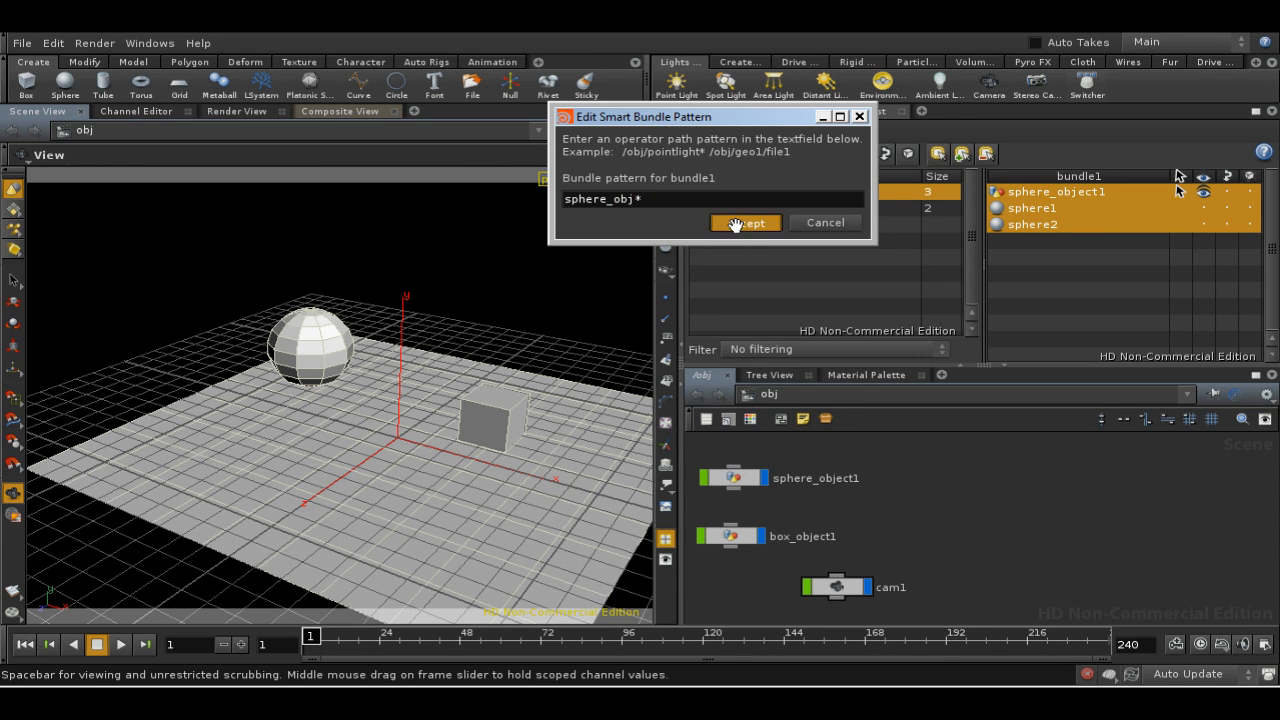
pyautogui.click(745, 222)
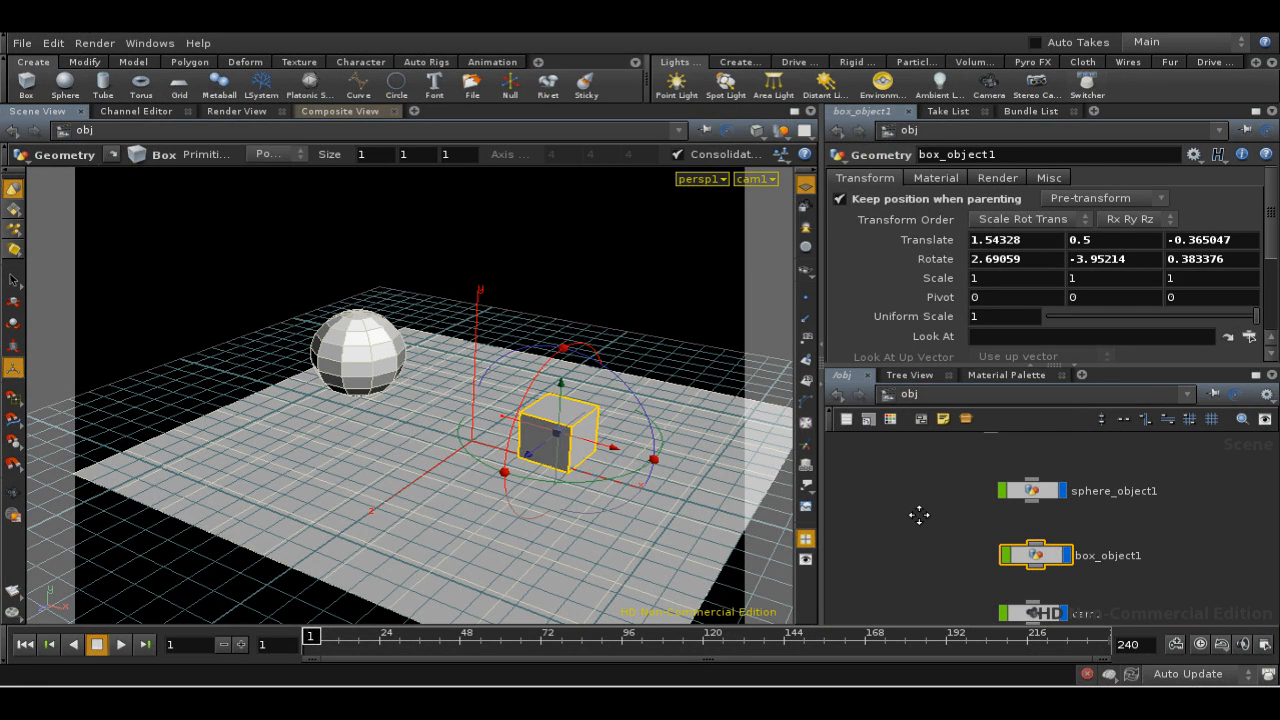
pyautogui.moveTo(930, 521)
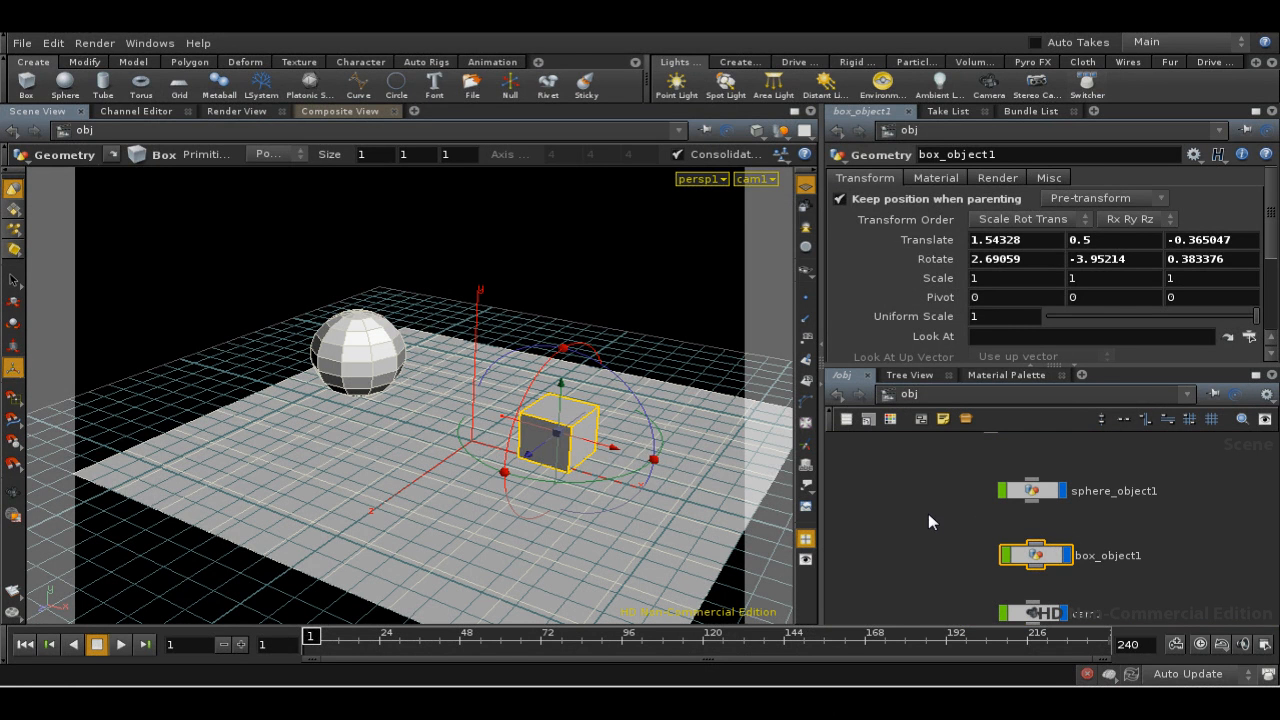
pyautogui.moveTo(1045, 527)
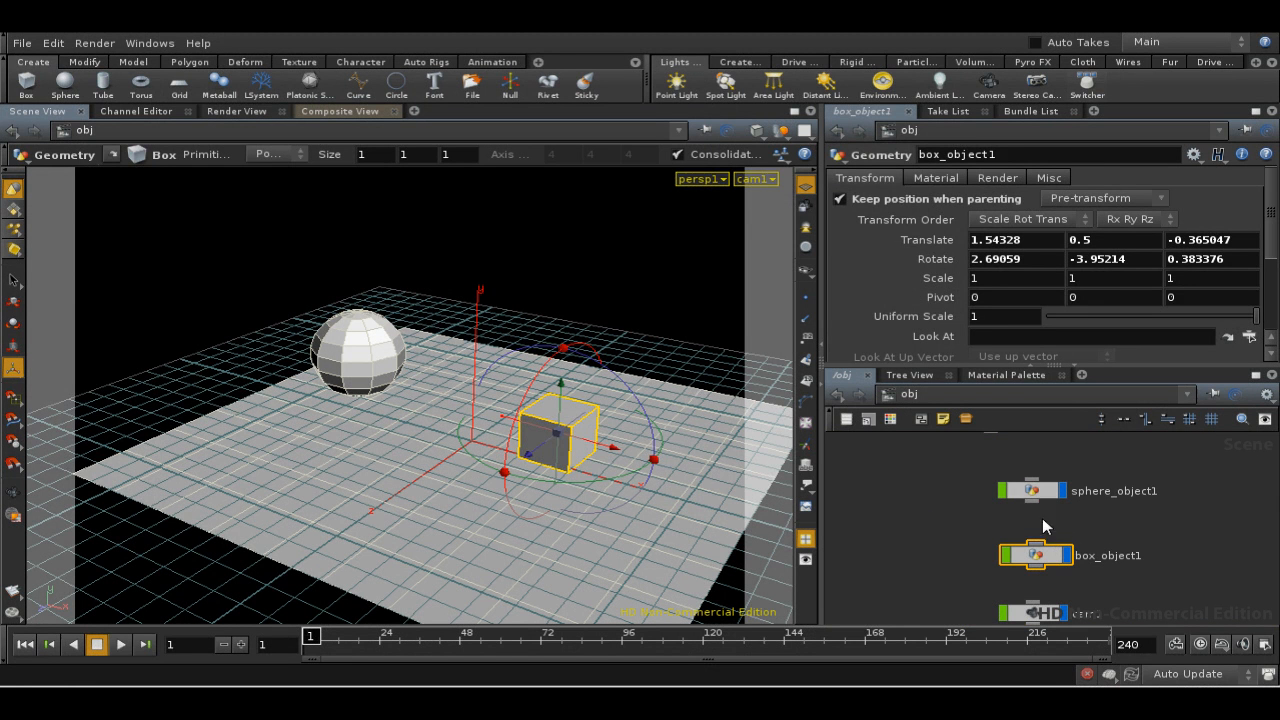
pyautogui.moveTo(1240, 459)
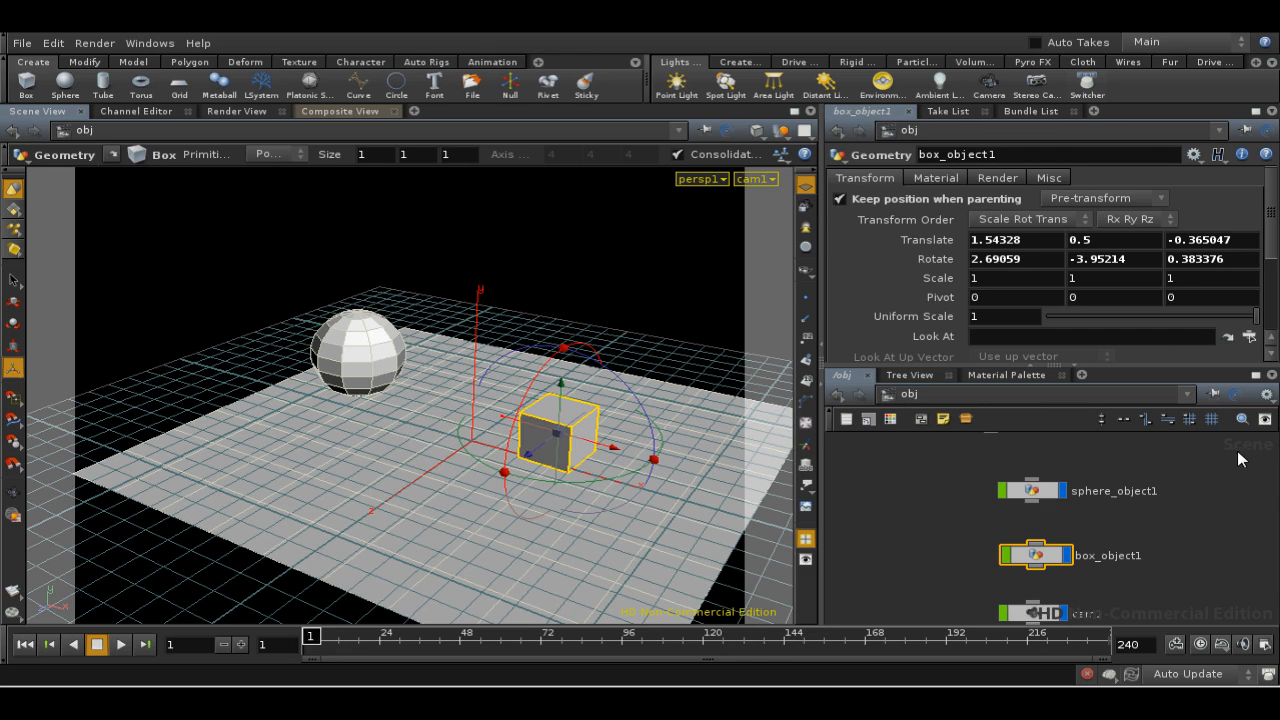
pyautogui.moveTo(1037, 510)
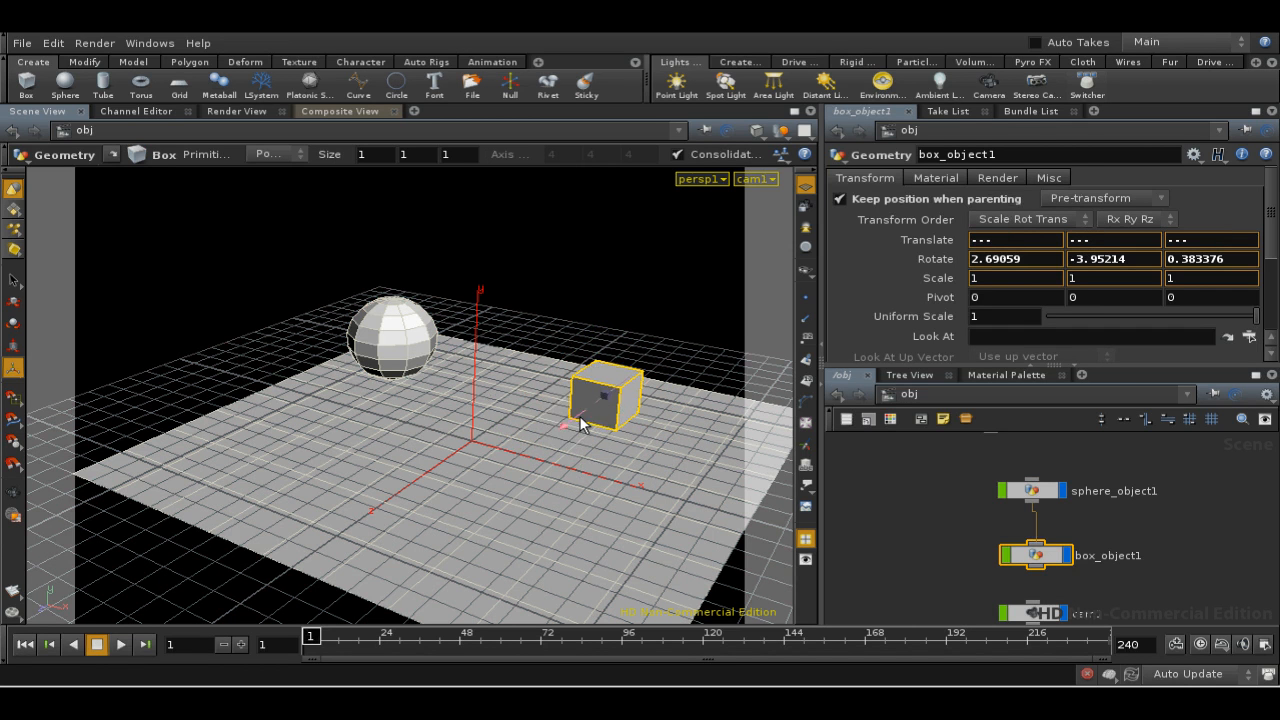
# Step: Drag box_object1 across the grid to translate 1.5252, 0.487498, -1.31803
pyautogui.moveTo(605, 395); pyautogui.dragTo(580, 415)
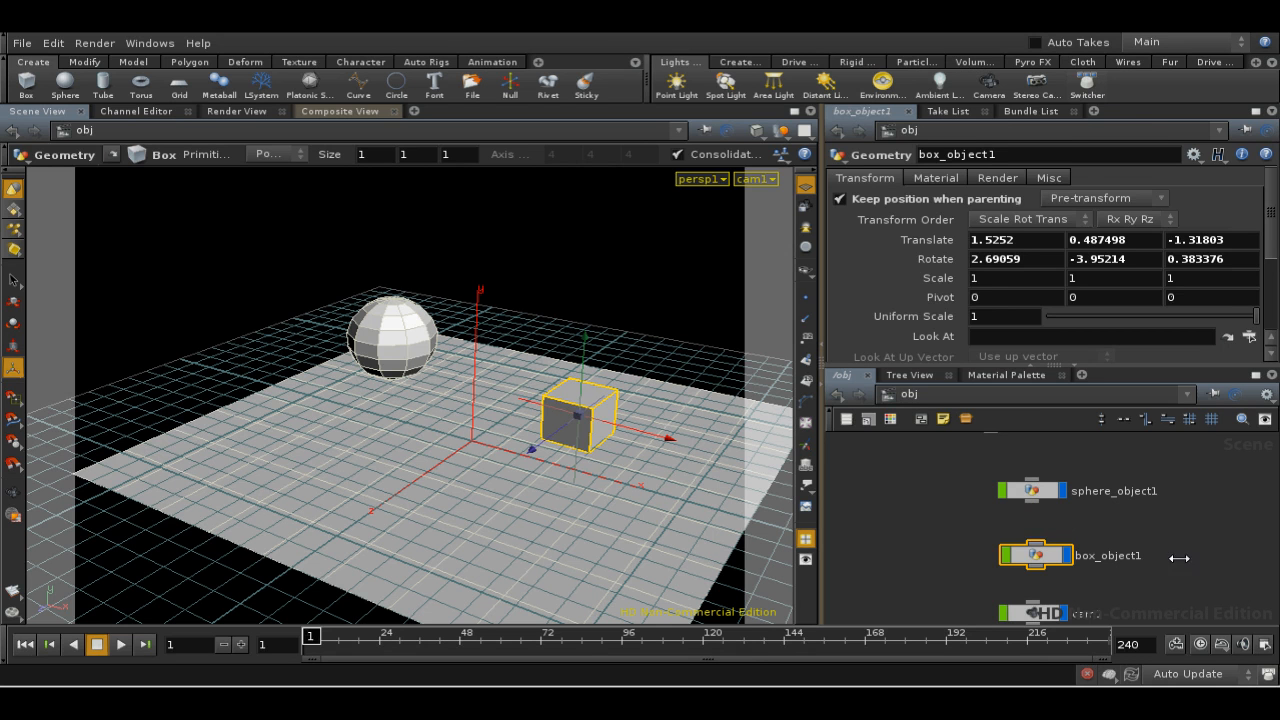
pyautogui.moveTo(973, 469)
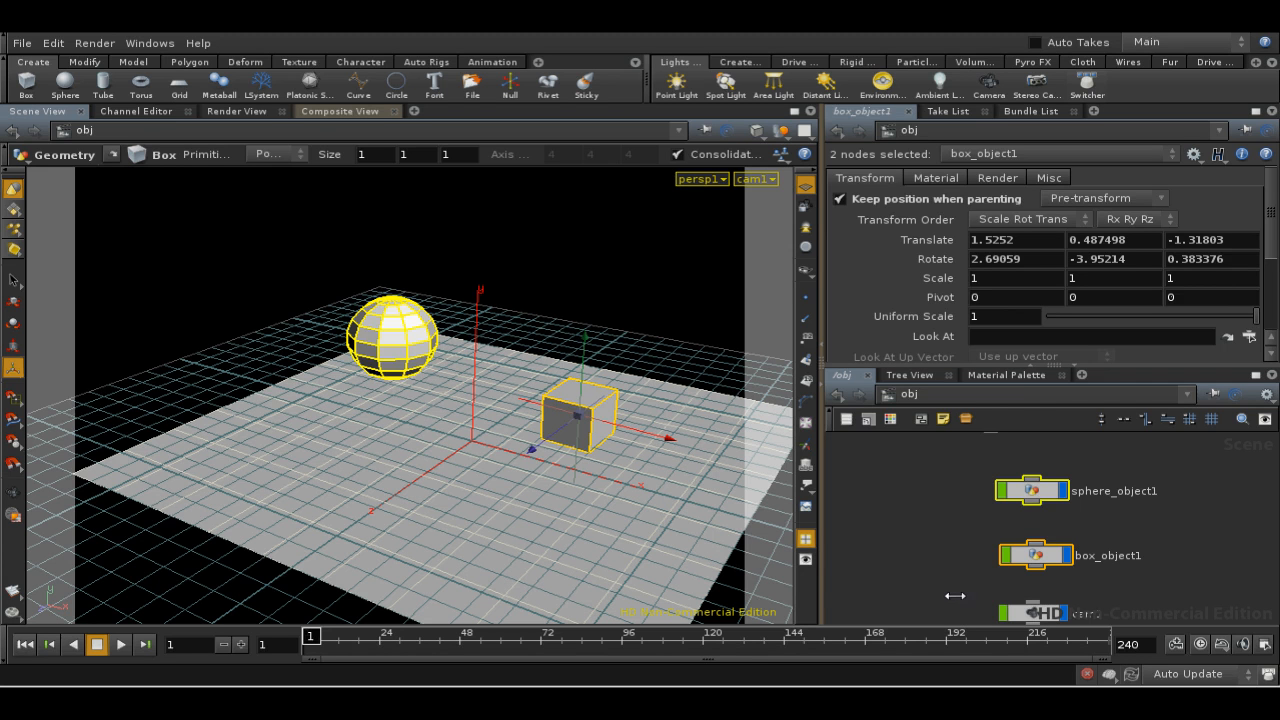
pyautogui.moveTo(945, 438)
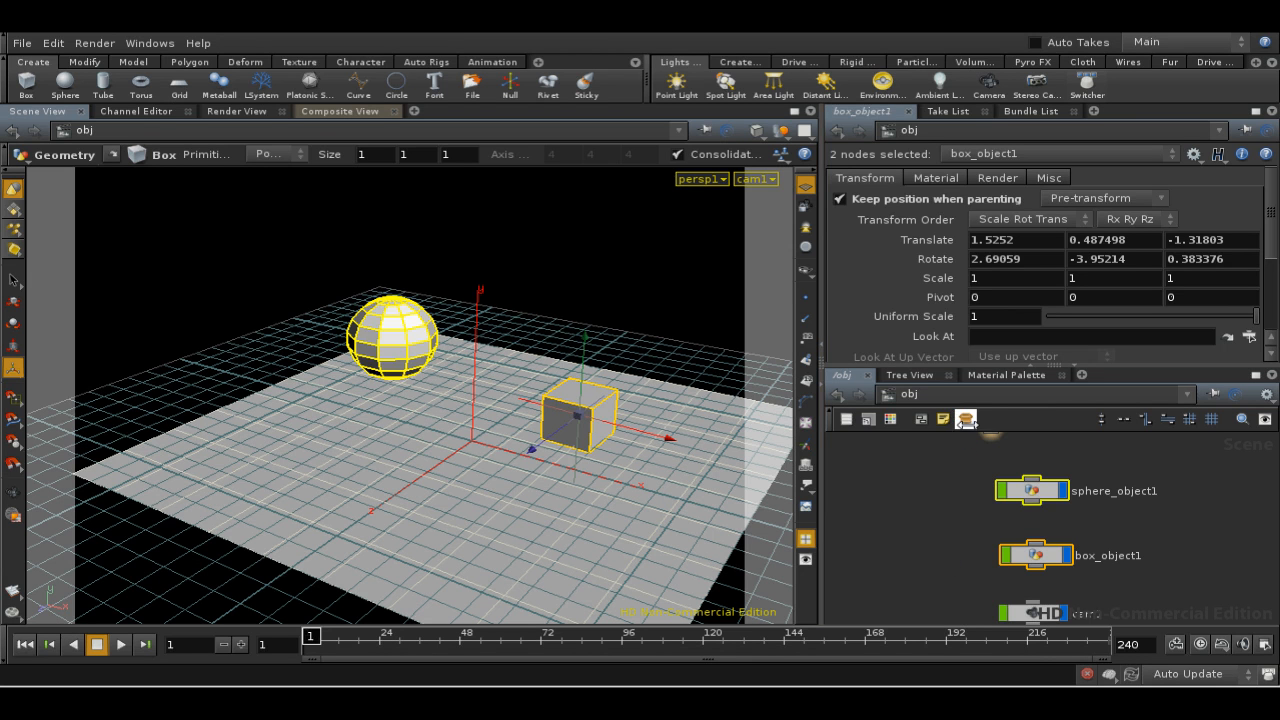
pyautogui.moveTo(966, 419)
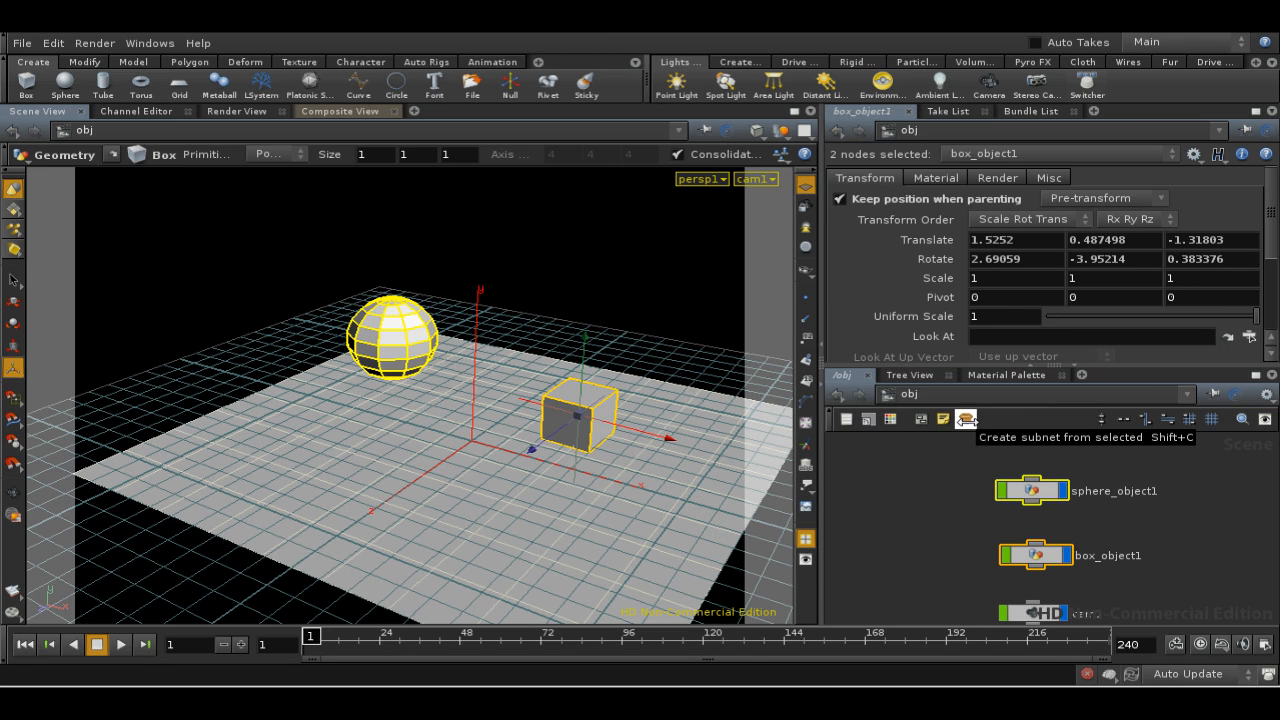
# Step: Pack the selected sphere_object1 and box_object1 into a new subnet1 beside cam1
pyautogui.click(966, 419)
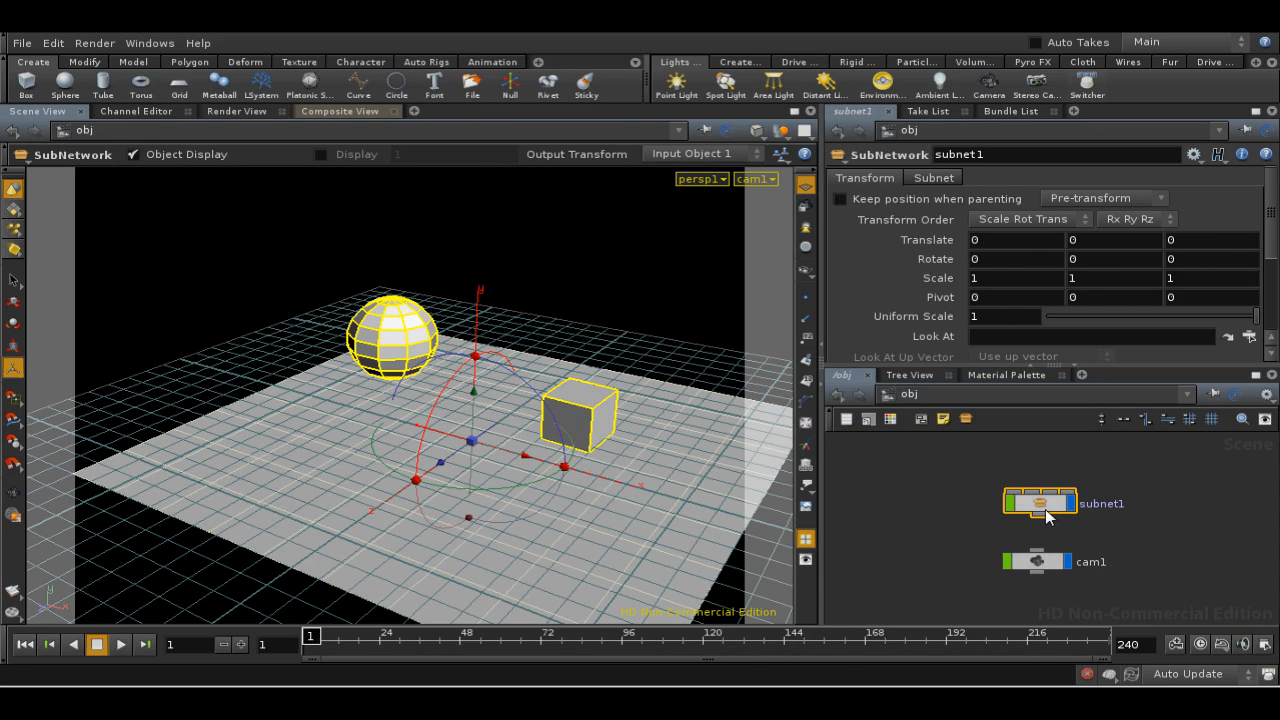
pyautogui.doubleClick(1040, 502)
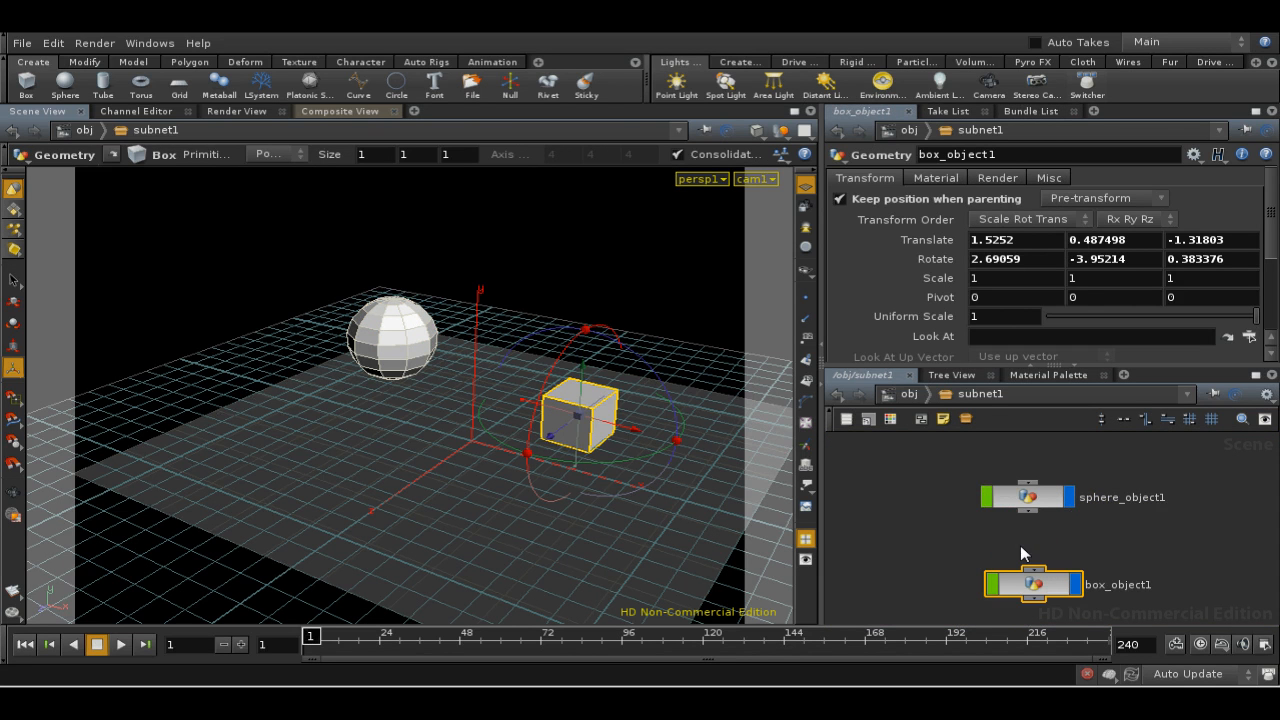
pyautogui.moveTo(1050, 525)
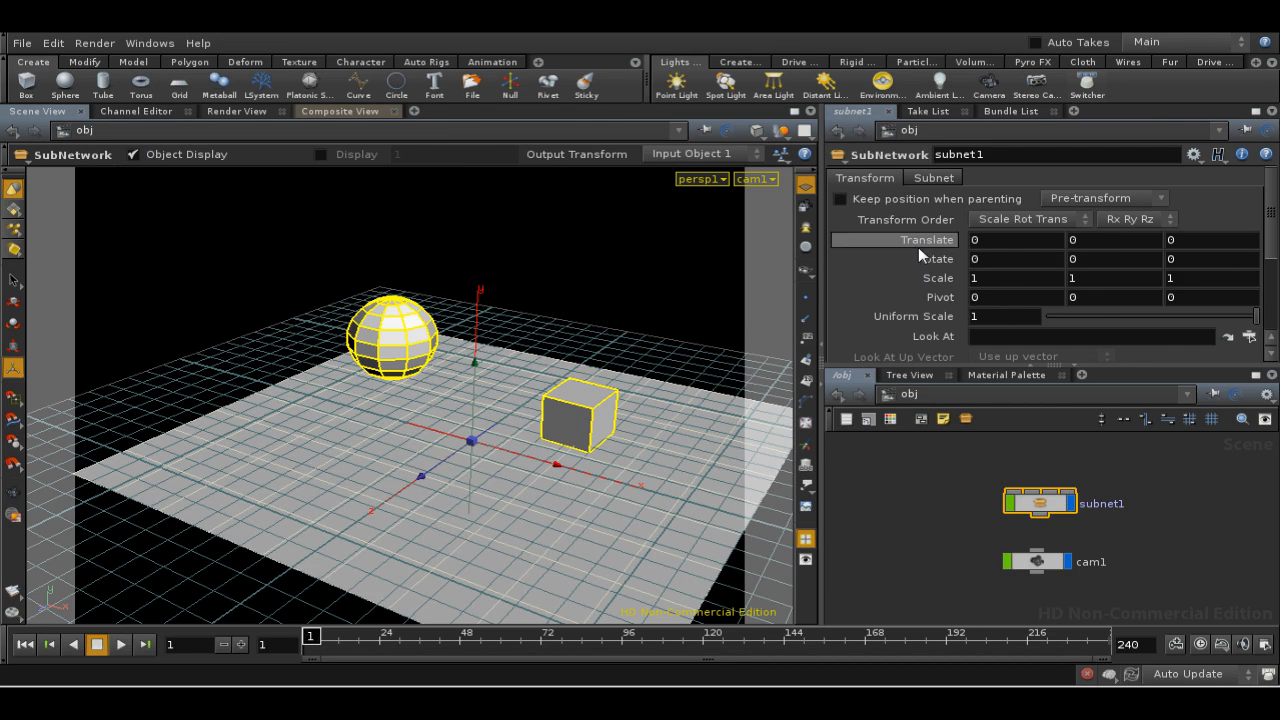
pyautogui.moveTo(980, 475)
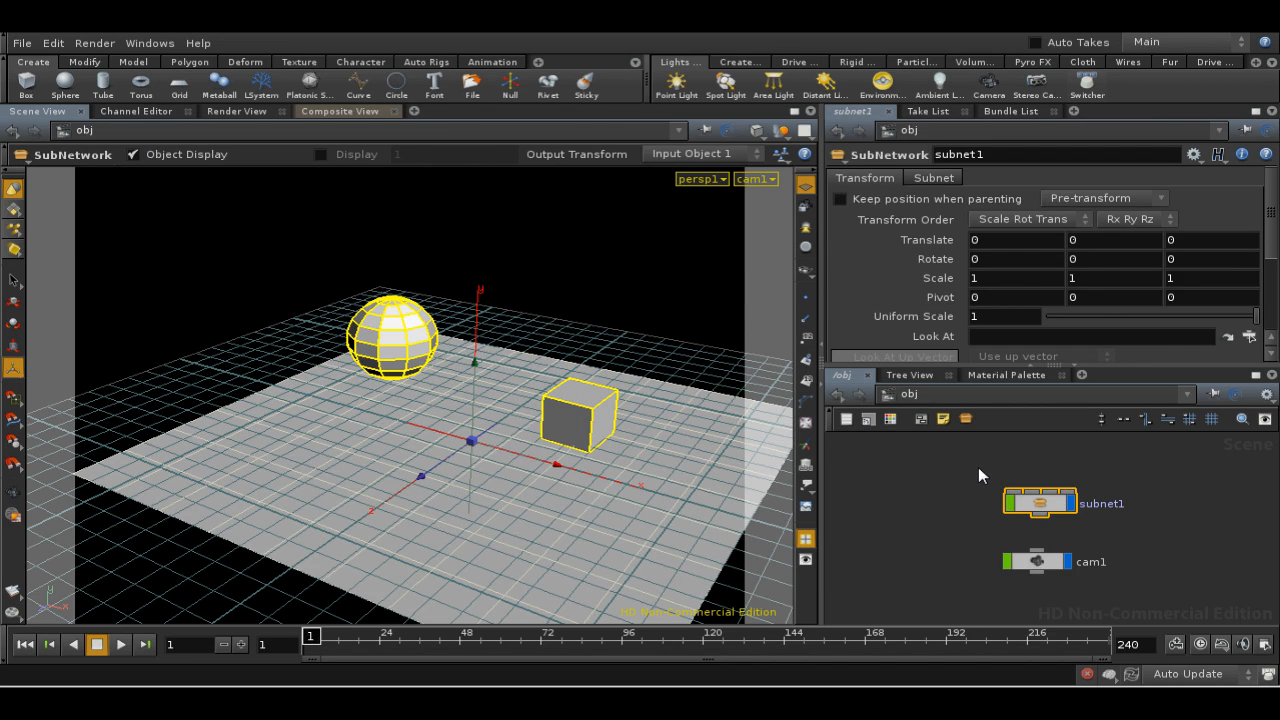
pyautogui.moveTo(770, 460)
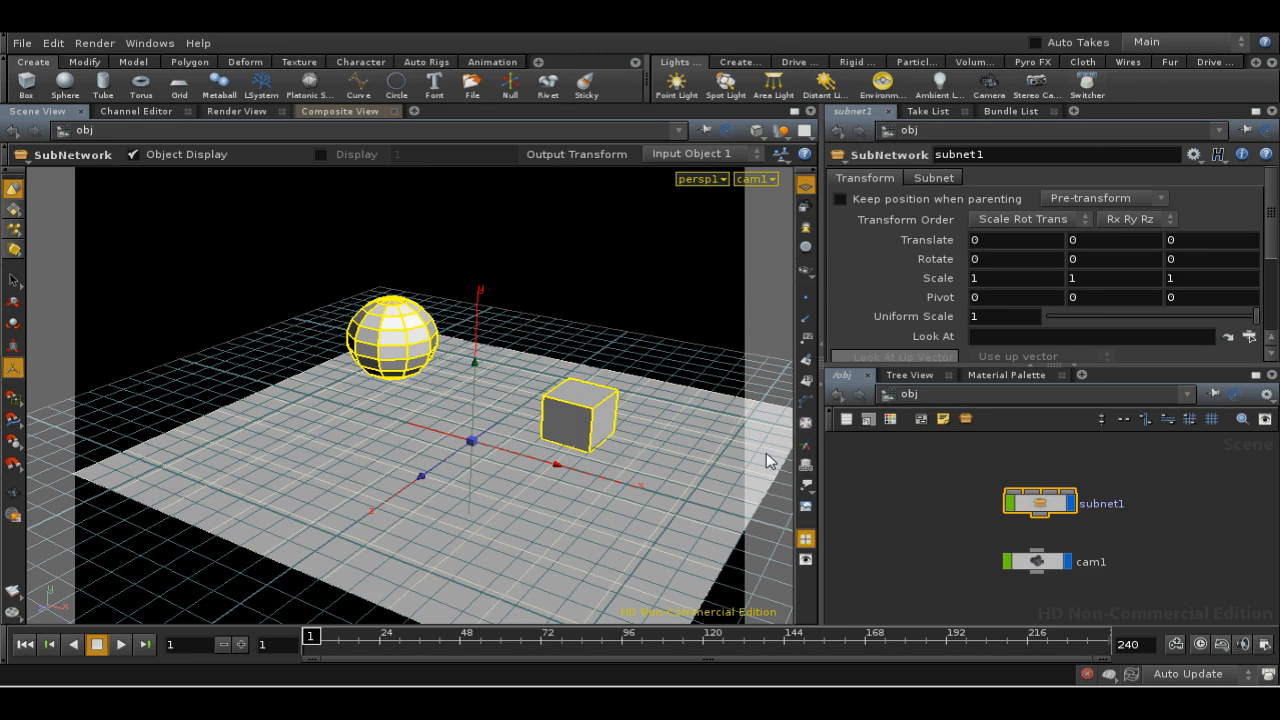
pyautogui.moveTo(505, 440)
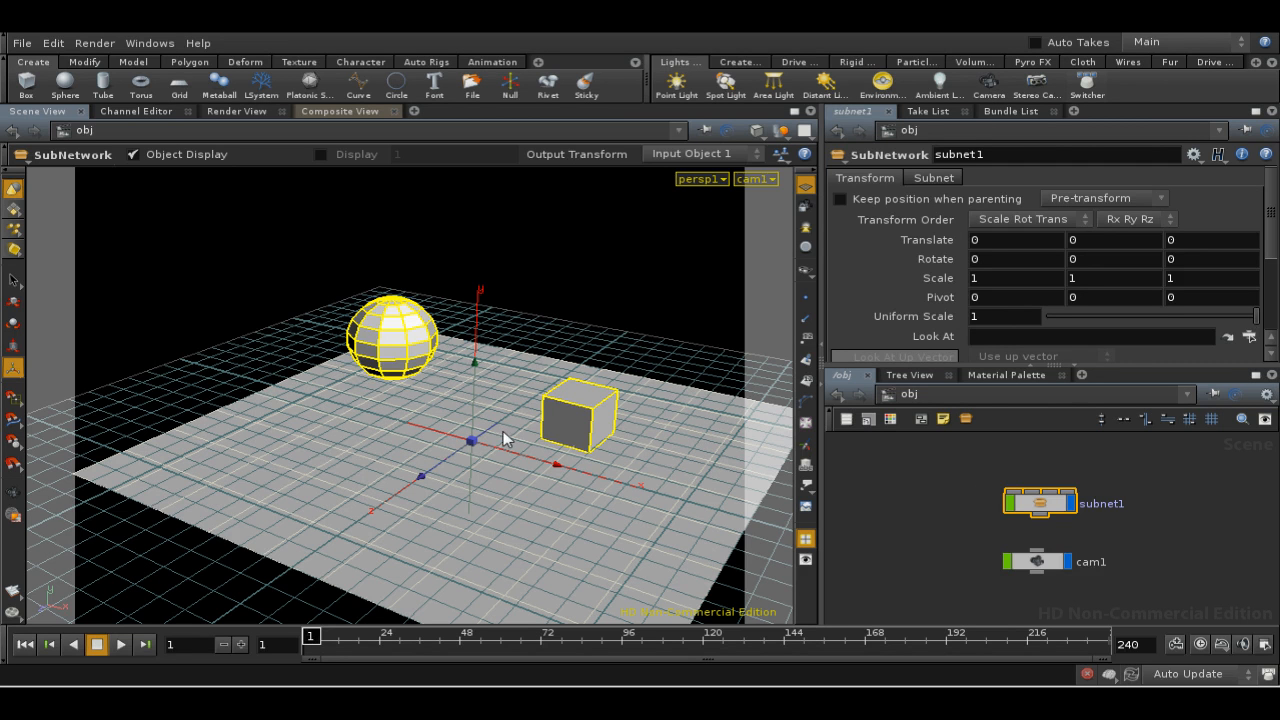
pyautogui.moveTo(506, 415)
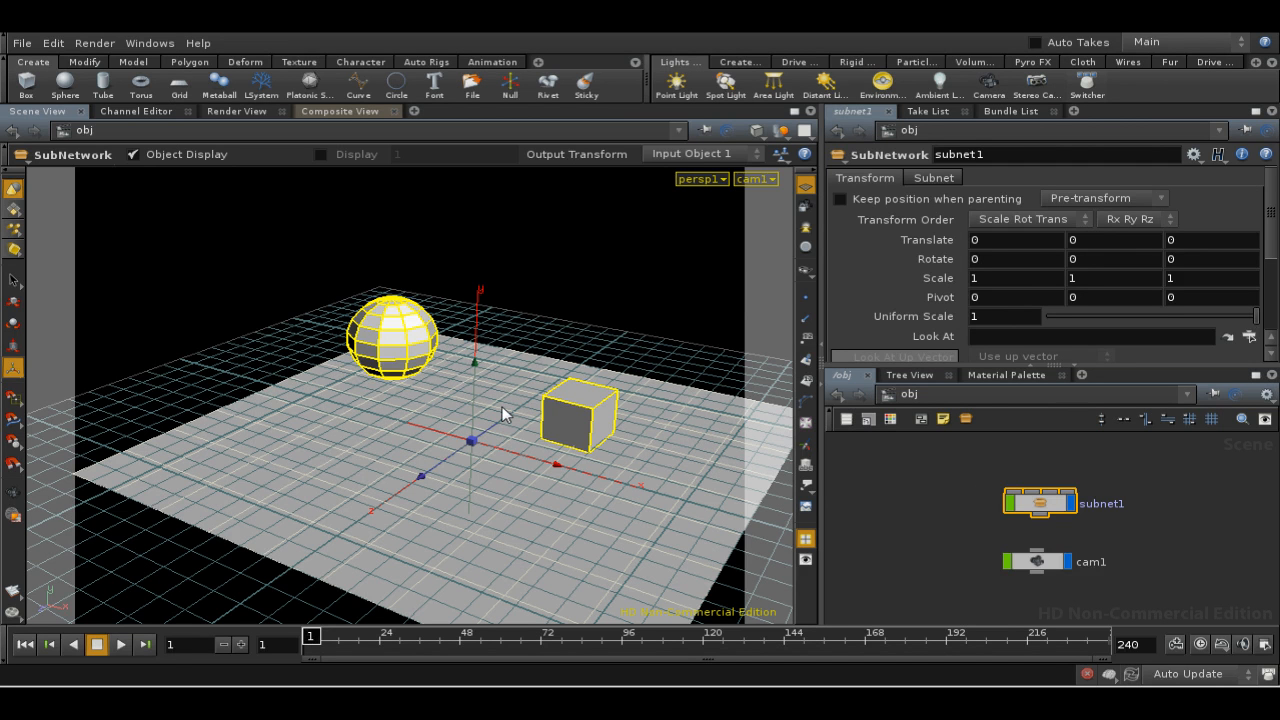
pyautogui.moveTo(450, 463)
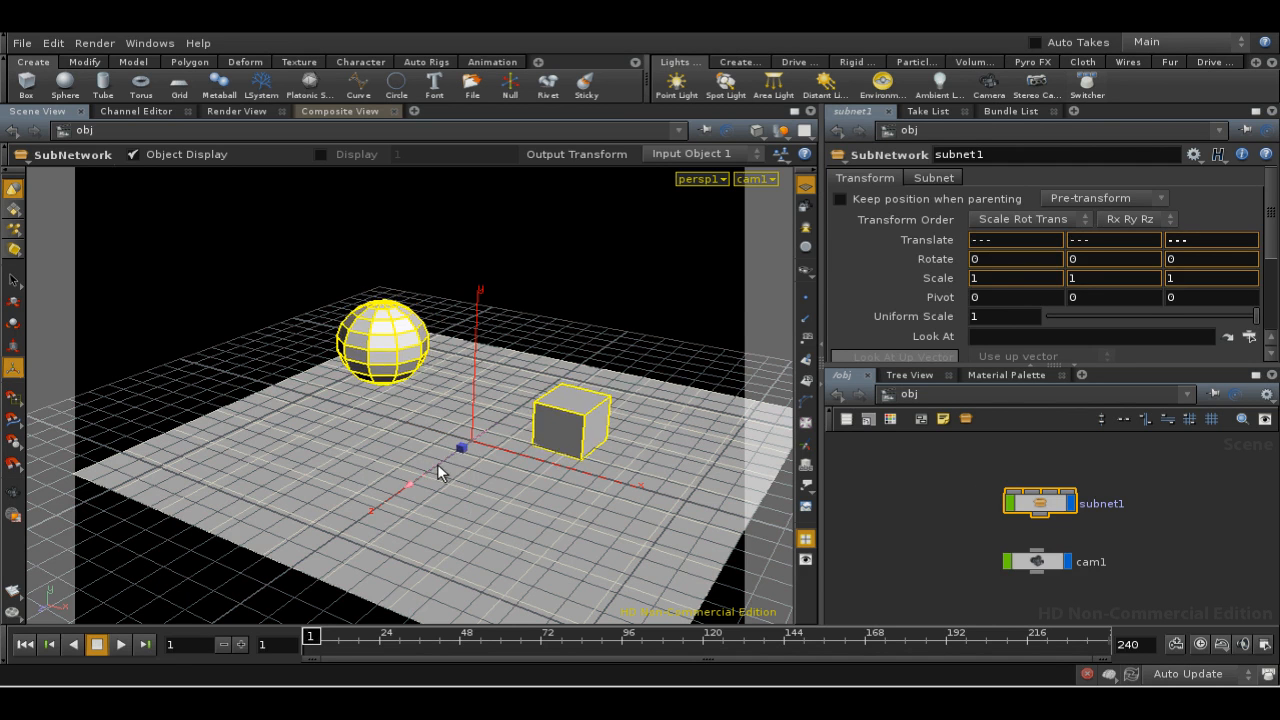
# Step: Move subnet1 to translate 0.54, 0, 2.12, then extract sphere and box to /obj
pyautogui.moveTo(460, 446); pyautogui.dragTo(435, 505)
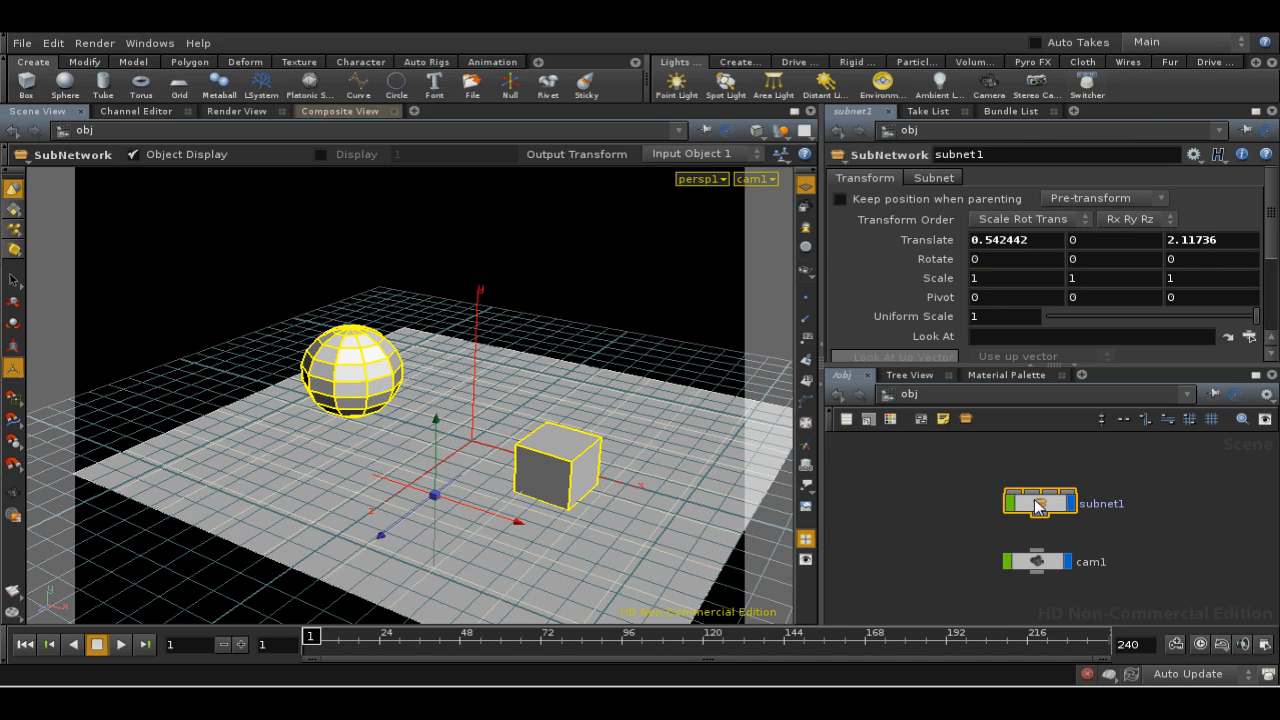
pyautogui.rightClick(1040, 503)
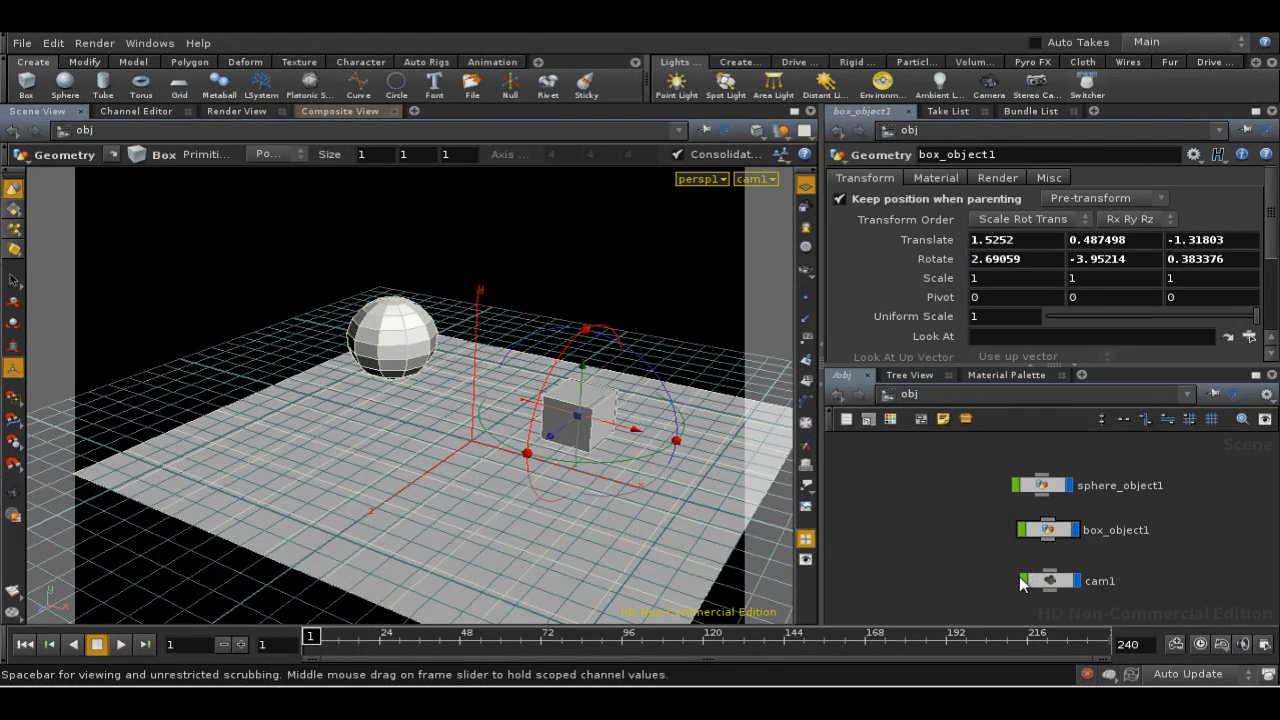
pyautogui.moveTo(978, 563)
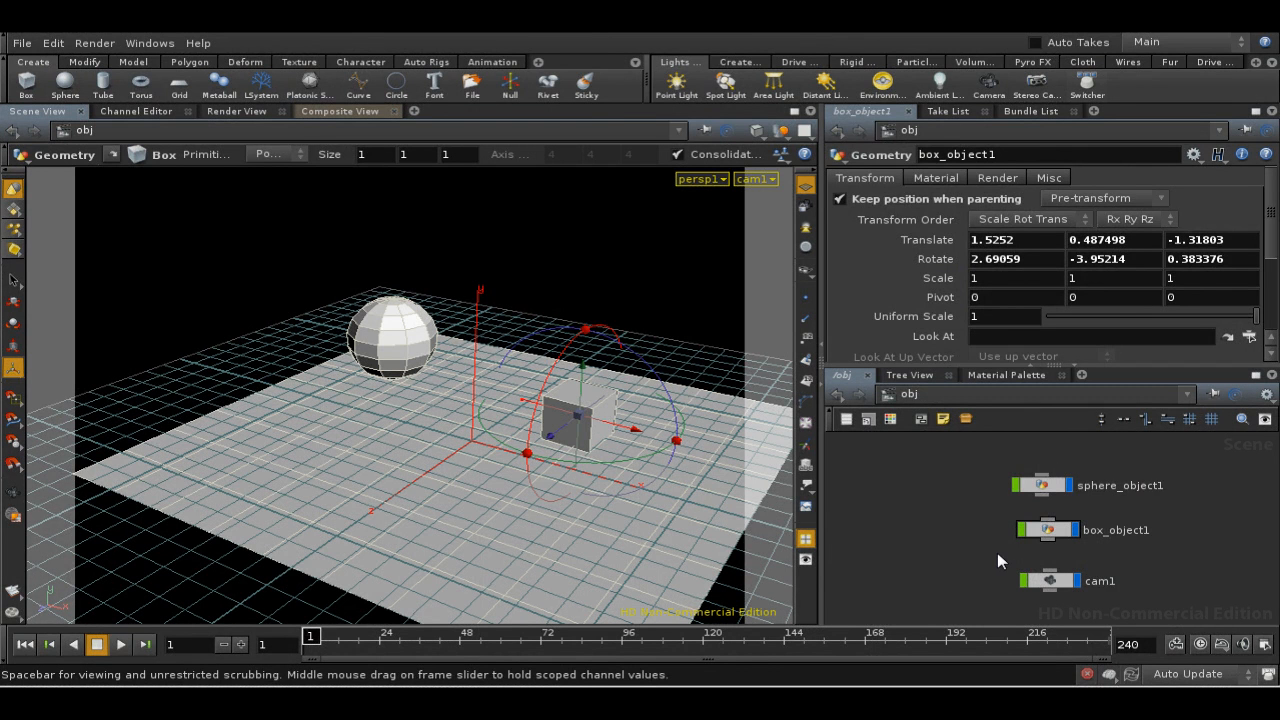
pyautogui.moveTo(996, 466)
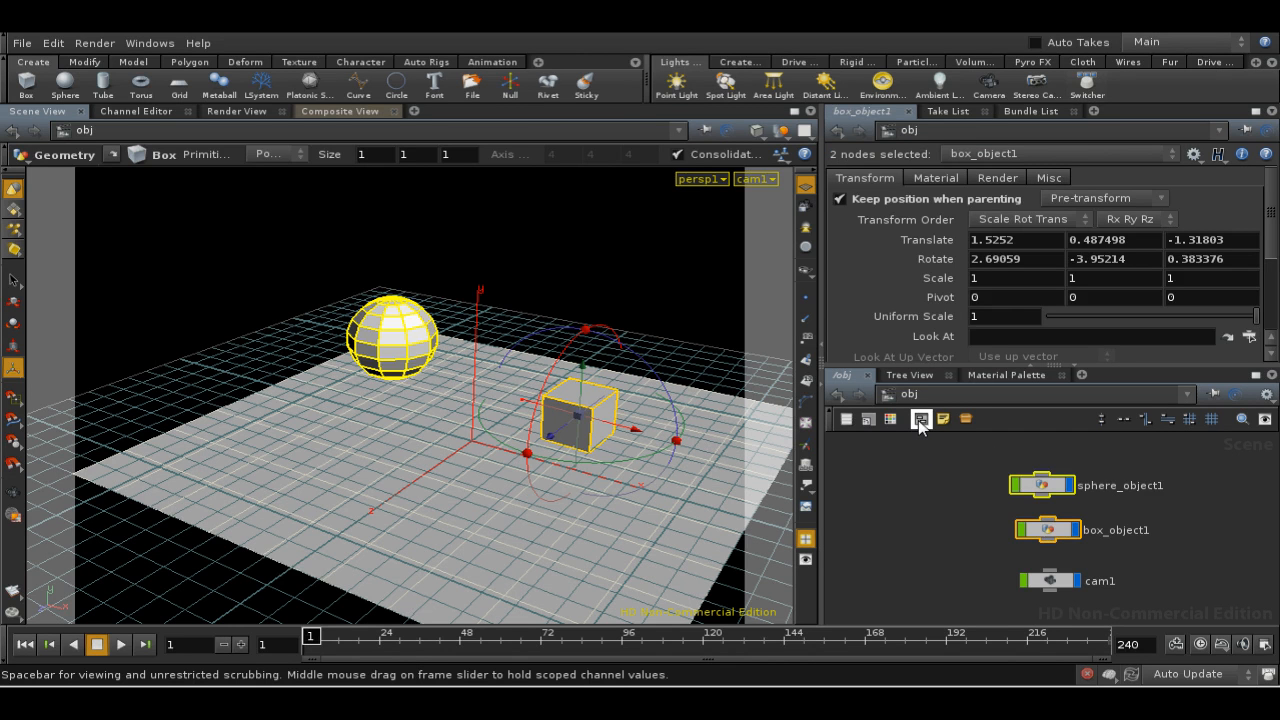
# Step: Wrap sphere_object1 and box_object1 in a network box named mybox1, leaving cam1 outside
pyautogui.click(965, 419)
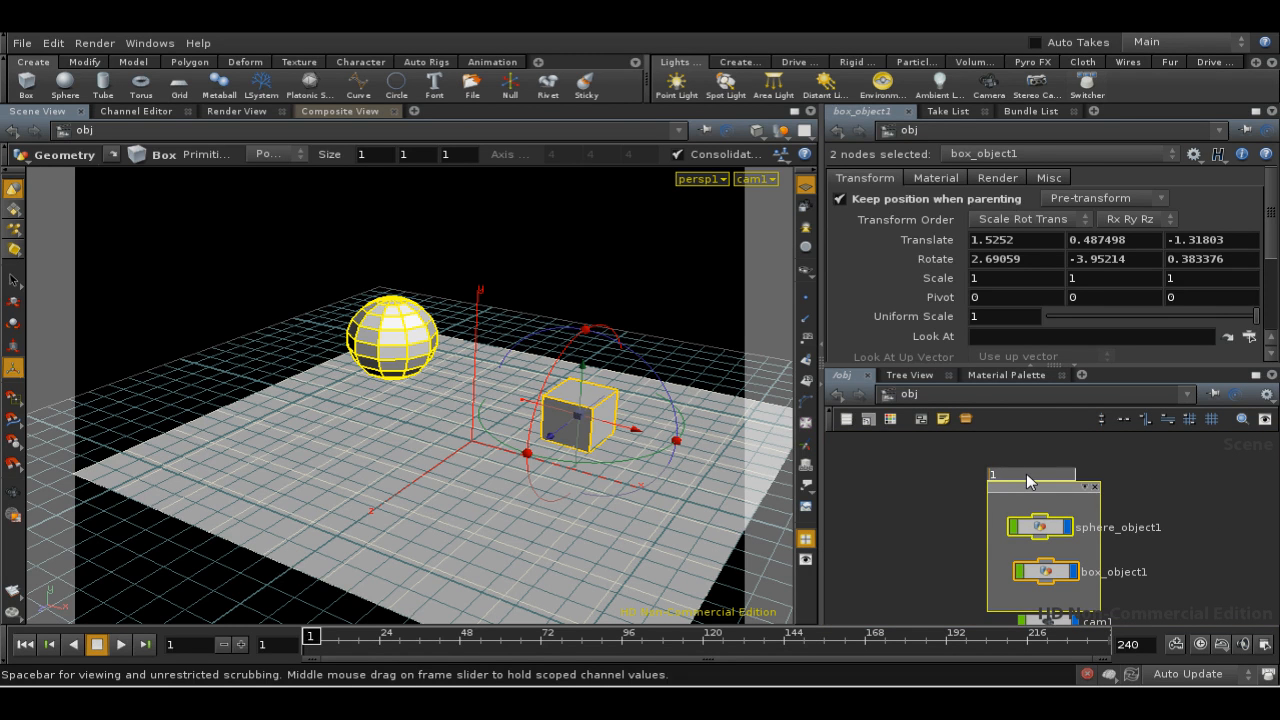
pyautogui.write('mybox1')
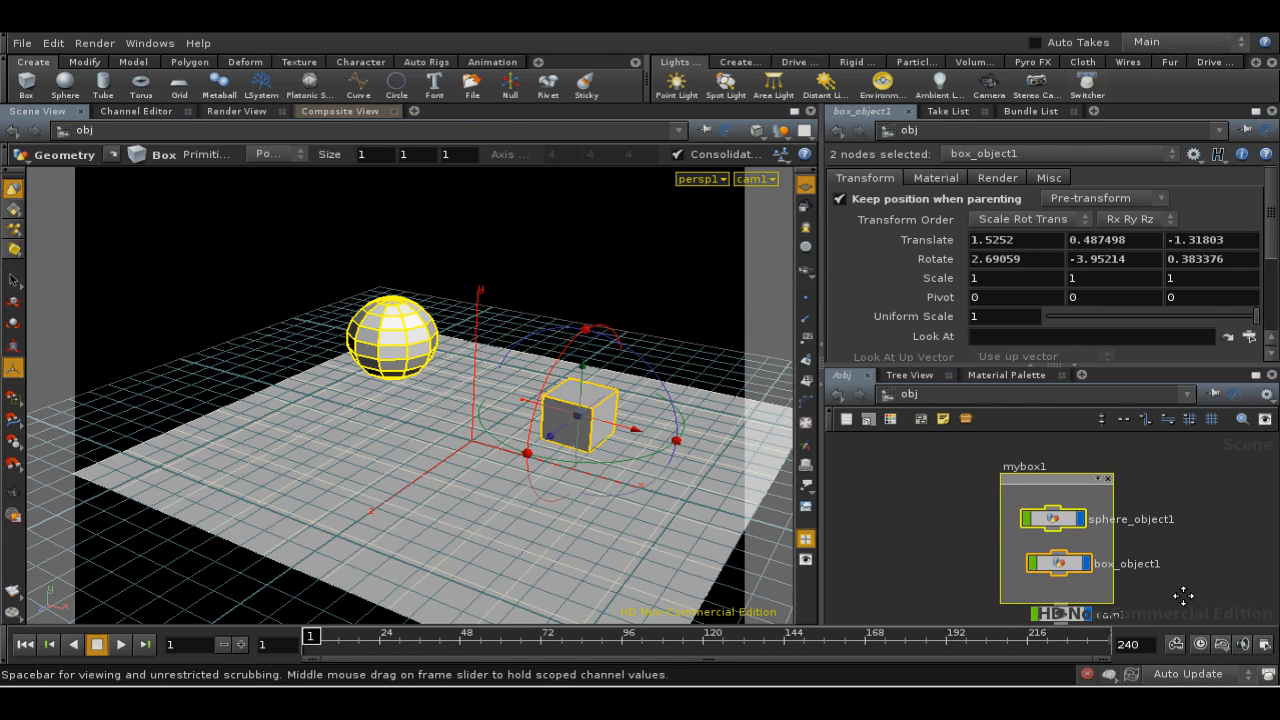
pyautogui.moveTo(1100, 480)
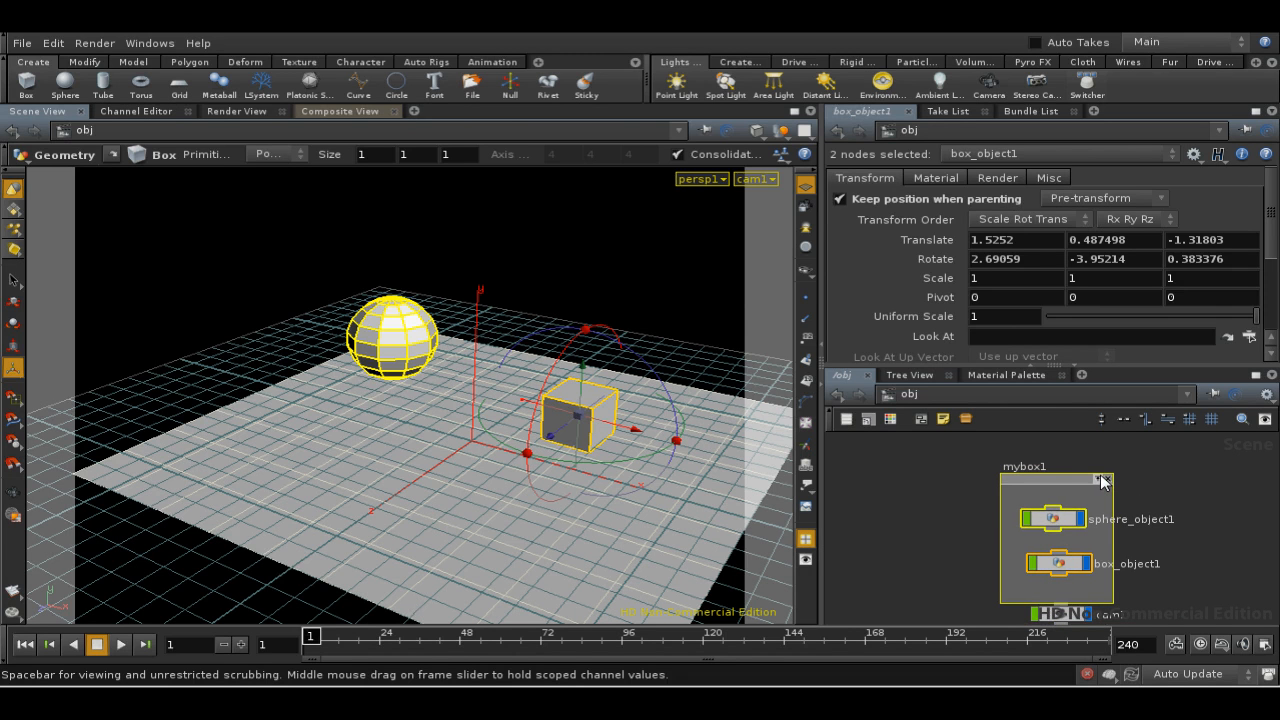
pyautogui.click(1102, 481)
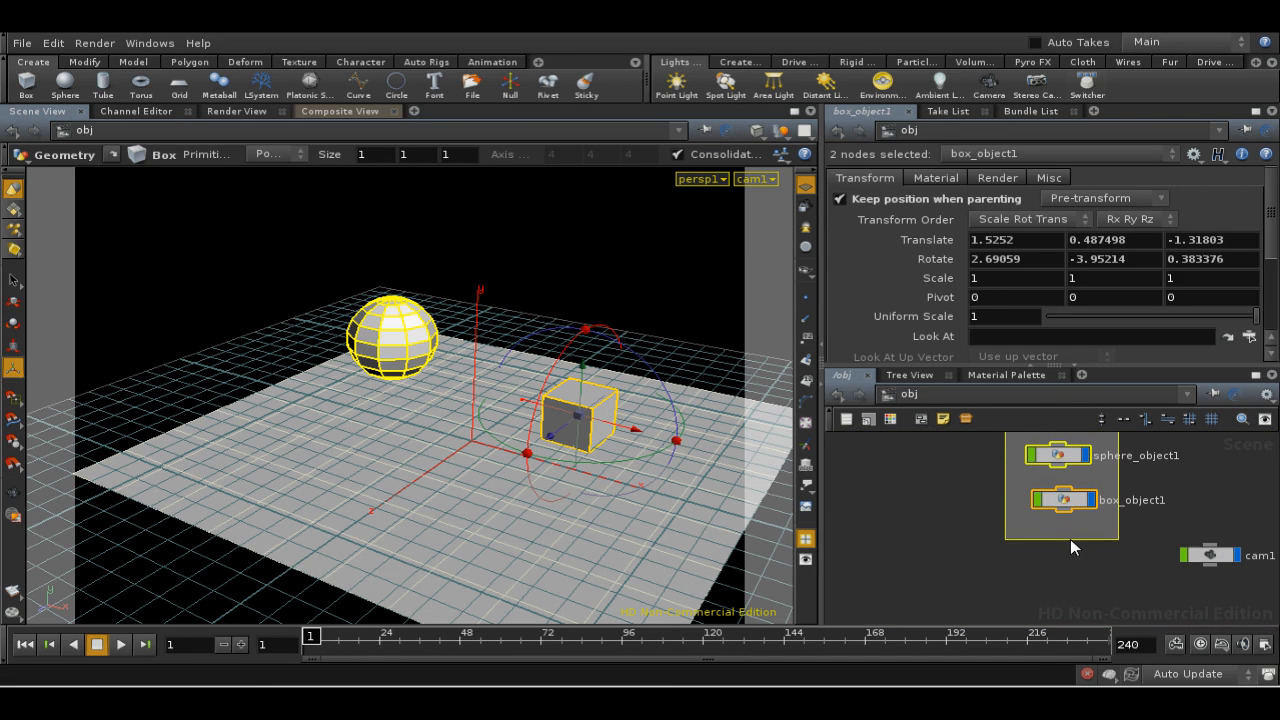
# Step: Rearrange nodes around mybox1, then delete the network box so all three are ungrouped
pyautogui.click(1211, 555)
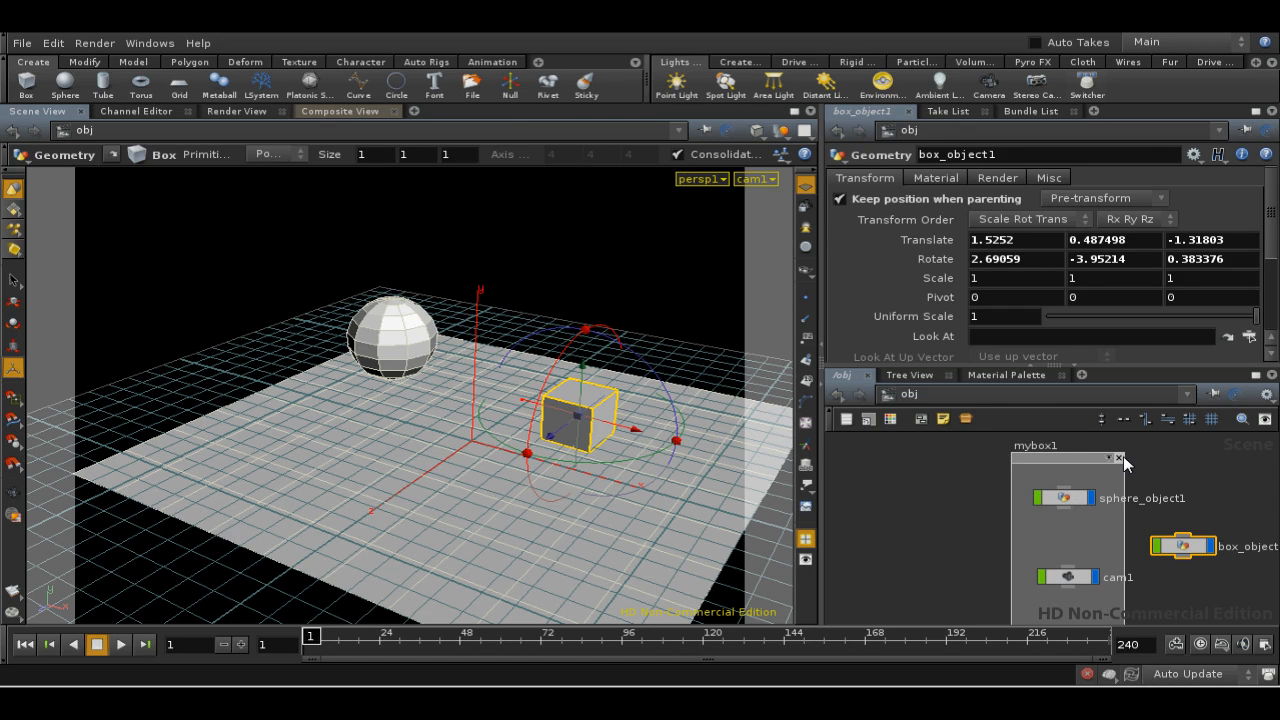
pyautogui.click(1118, 458)
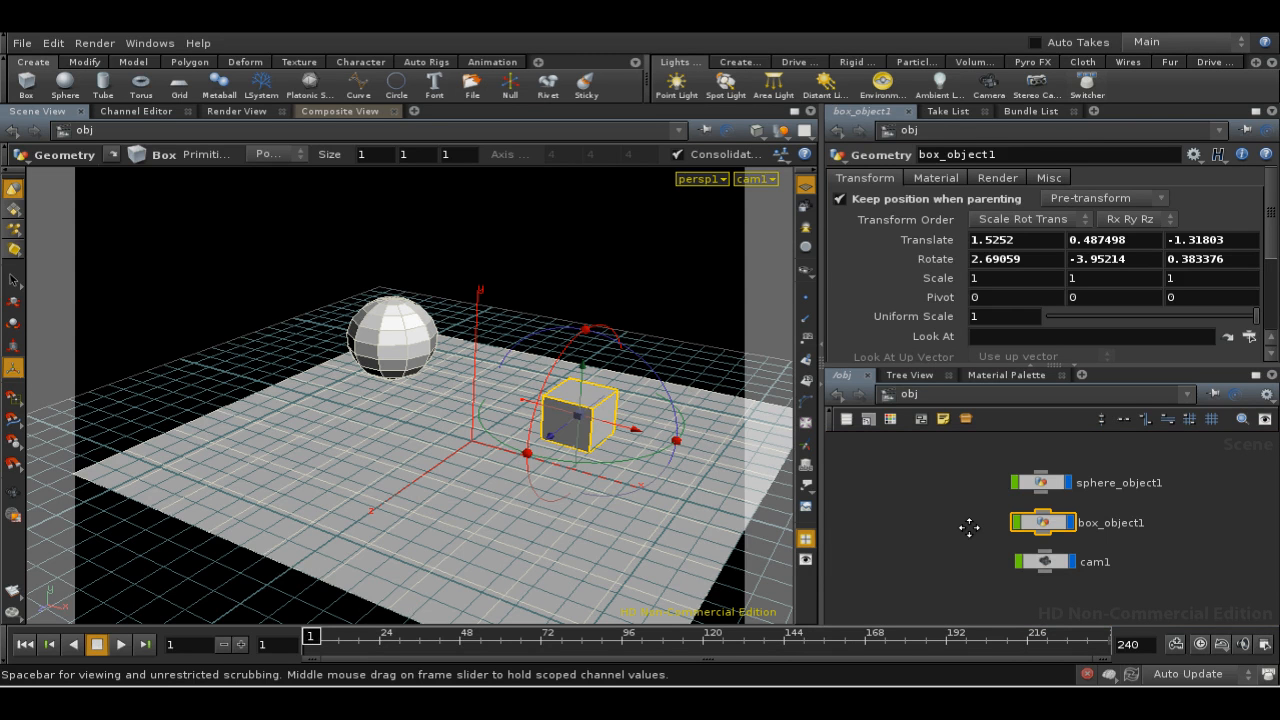
pyautogui.press('End')
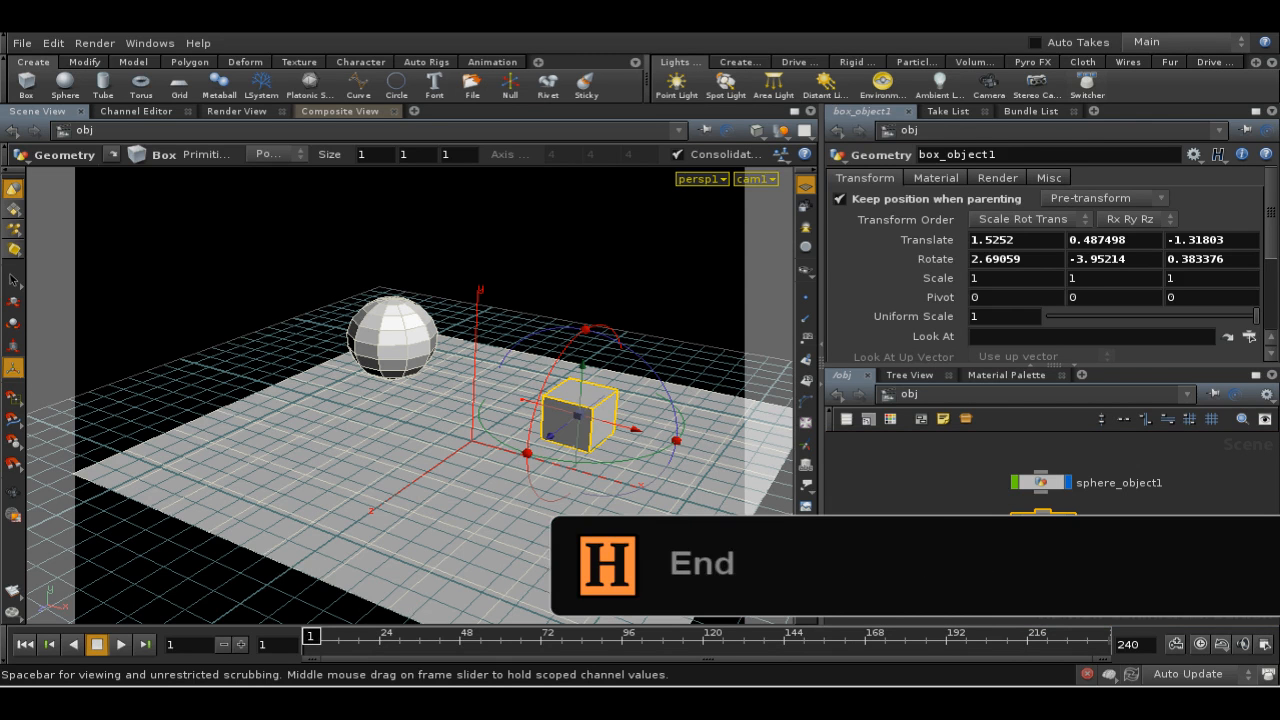